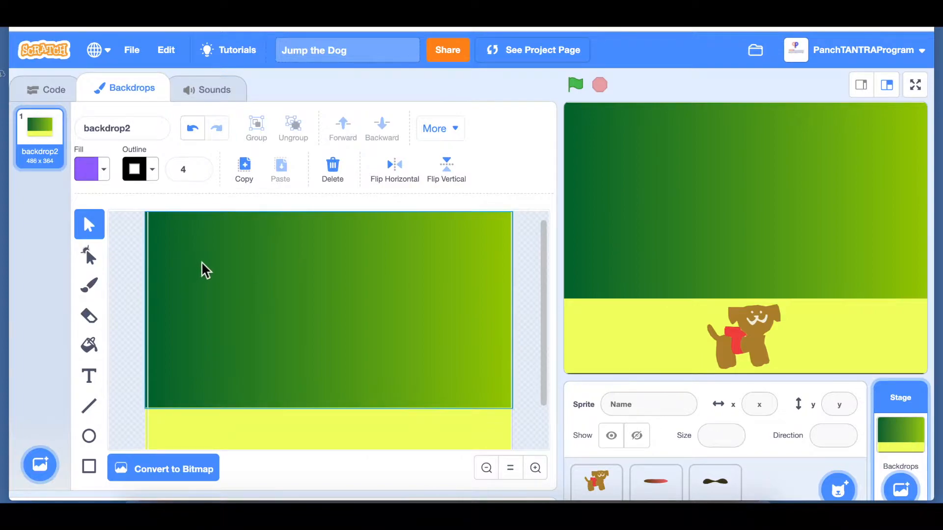
{"action": "mouse_move", "coordinate": [308, 280]}
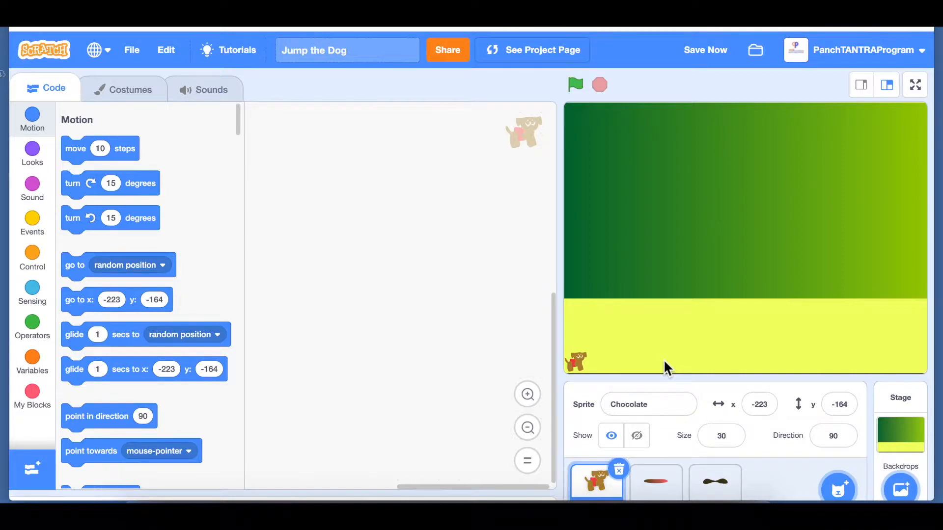
{"action": "mouse_move", "coordinate": [839, 333]}
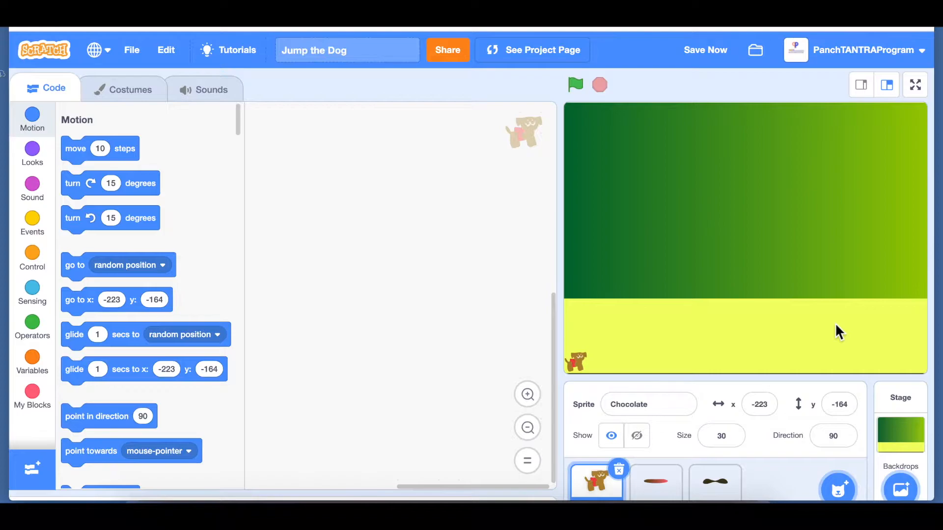
{"action": "mouse_move", "coordinate": [654, 383]}
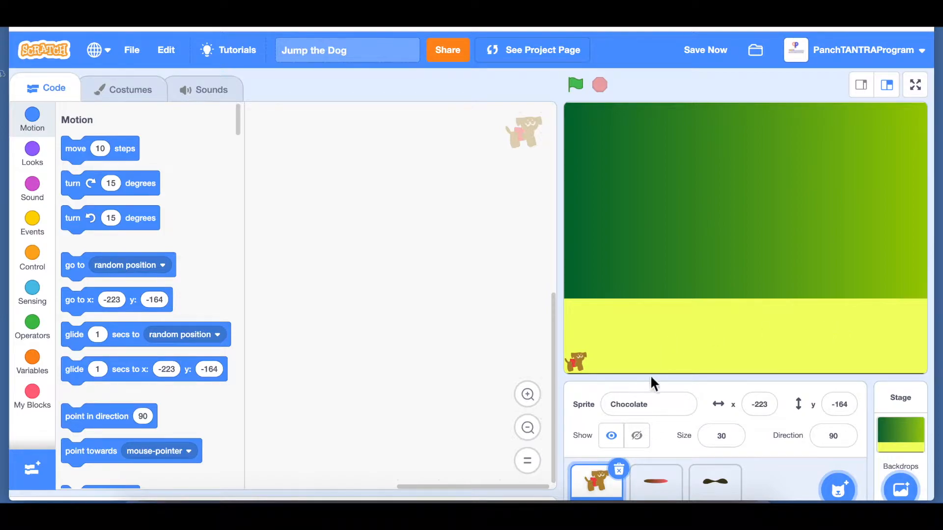
{"action": "mouse_move", "coordinate": [637, 351]}
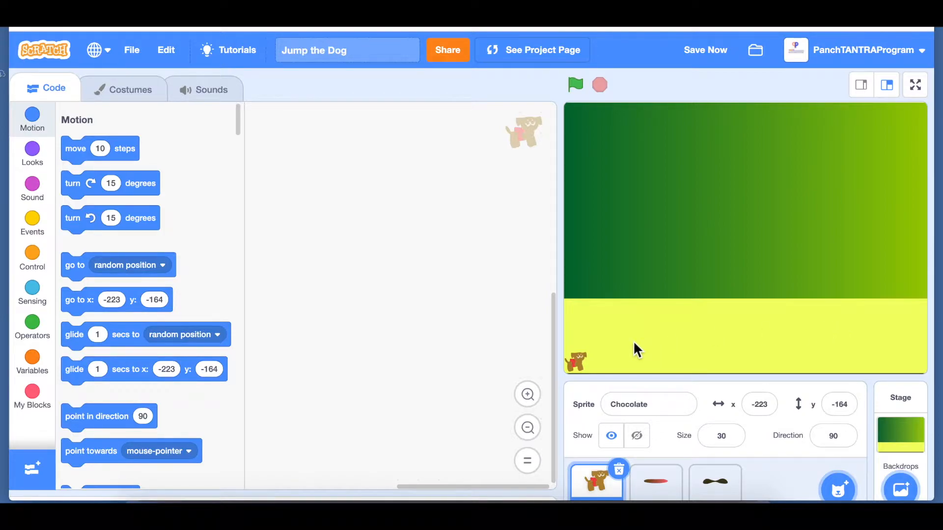
{"action": "mouse_move", "coordinate": [779, 368]}
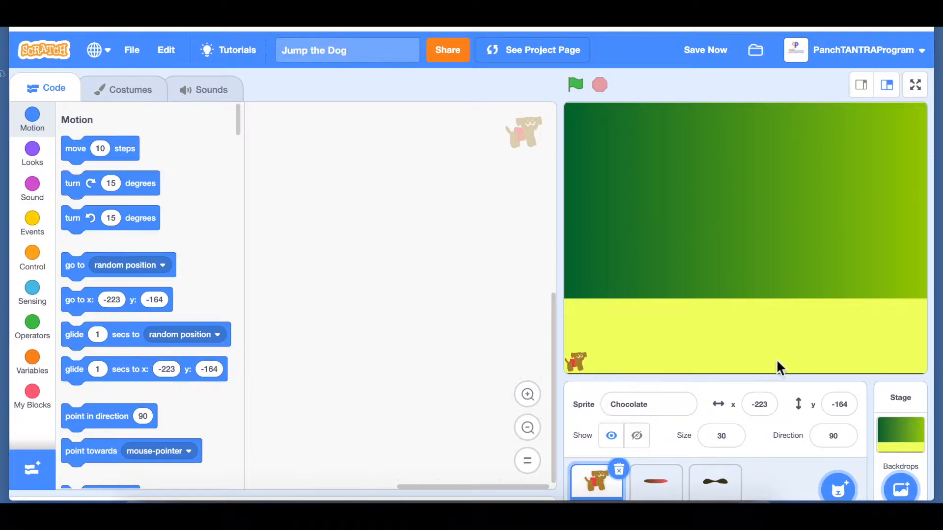
{"action": "mouse_move", "coordinate": [603, 374]}
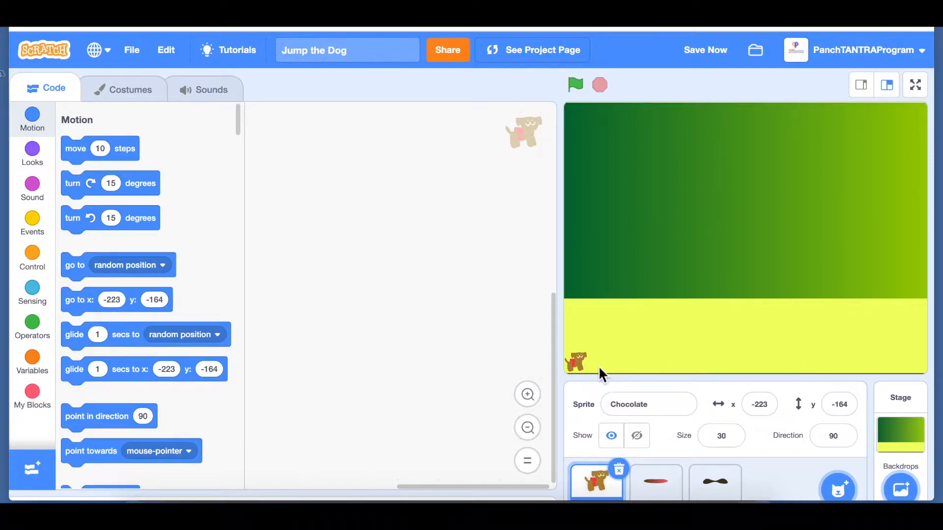
{"action": "mouse_move", "coordinate": [680, 373]}
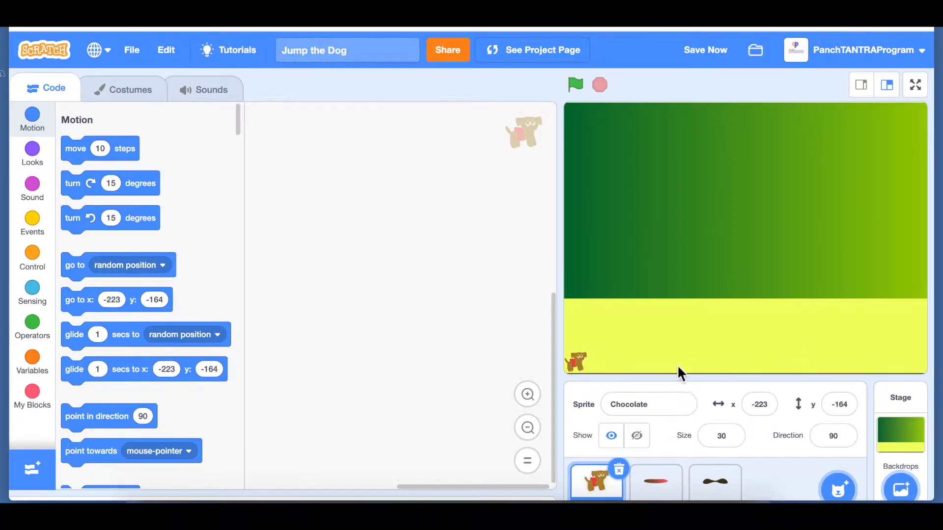
{"action": "mouse_move", "coordinate": [787, 360]}
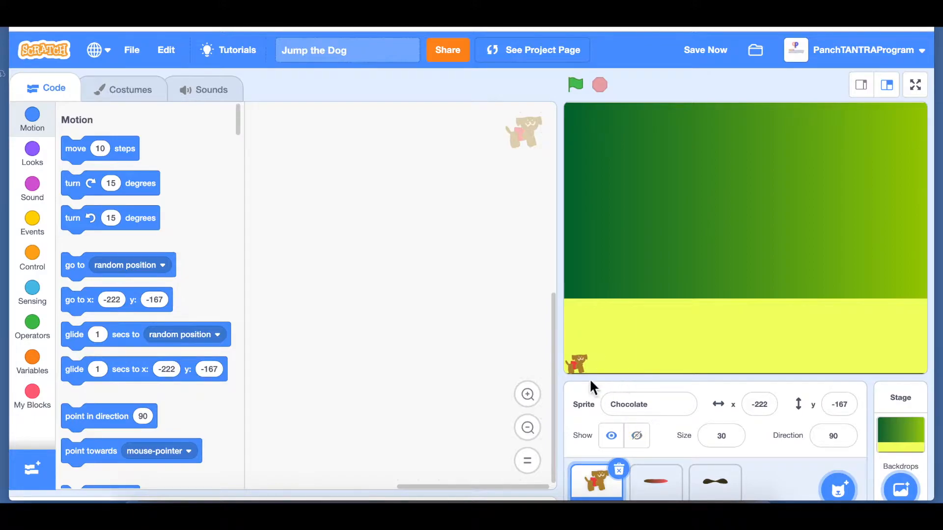
{"action": "mouse_move", "coordinate": [904, 451]}
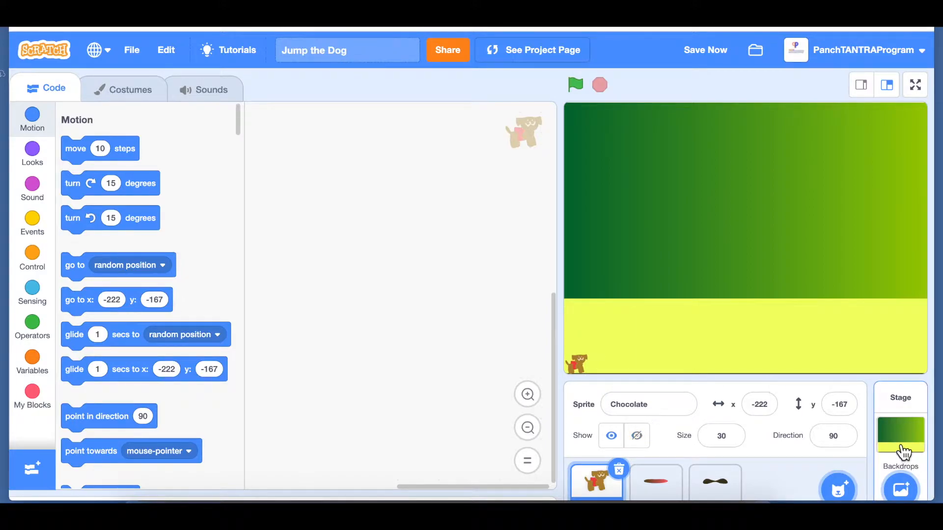
{"action": "left_click", "coordinate": [900, 433]}
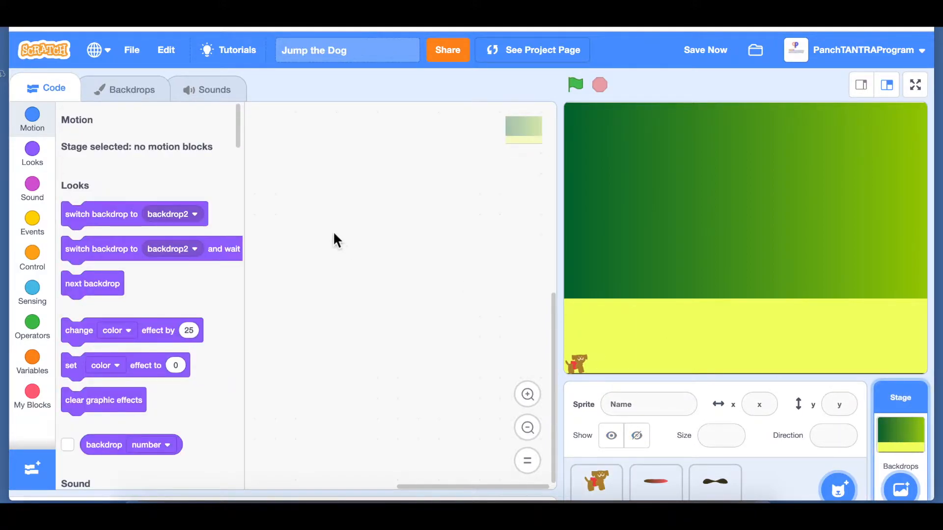
{"action": "left_click", "coordinate": [131, 89]}
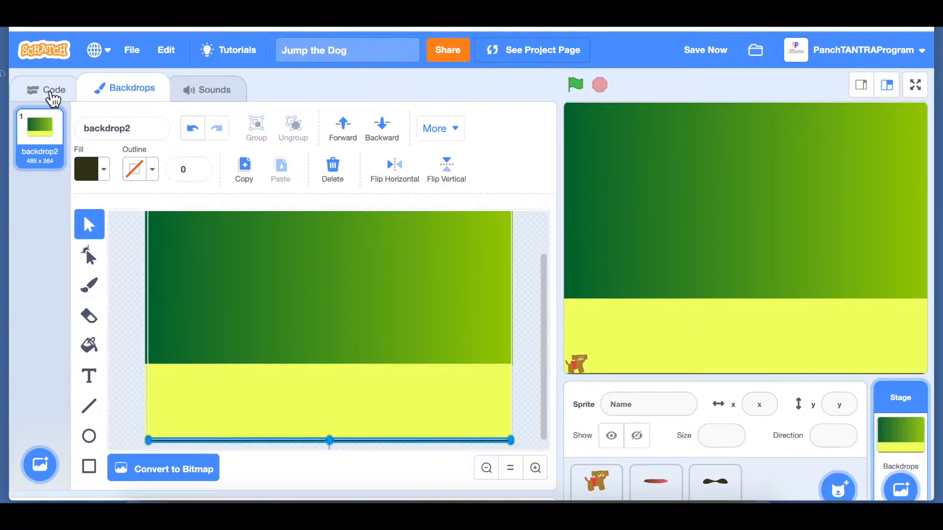
{"action": "left_click", "coordinate": [53, 88]}
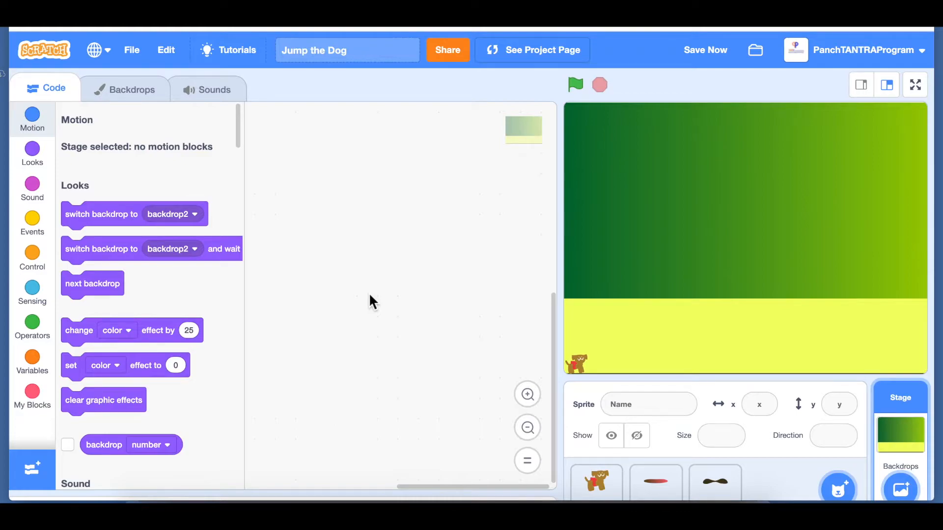
{"action": "mouse_move", "coordinate": [319, 286]}
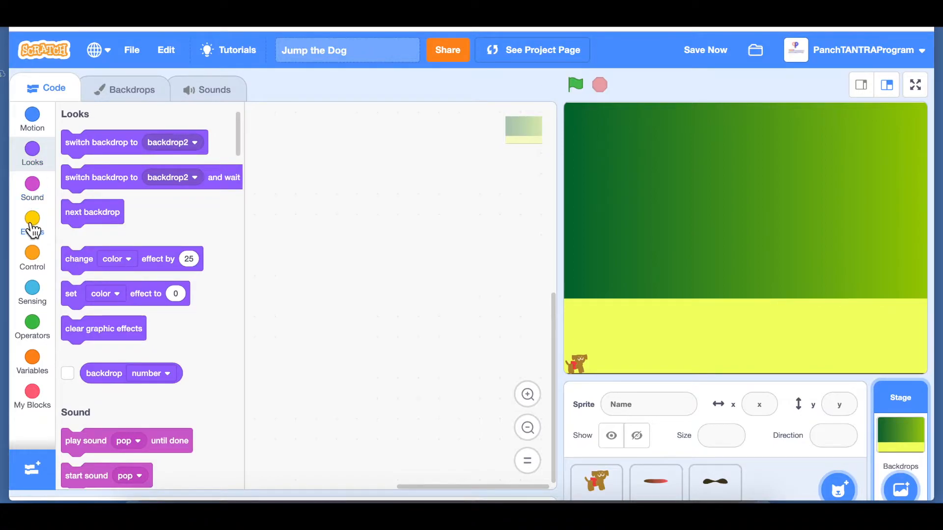
{"action": "left_click", "coordinate": [595, 482]}
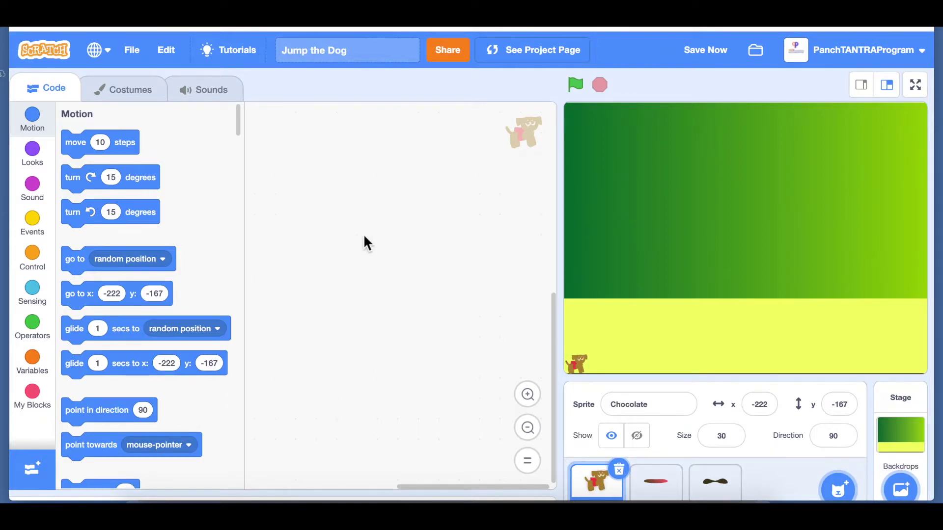
Step: Build the dog's green-flag script: go to x -222 y -167, size 30%, show
{"action": "left_click", "coordinate": [649, 403]}
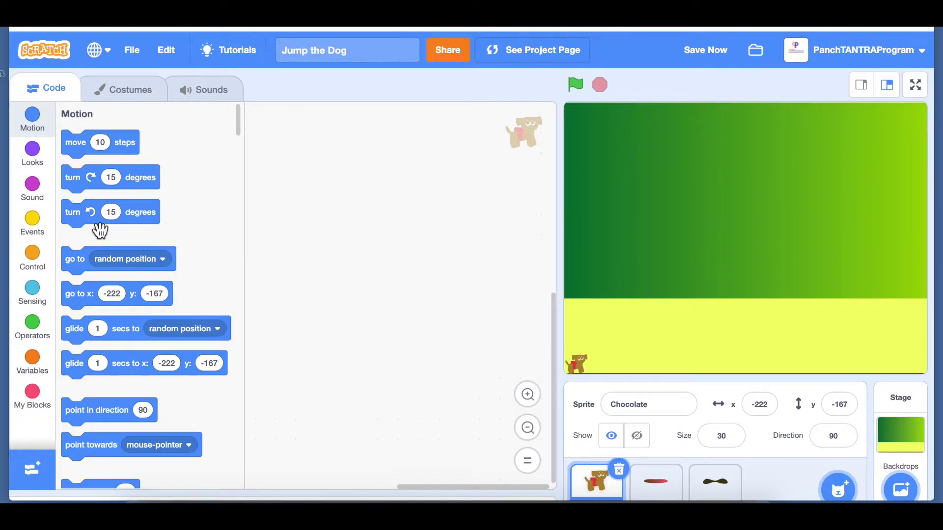
{"action": "left_click", "coordinate": [32, 223]}
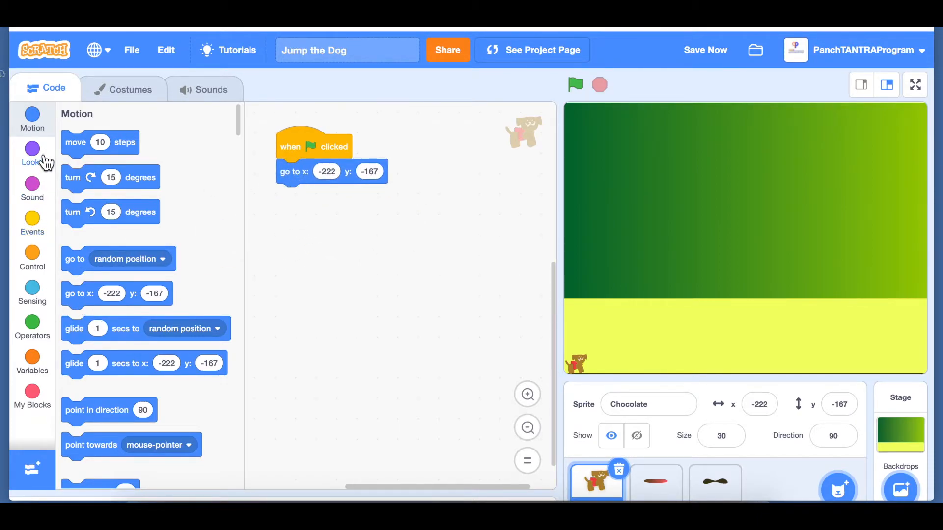
{"action": "left_click", "coordinate": [31, 155]}
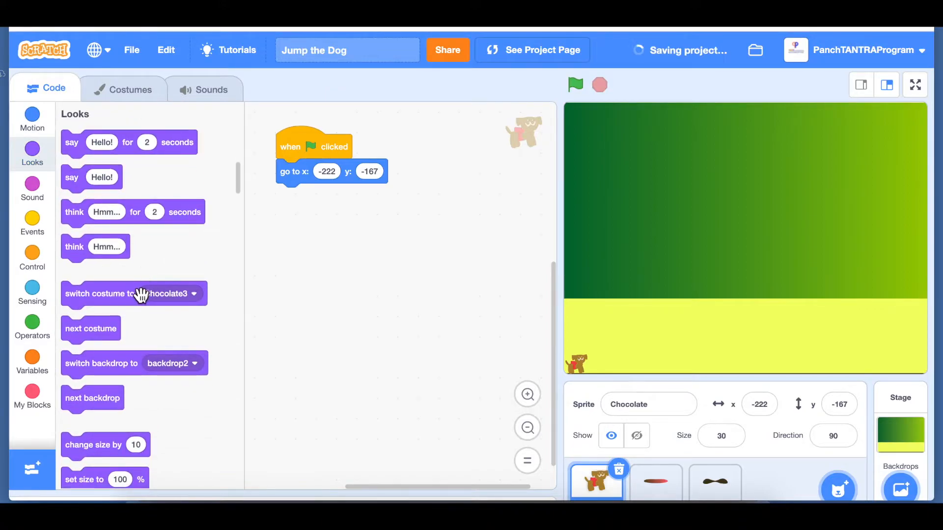
{"action": "mouse_move", "coordinate": [93, 473]}
{"action": "type", "text": "30"}
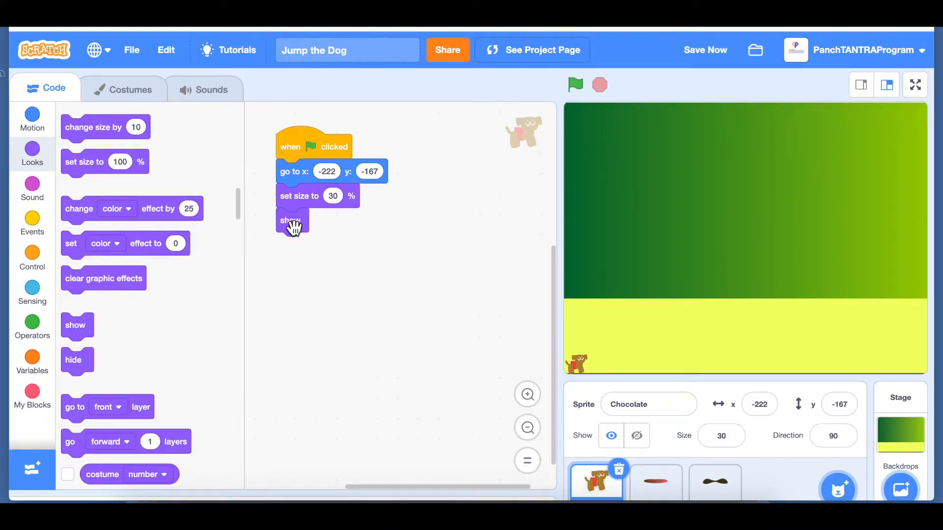
{"action": "mouse_move", "coordinate": [331, 255]}
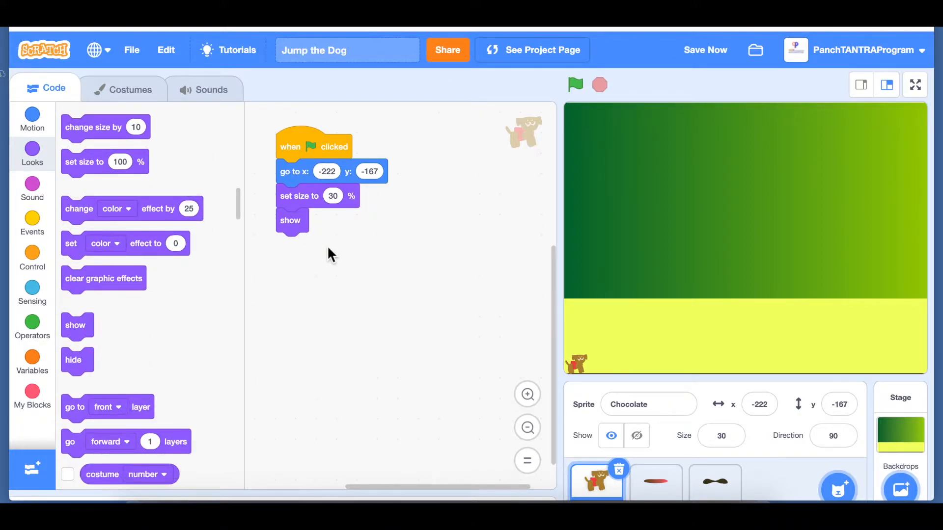
{"action": "mouse_move", "coordinate": [31, 226]}
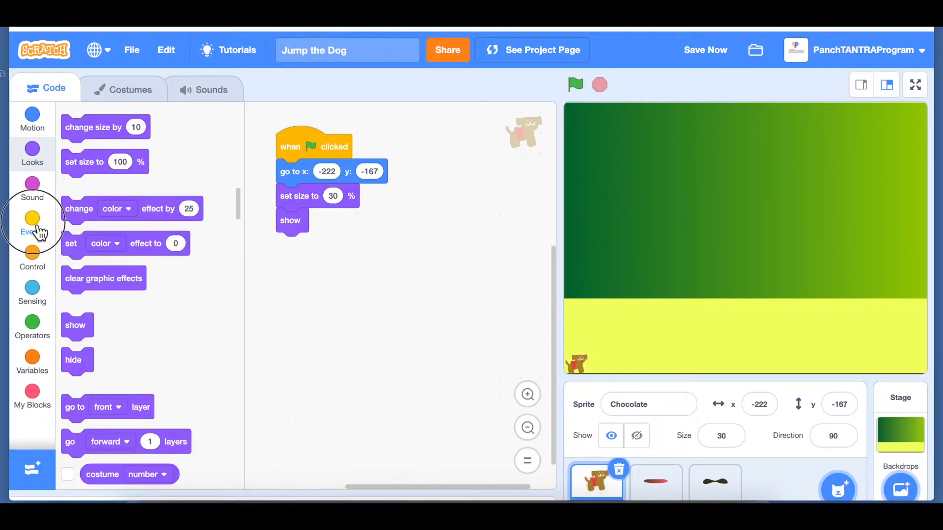
Step: Browse the Events palette and the key-pressed trigger's key list for a second start script
{"action": "left_click", "coordinate": [31, 218]}
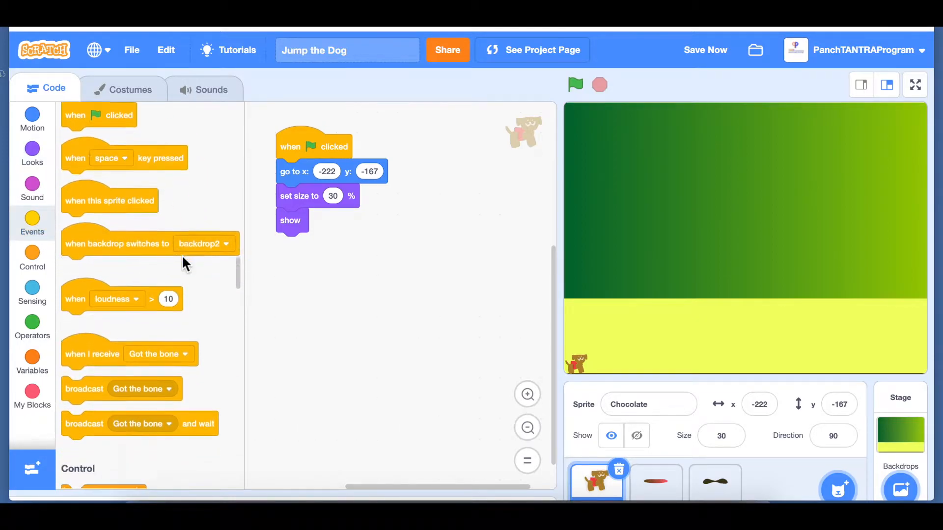
{"action": "scroll", "scroll_direction": "down", "scroll_amount": 3}
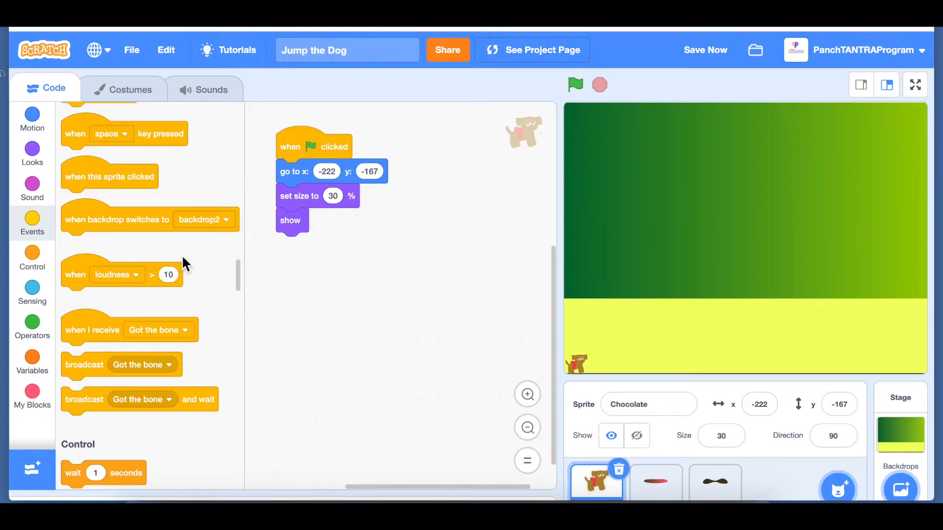
{"action": "mouse_move", "coordinate": [212, 265]}
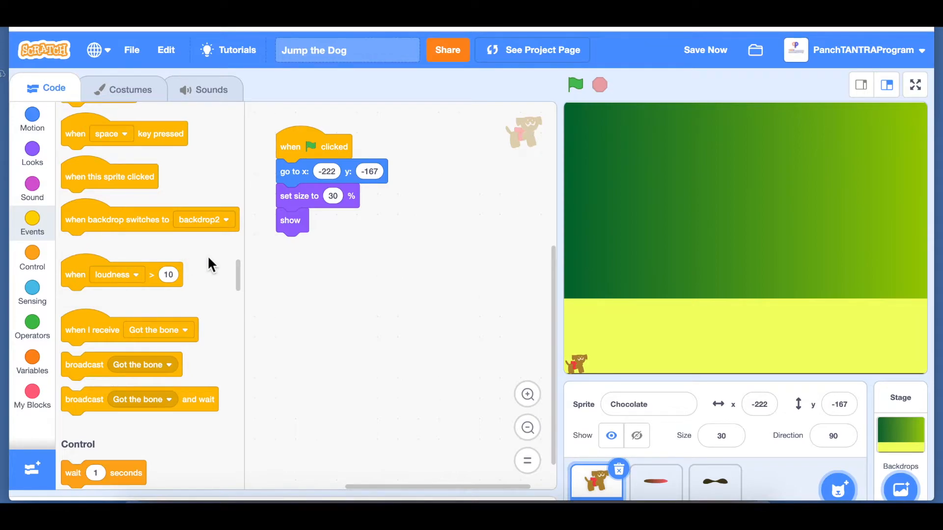
{"action": "scroll", "scroll_direction": "up", "scroll_amount": 3}
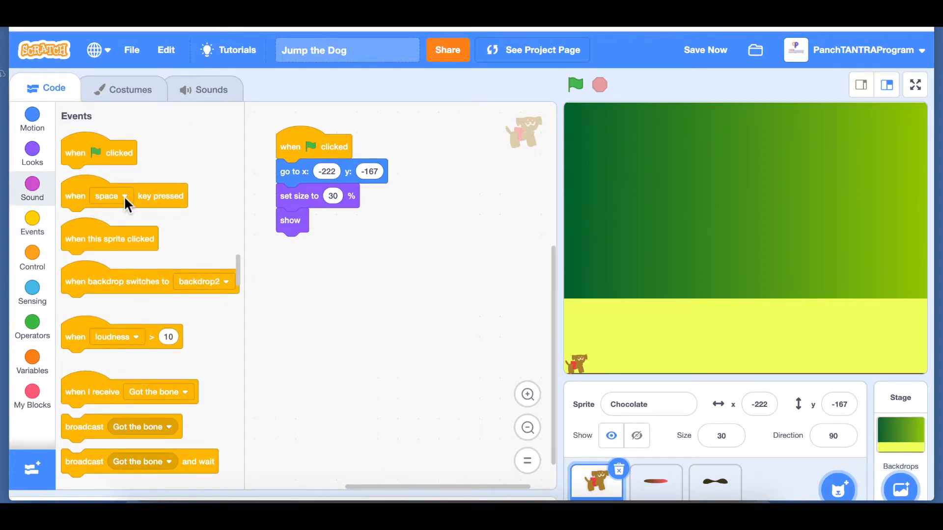
{"action": "left_click", "coordinate": [114, 197]}
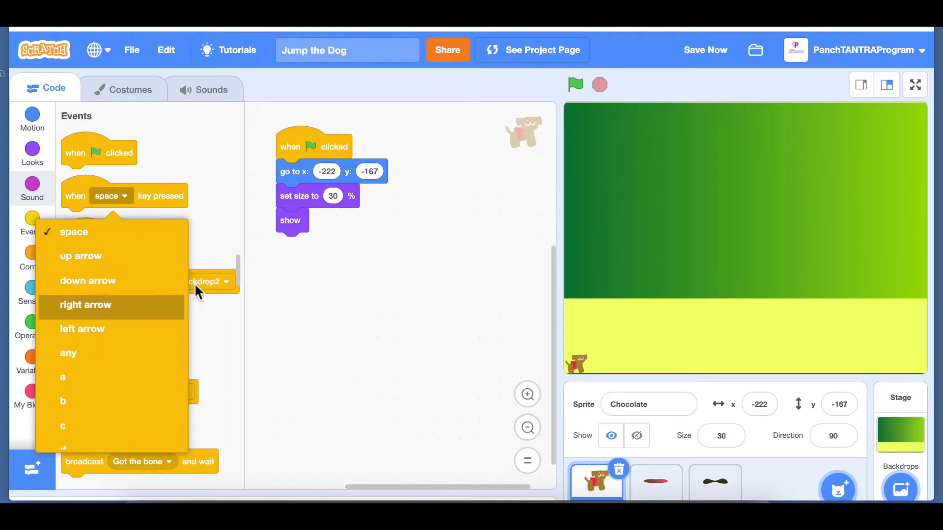
{"action": "mouse_move", "coordinate": [283, 269]}
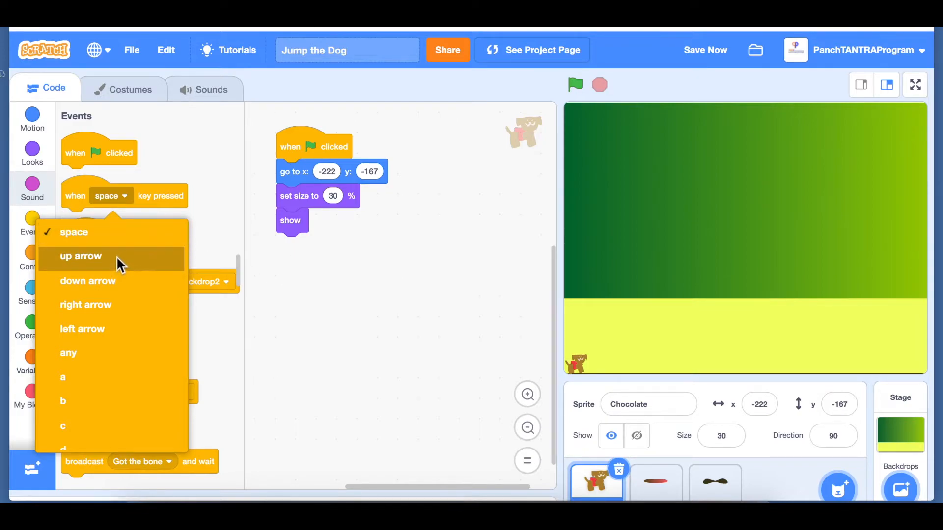
{"action": "mouse_move", "coordinate": [193, 204]}
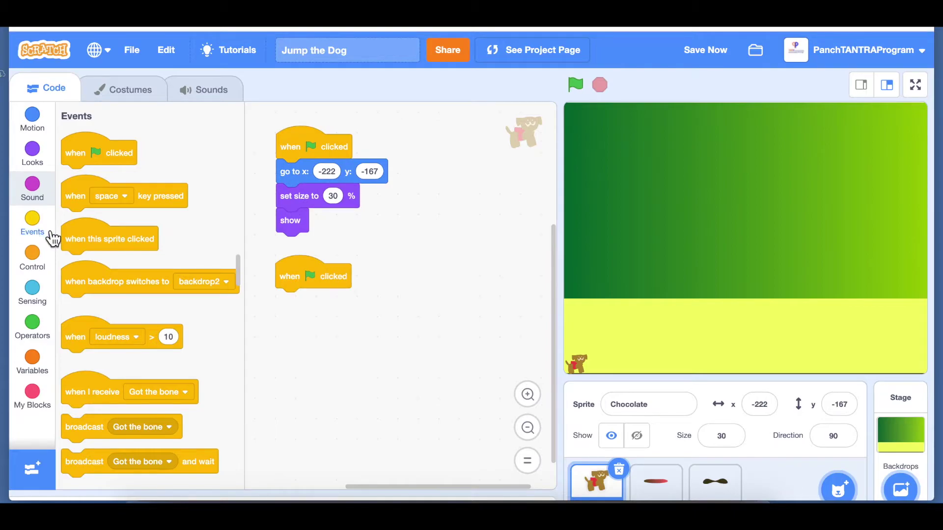
Step: Add an if-then inside the forever loop checking whether the right arrow is pressed
{"action": "left_click", "coordinate": [32, 258]}
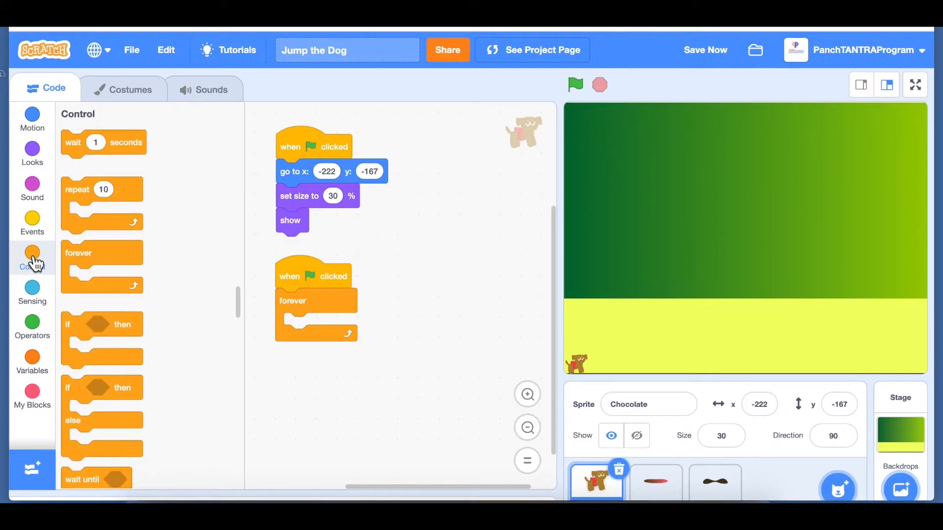
{"action": "left_click", "coordinate": [32, 291]}
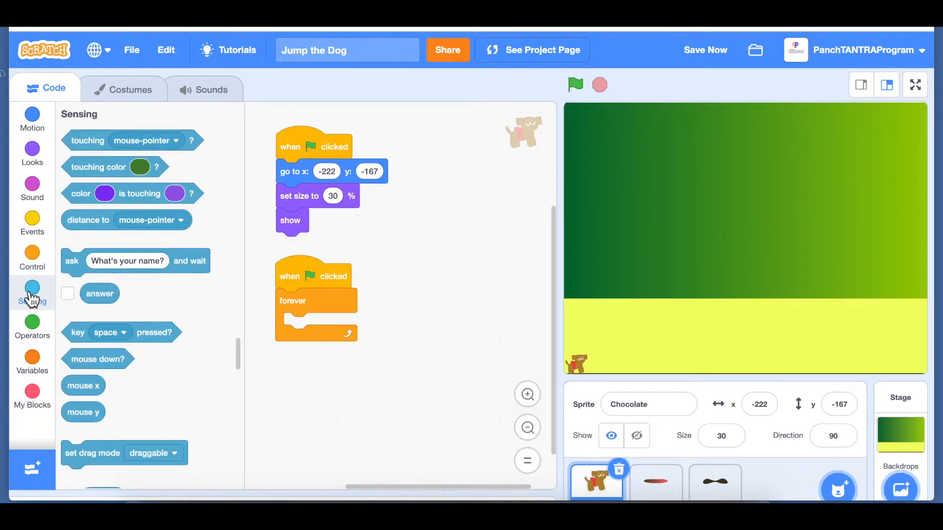
{"action": "mouse_move", "coordinate": [31, 279]}
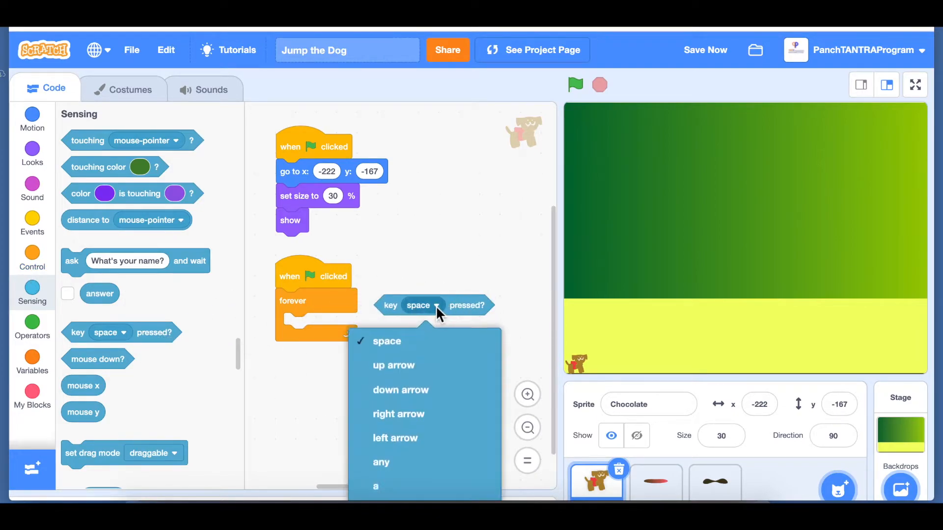
{"action": "mouse_move", "coordinate": [394, 441]}
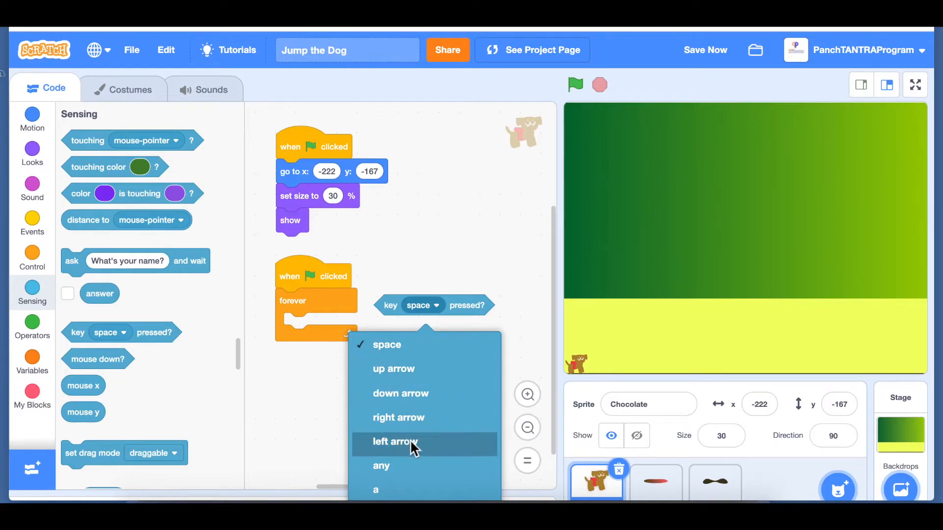
{"action": "mouse_move", "coordinate": [421, 369]}
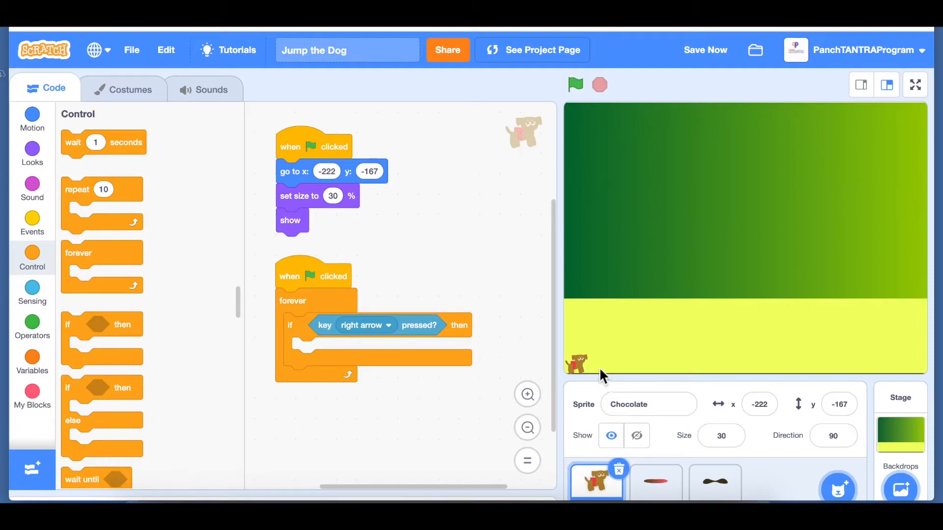
{"action": "mouse_move", "coordinate": [137, 179]}
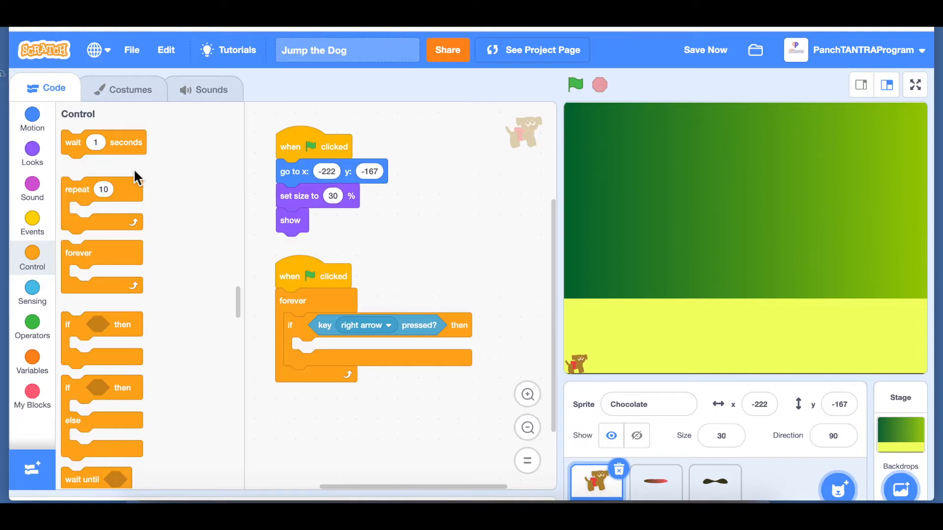
Step: Make the right-arrow check change the dog's x by 5
{"action": "left_click", "coordinate": [31, 114]}
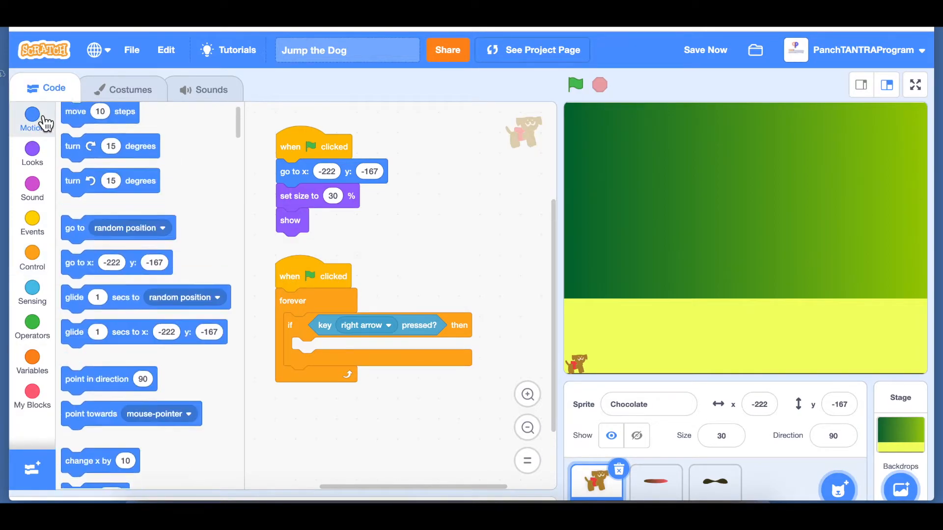
{"action": "scroll", "scroll_direction": "down", "scroll_amount": 3}
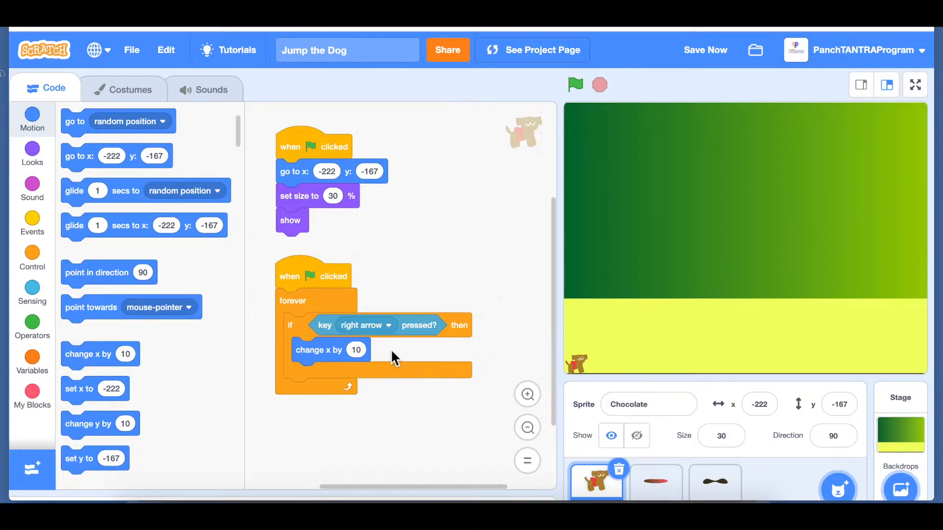
{"action": "mouse_move", "coordinate": [415, 370]}
{"action": "type", "text": "5"}
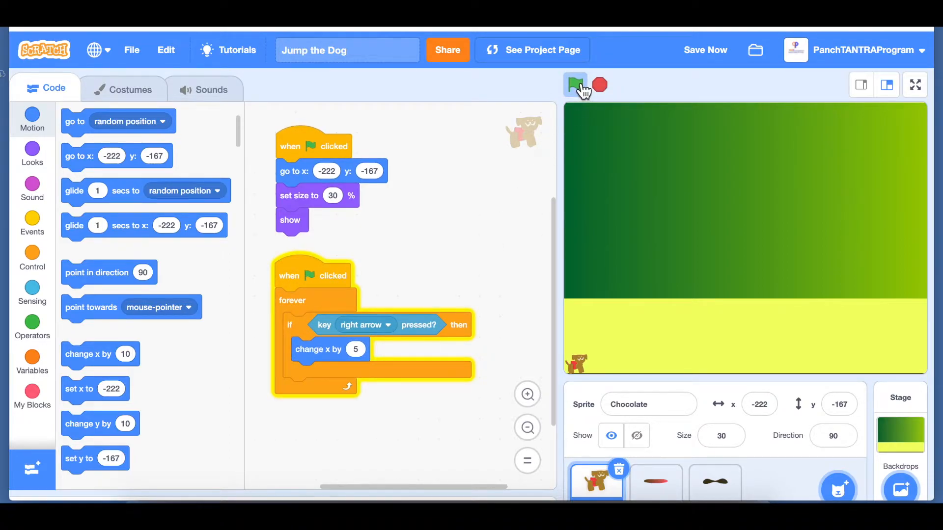
Step: Run the game several times to confirm the dog moves right with the arrow key
{"action": "left_click", "coordinate": [575, 84]}
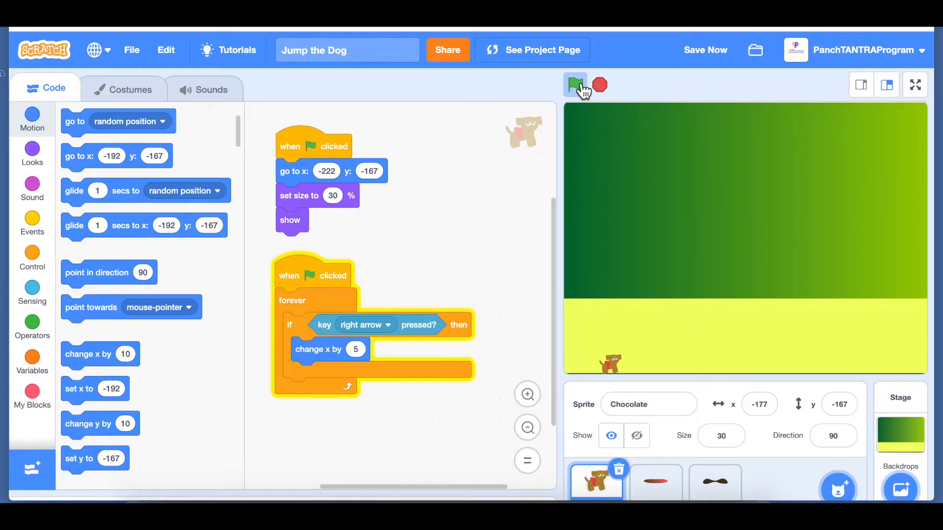
{"action": "left_click", "coordinate": [574, 85]}
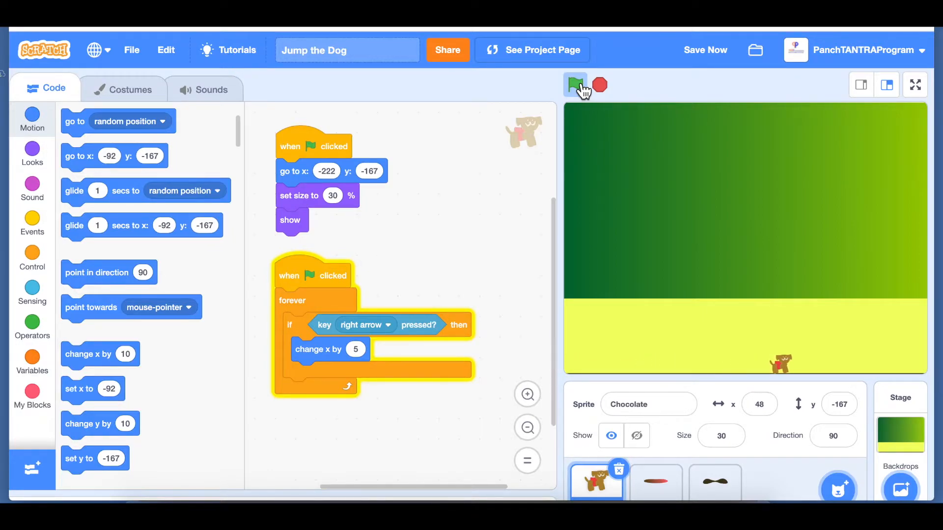
{"action": "left_click", "coordinate": [575, 84]}
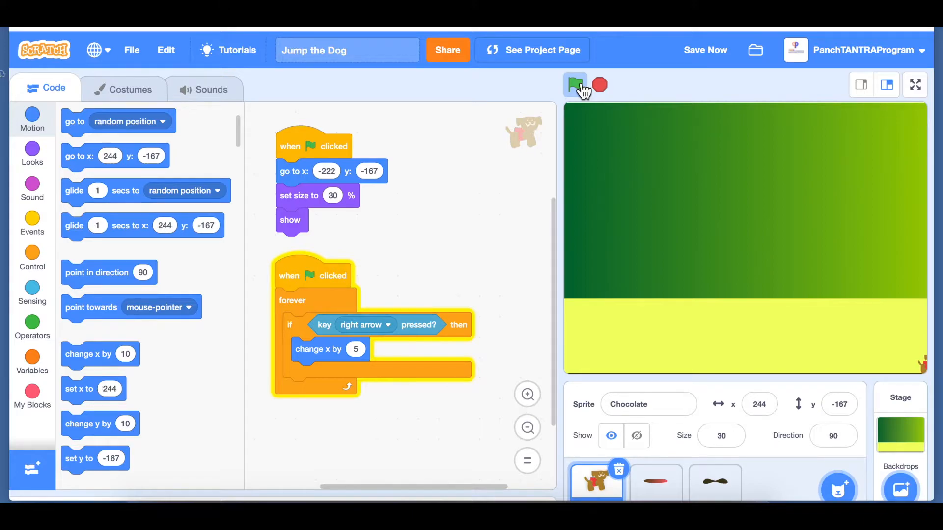
{"action": "left_click", "coordinate": [575, 84]}
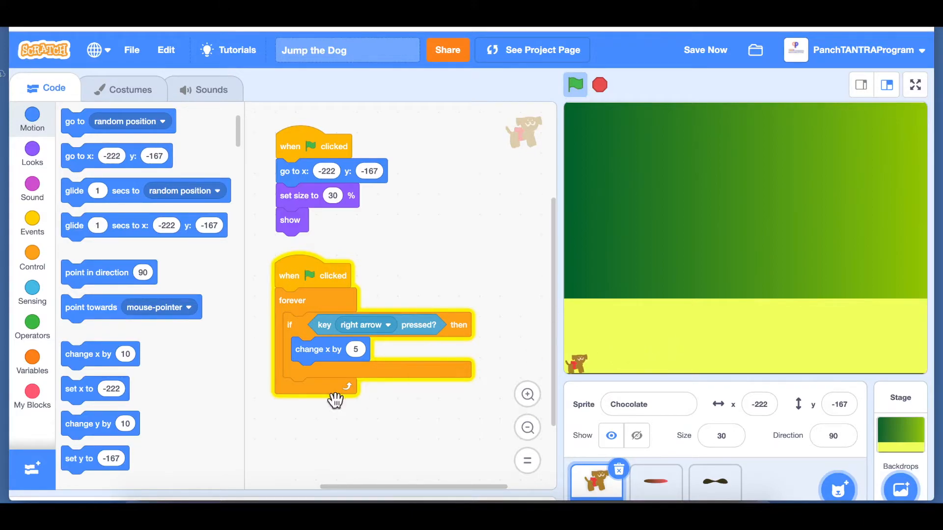
{"action": "mouse_move", "coordinate": [305, 331]}
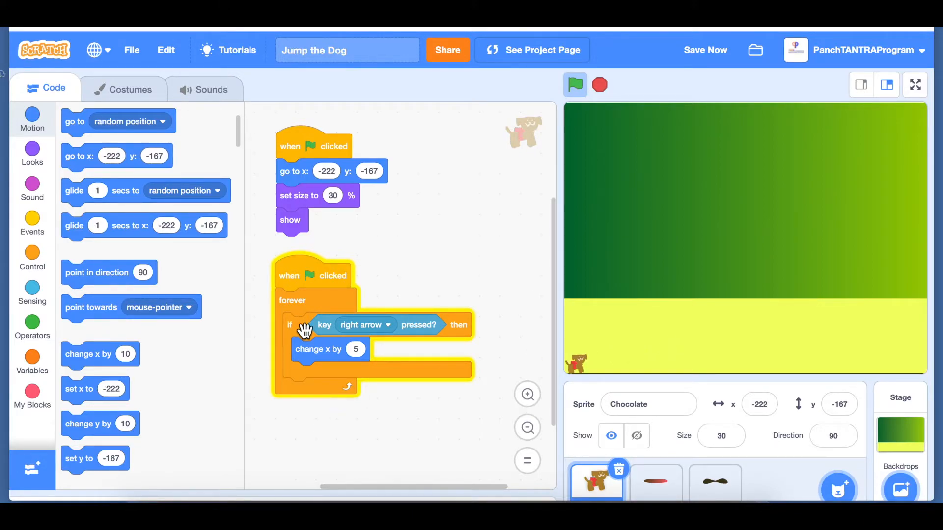
{"action": "right_click", "coordinate": [300, 329]}
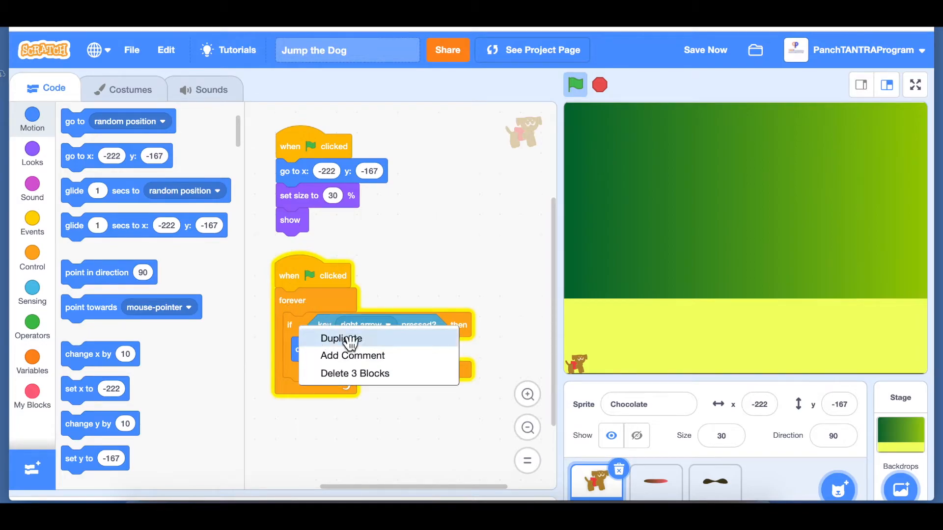
Step: Duplicate the check for the left arrow key, moving the dog's x by -5
{"action": "left_click", "coordinate": [341, 337]}
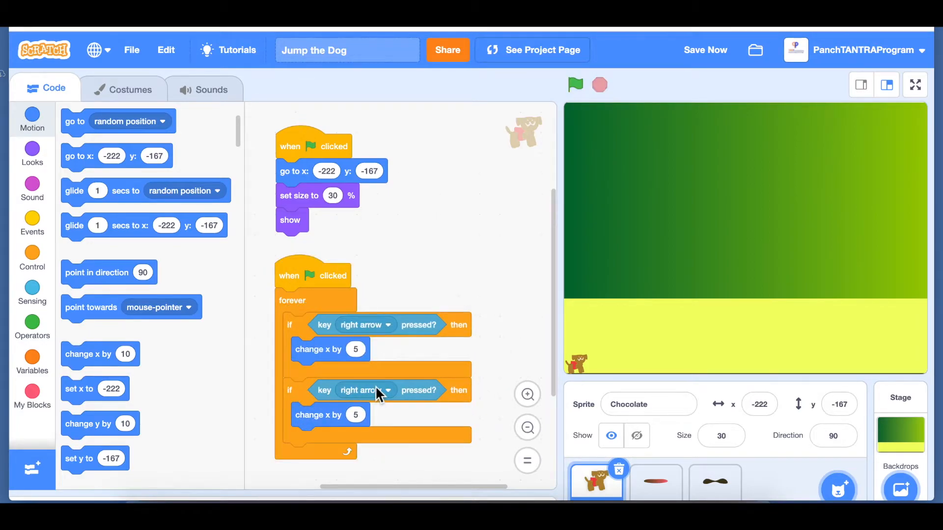
{"action": "left_click", "coordinate": [365, 390]}
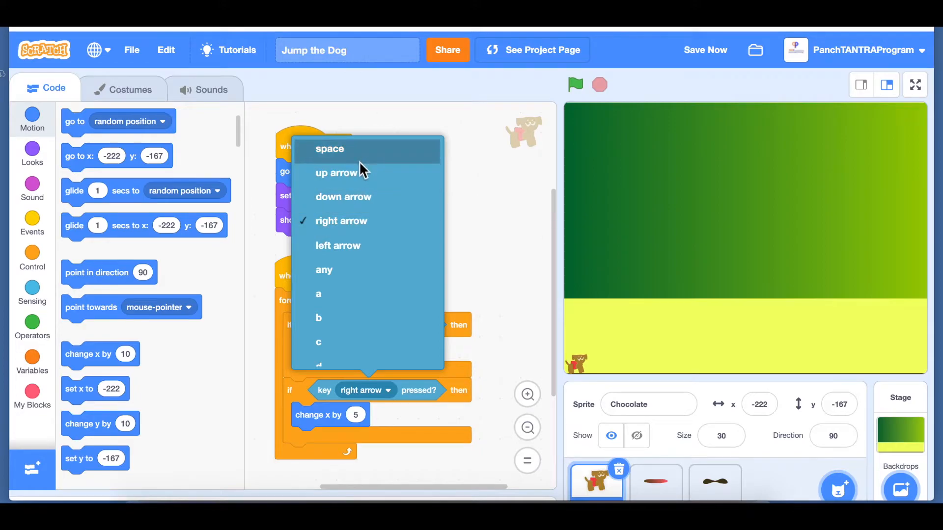
{"action": "left_click", "coordinate": [338, 246]}
{"action": "type", "text": "-5"}
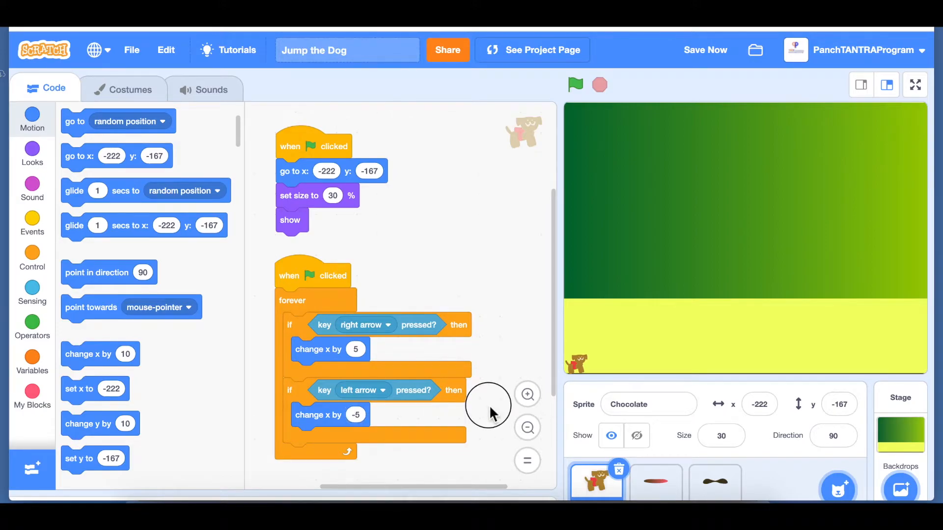
{"action": "scroll", "scroll_direction": "up", "scroll_amount": 3}
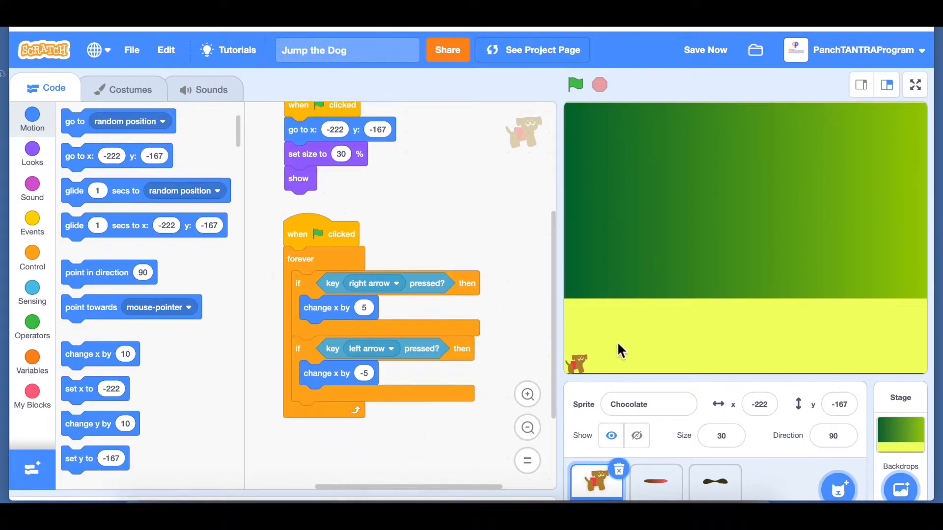
{"action": "mouse_move", "coordinate": [588, 368]}
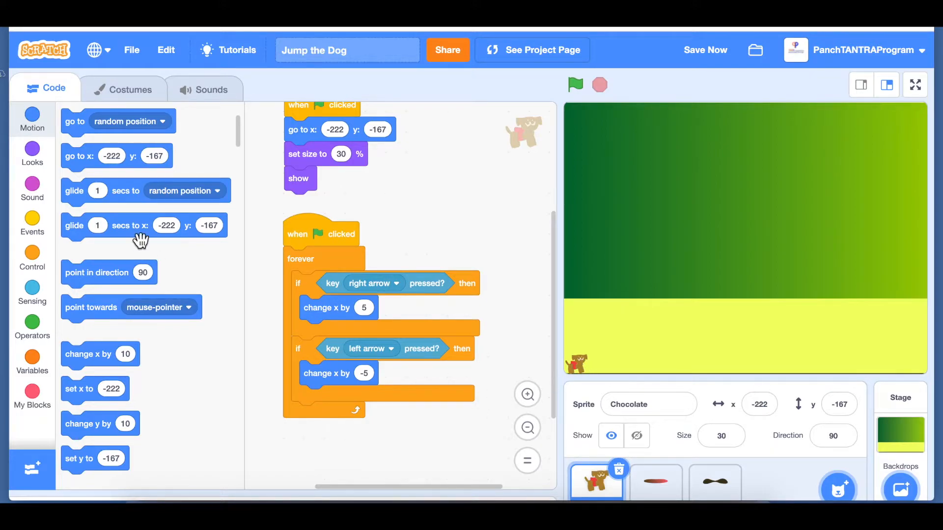
Step: Switch costume to Chocolate when moving right and Chocolate3 when moving left
{"action": "left_click", "coordinate": [31, 153]}
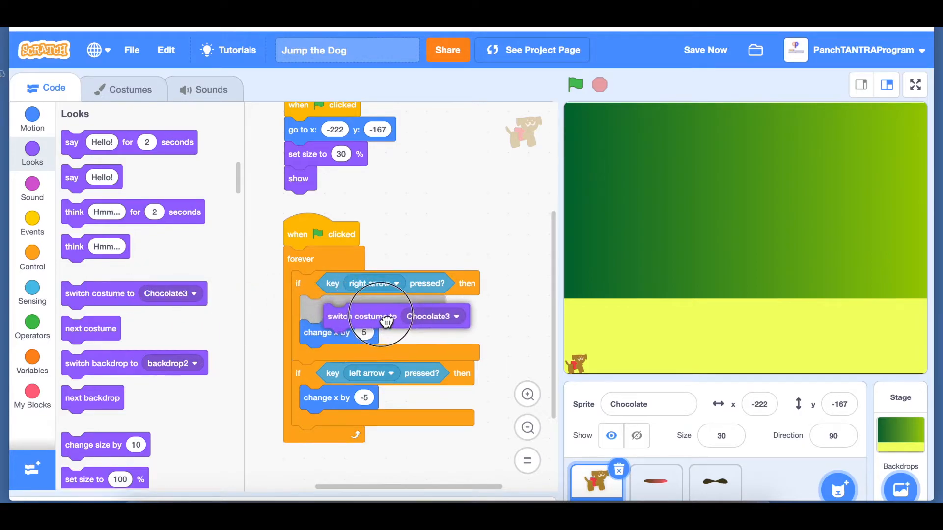
{"action": "left_click", "coordinate": [431, 307]}
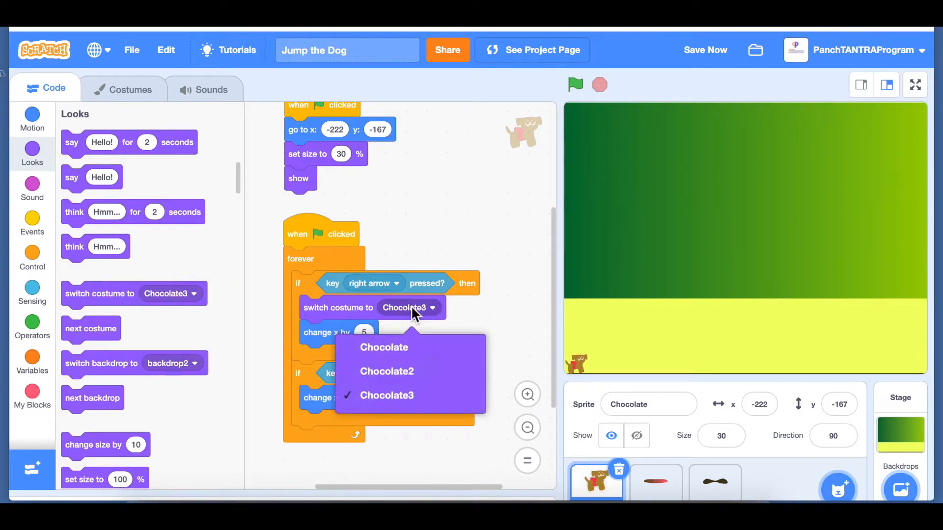
{"action": "left_click", "coordinate": [384, 347]}
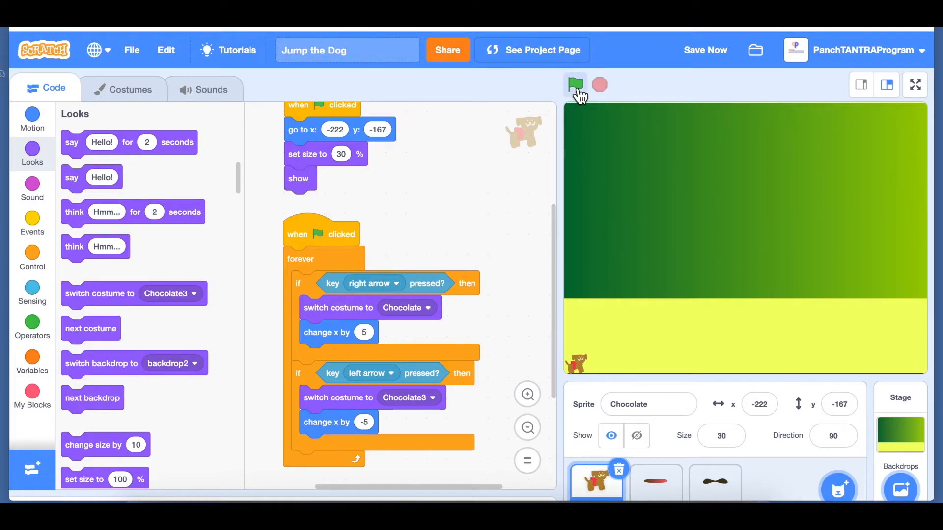
Step: Run the game to check the costume changes with direction
{"action": "left_click", "coordinate": [574, 84]}
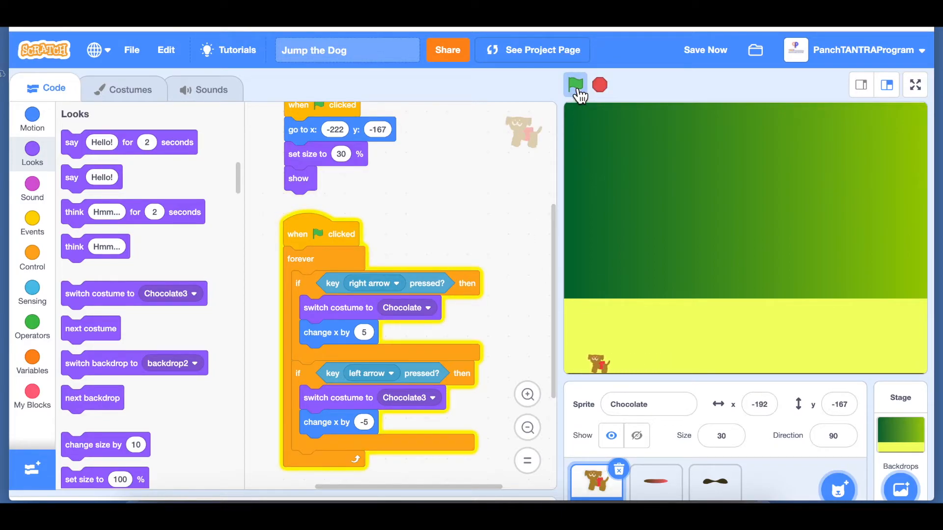
{"action": "left_click", "coordinate": [574, 85]}
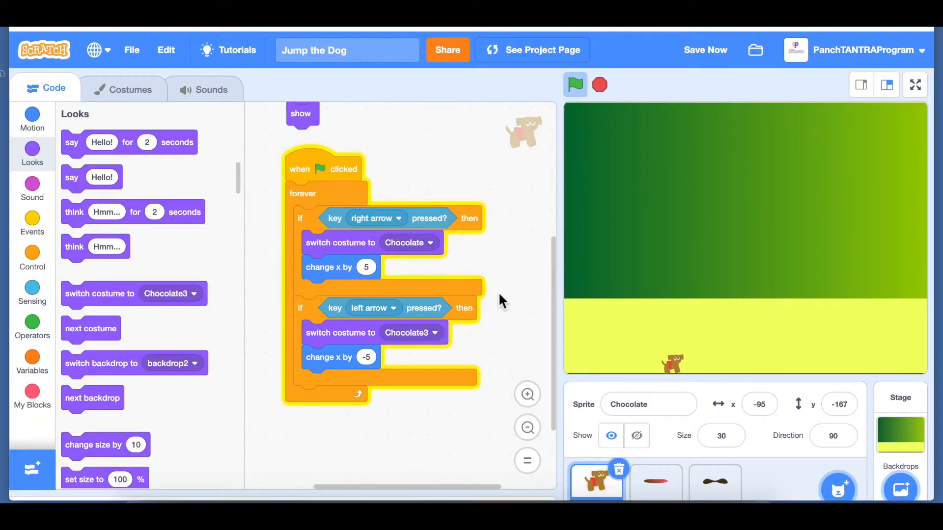
{"action": "mouse_move", "coordinate": [754, 356]}
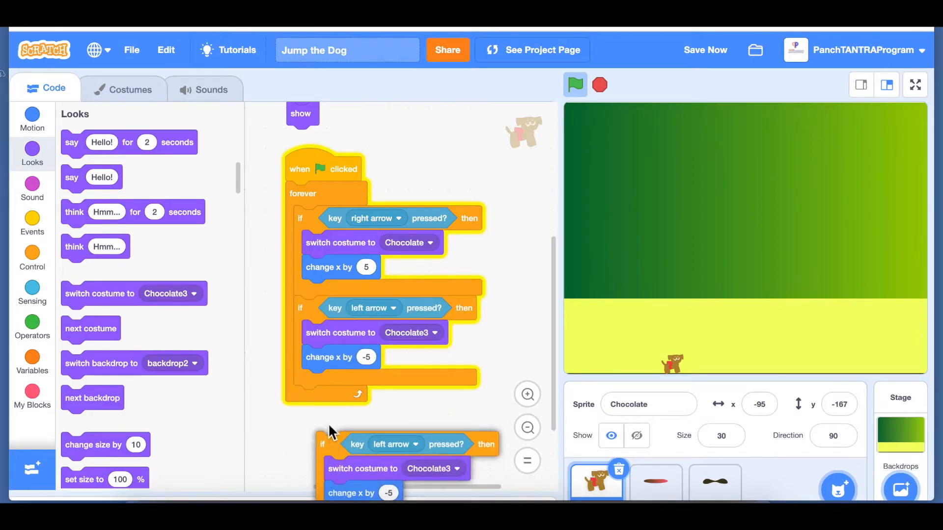
Step: Set the newest copied check to the up arrow key and strip its costume and x blocks
{"action": "left_click", "coordinate": [394, 444]}
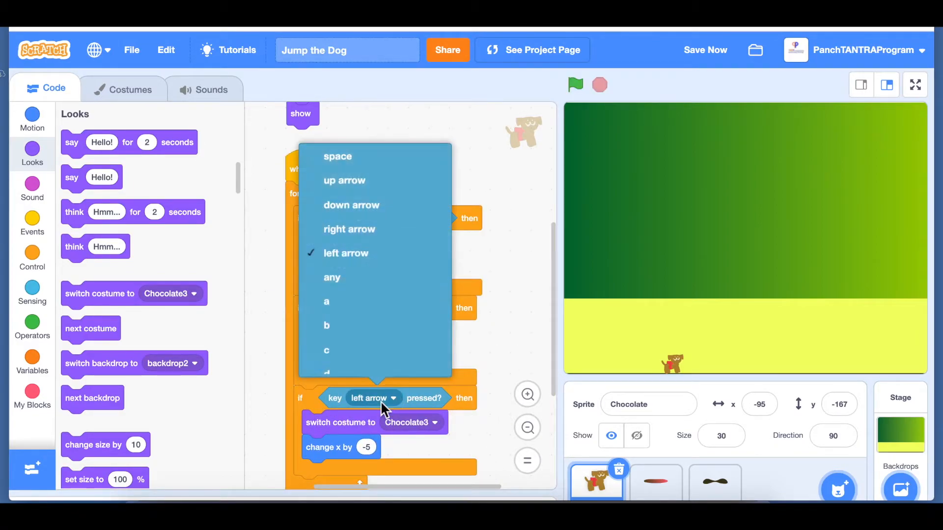
{"action": "left_click", "coordinate": [345, 253]}
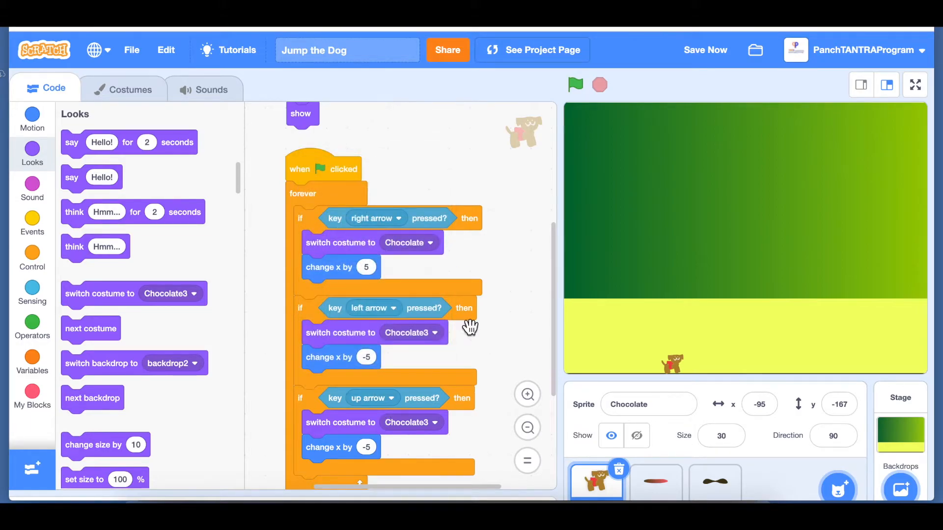
{"action": "scroll", "scroll_direction": "up", "scroll_amount": 3}
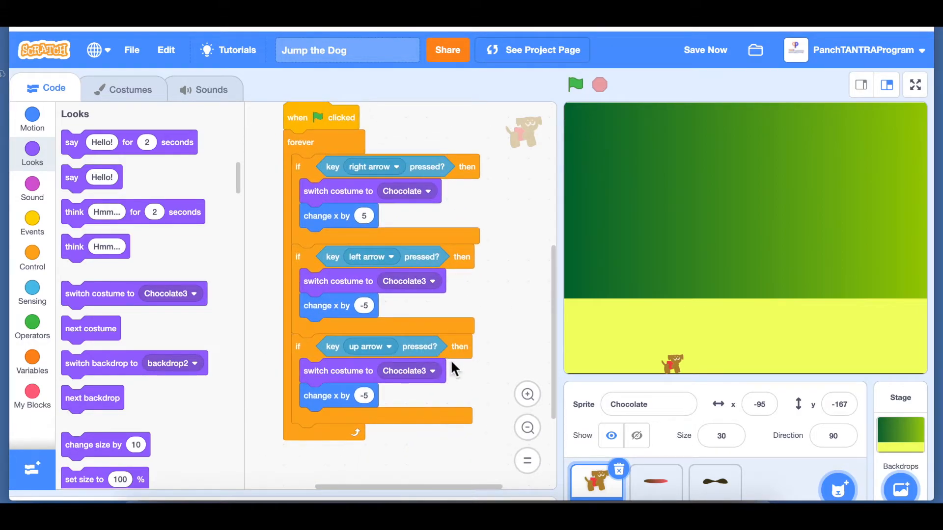
{"action": "mouse_move", "coordinate": [359, 377]}
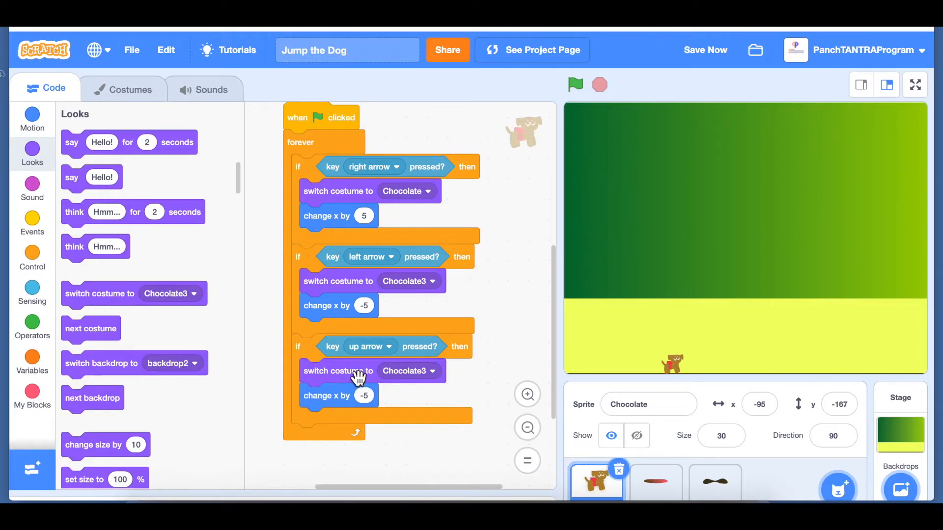
{"action": "mouse_move", "coordinate": [418, 377]}
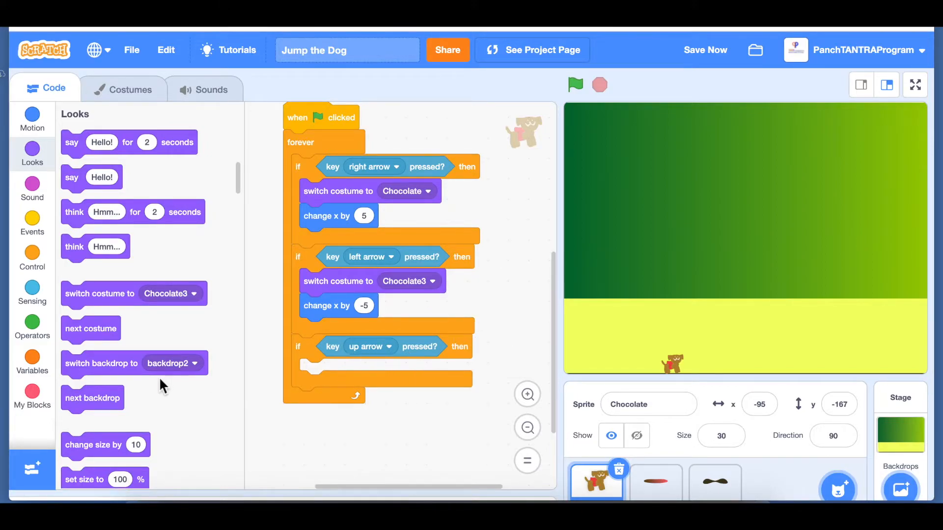
{"action": "scroll", "scroll_direction": "up", "scroll_amount": 3}
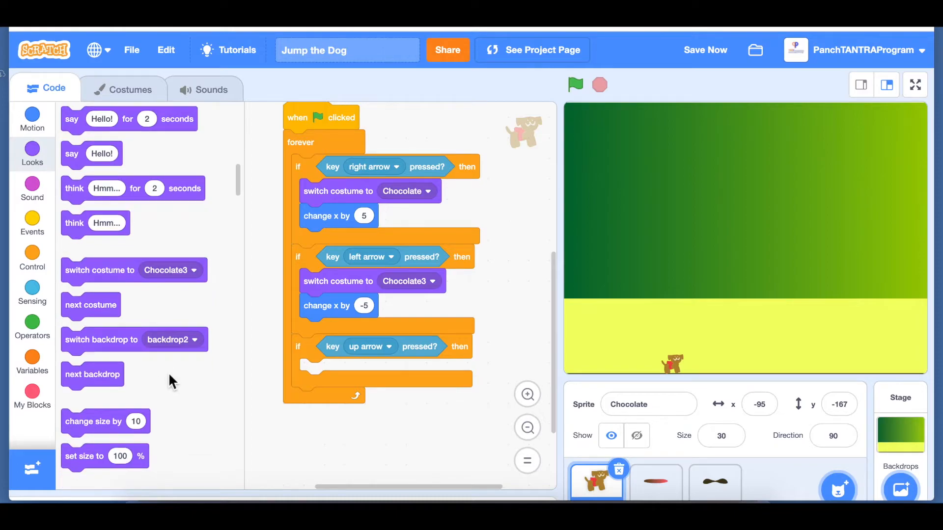
Step: Make the up-arrow check change y by 10 and start a test run
{"action": "left_click", "coordinate": [31, 119]}
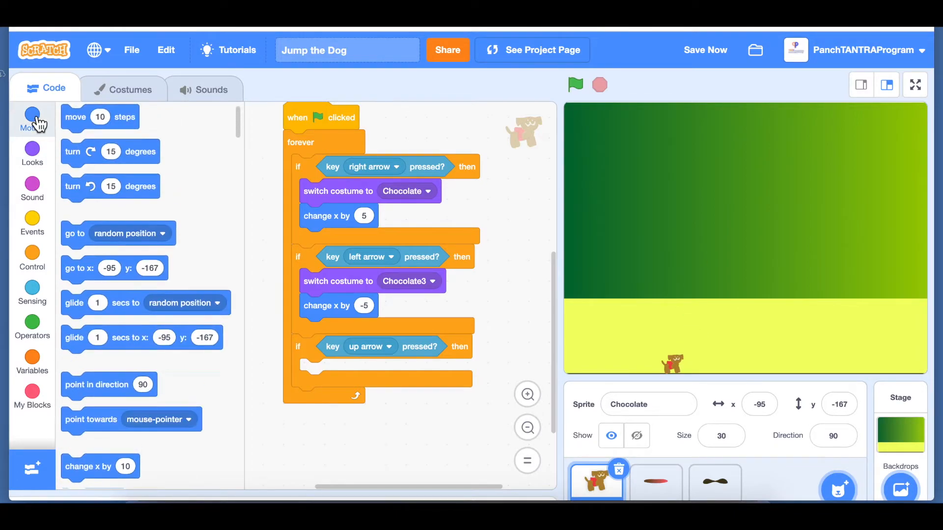
{"action": "scroll", "scroll_direction": "down", "scroll_amount": 3}
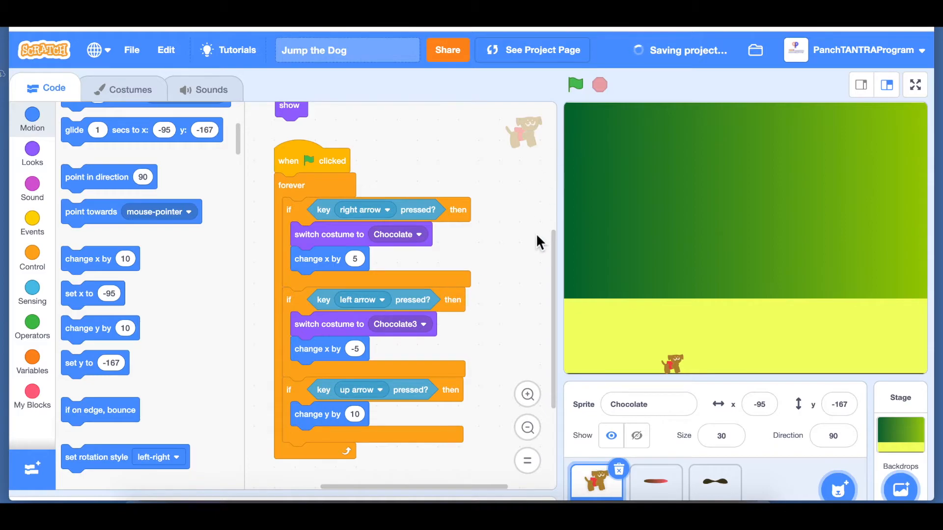
{"action": "left_click", "coordinate": [575, 84]}
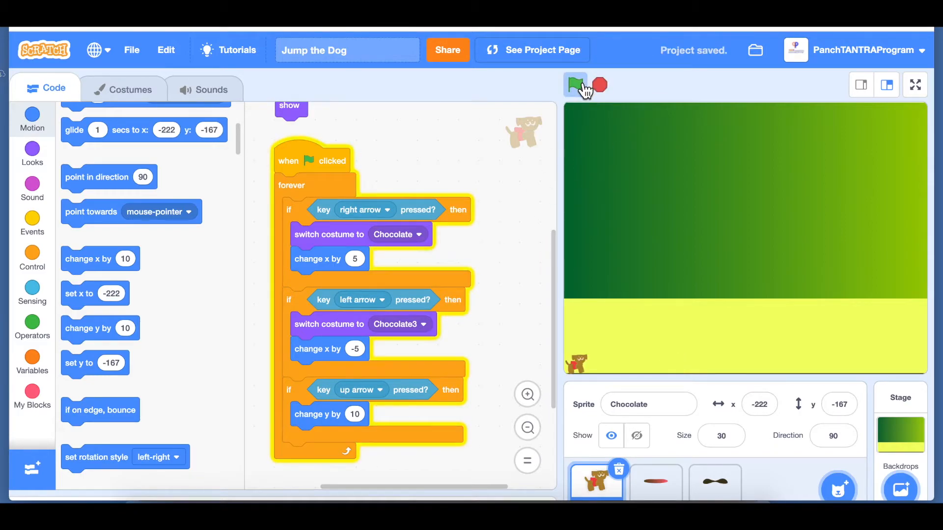
Step: Rerun the game repeatedly, driving the dog right and up to the top of the stage
{"action": "left_click", "coordinate": [574, 84]}
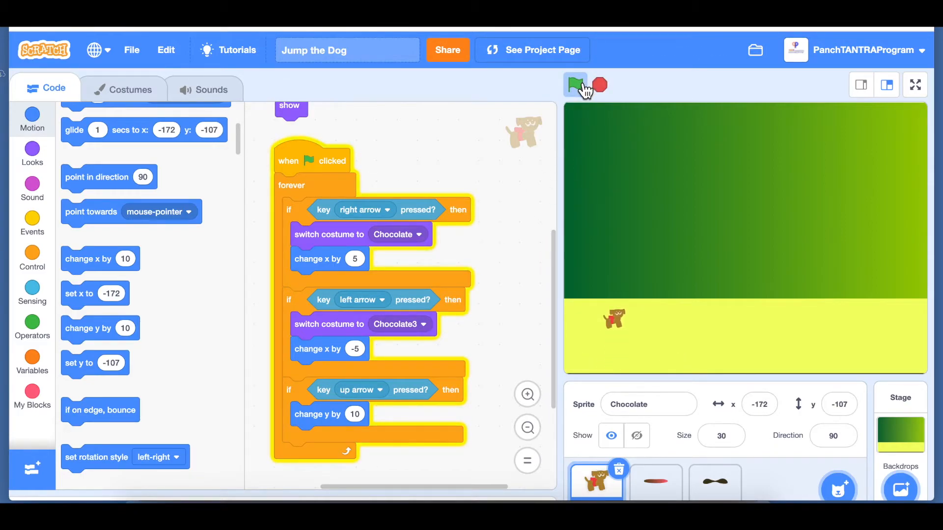
{"action": "left_click", "coordinate": [575, 84]}
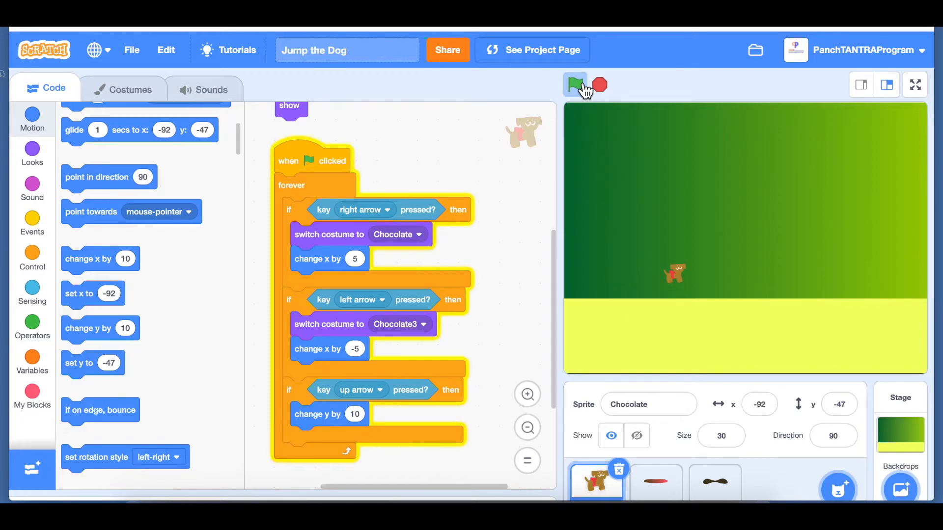
{"action": "left_click", "coordinate": [574, 84]}
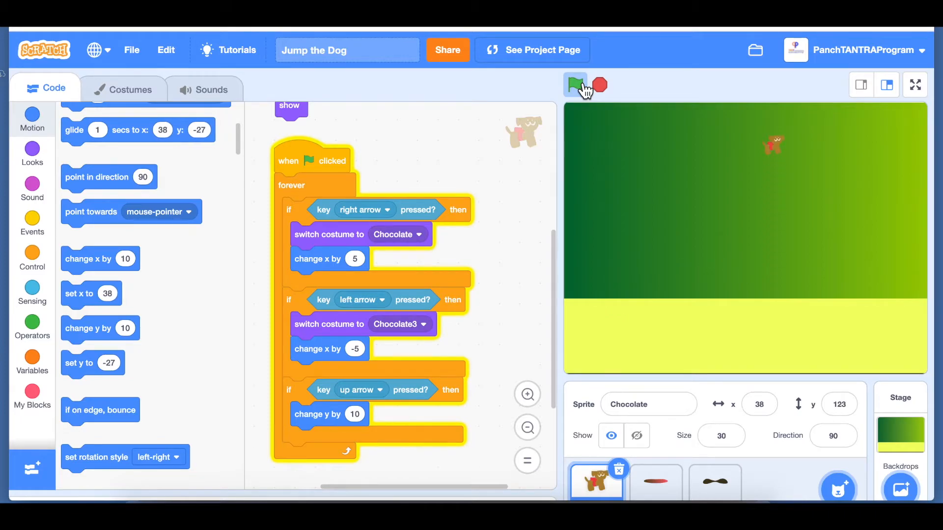
{"action": "left_click", "coordinate": [574, 84]}
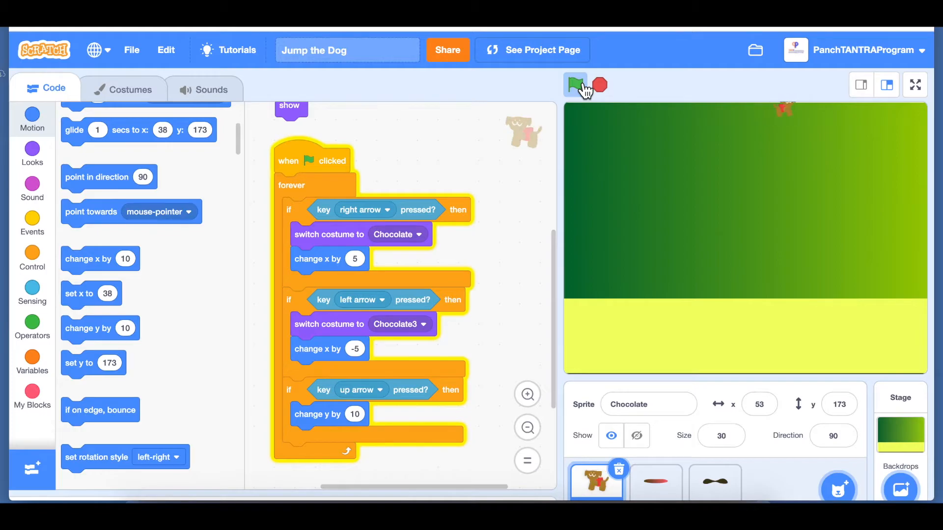
{"action": "left_click", "coordinate": [574, 84]}
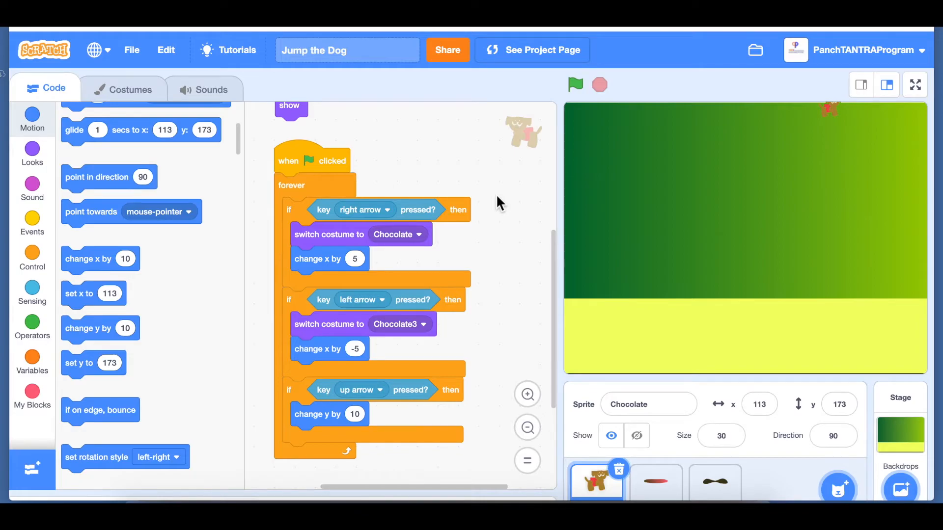
{"action": "mouse_move", "coordinate": [522, 267]}
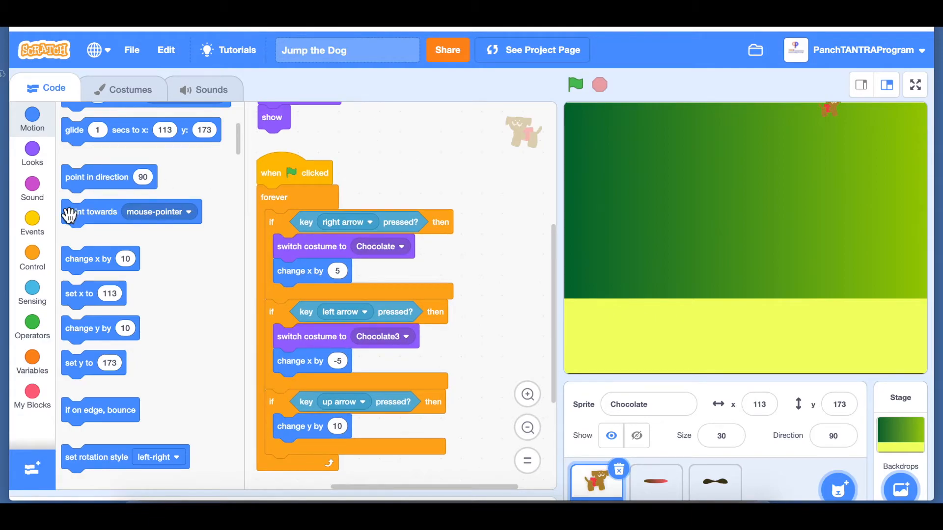
Step: Build a green-flag forever script that lowers the dog by 10 when not touching the black ground colour
{"action": "left_click", "coordinate": [32, 223]}
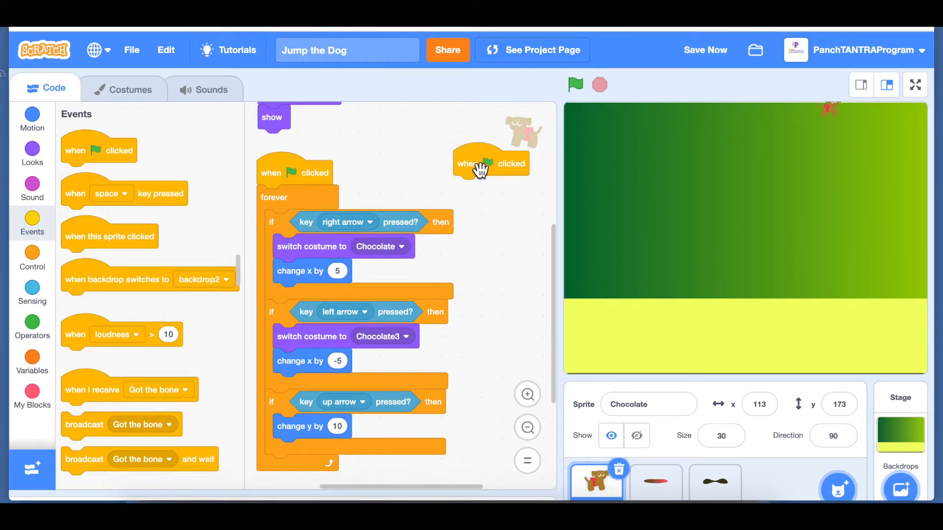
{"action": "left_click", "coordinate": [32, 258]}
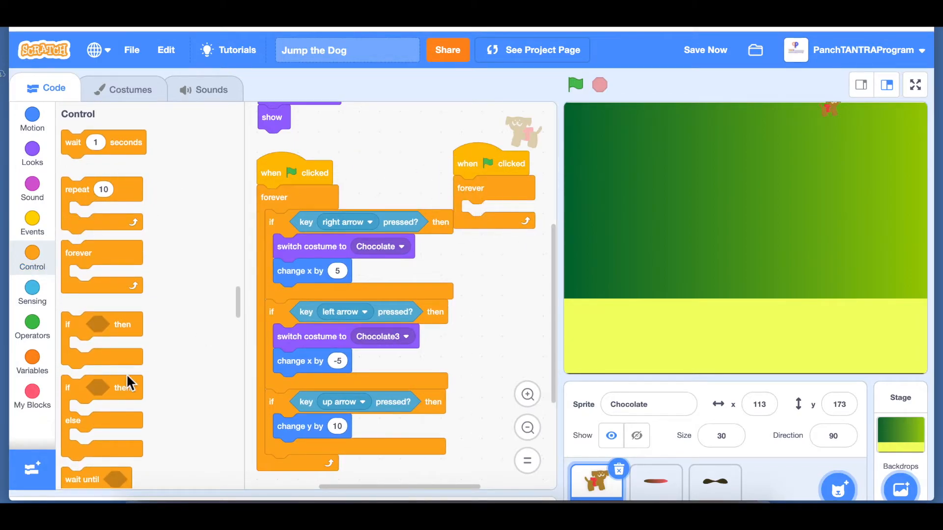
{"action": "mouse_move", "coordinate": [87, 153]}
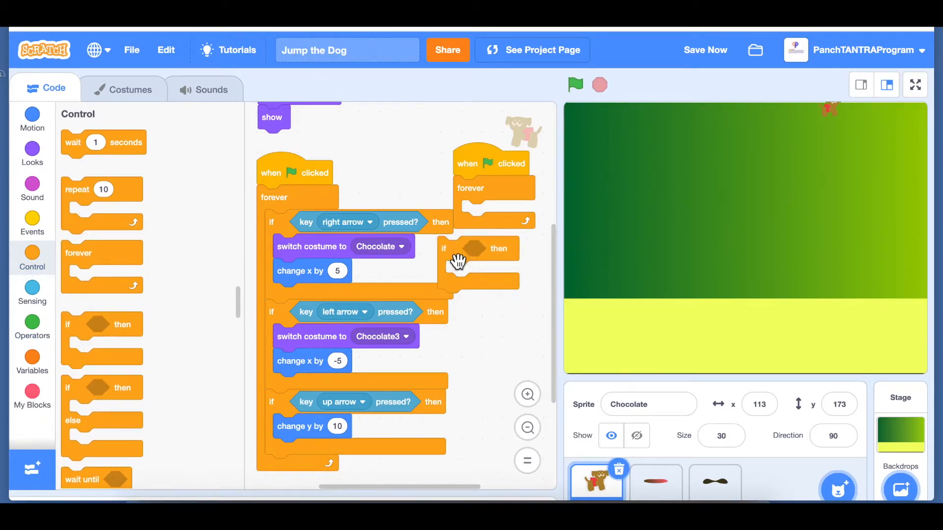
{"action": "left_click", "coordinate": [32, 293]}
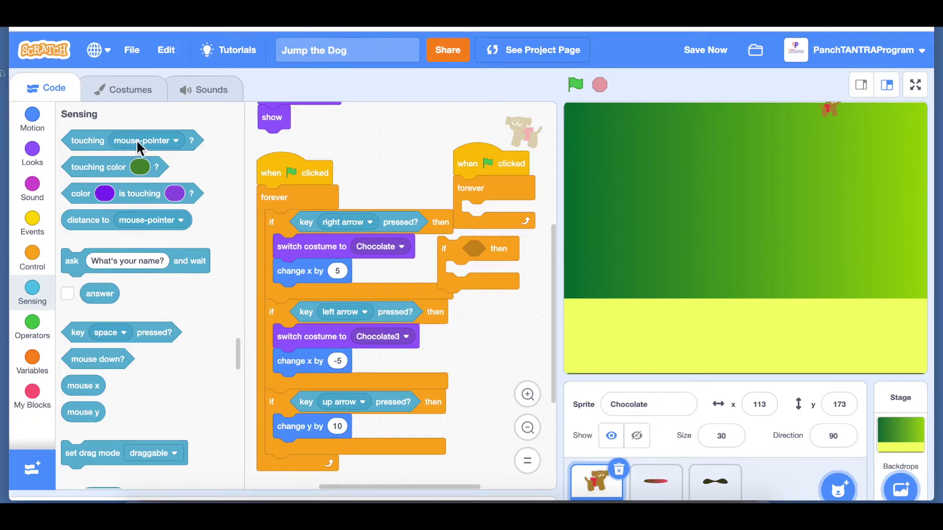
{"action": "mouse_move", "coordinate": [123, 193]}
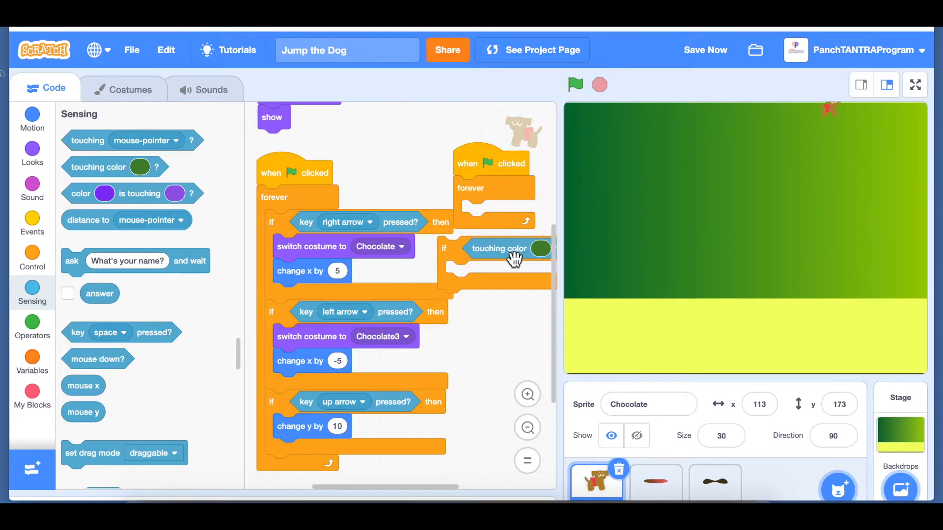
{"action": "left_click", "coordinate": [539, 248]}
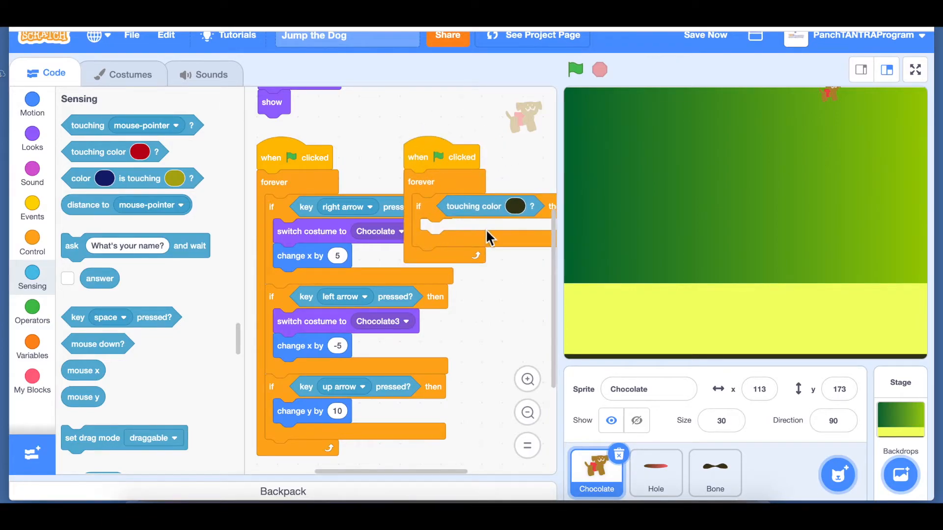
{"action": "mouse_move", "coordinate": [157, 391]}
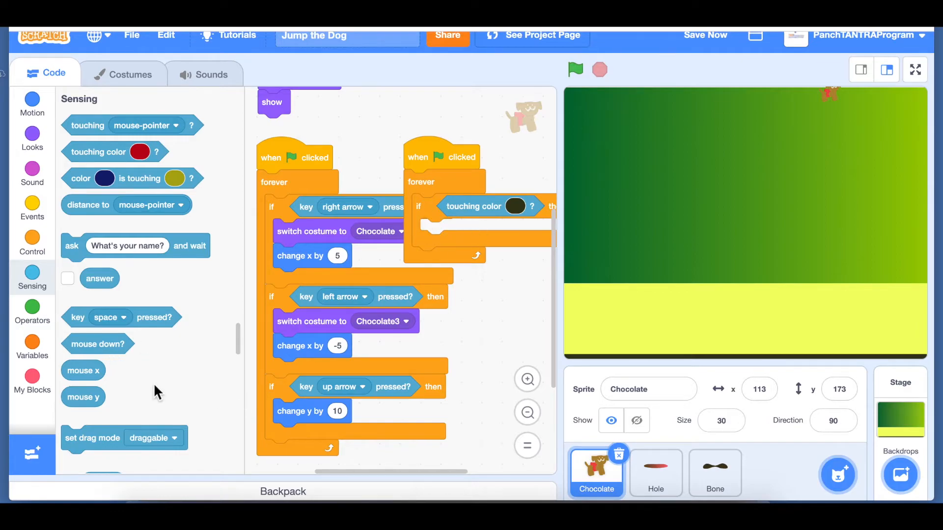
{"action": "mouse_move", "coordinate": [31, 278]}
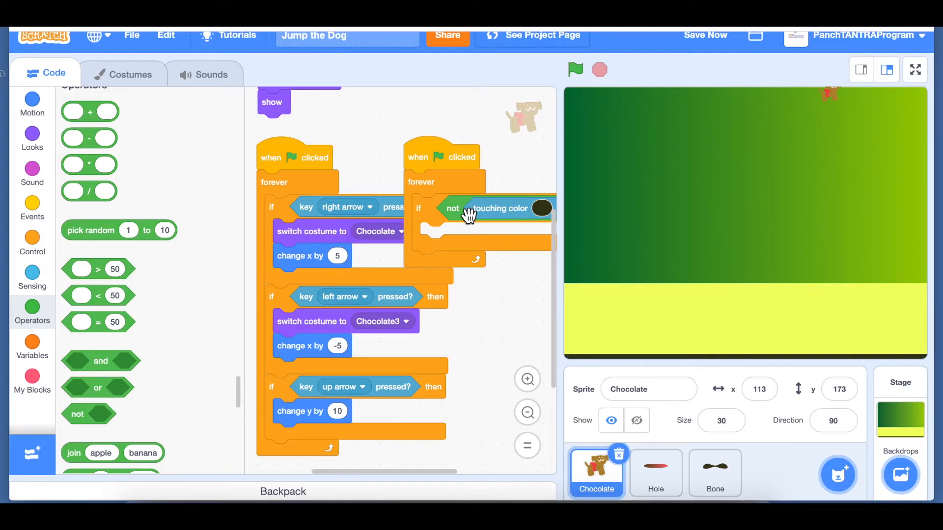
{"action": "mouse_move", "coordinate": [695, 336]}
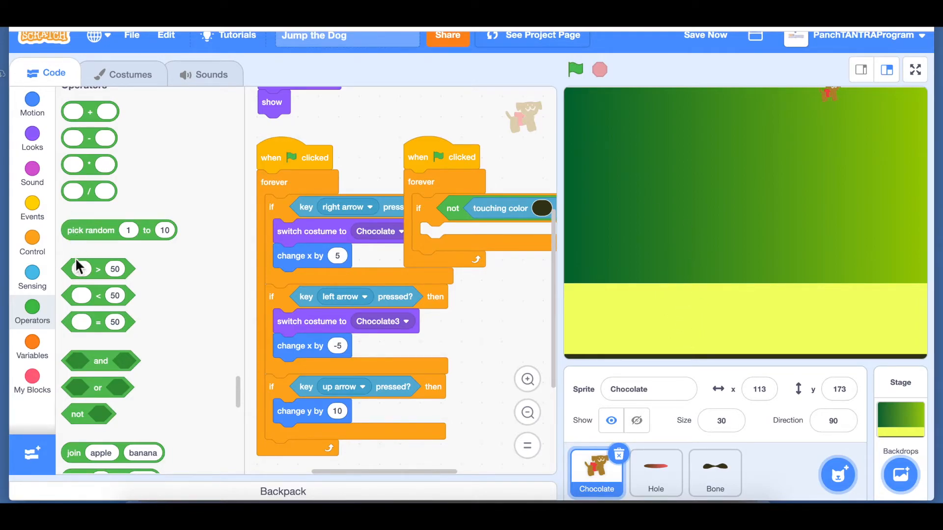
{"action": "right_click", "coordinate": [300, 411]}
{"action": "type", "text": "-10"}
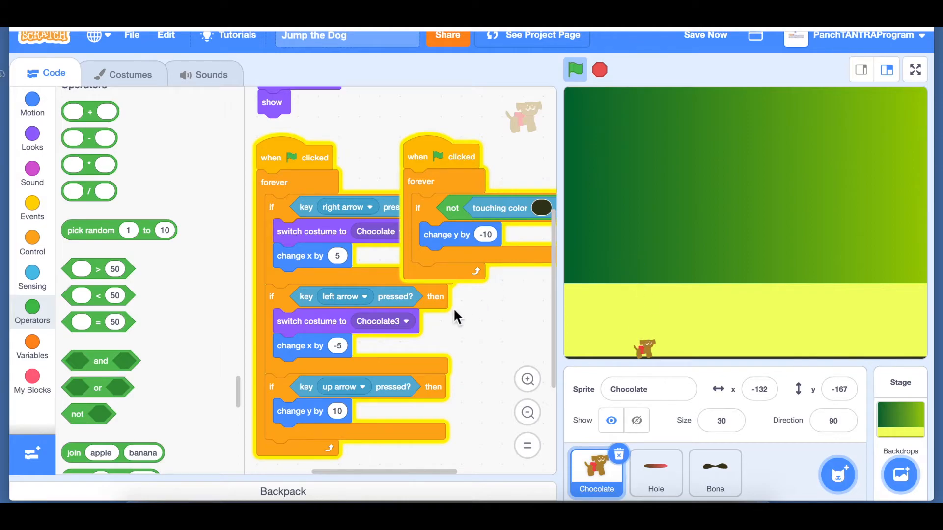
Step: Add a 0.01-second wait before the fall and run the game to test jumping and falling
{"action": "left_click", "coordinate": [32, 241]}
{"action": "type", "text": "0.01"}
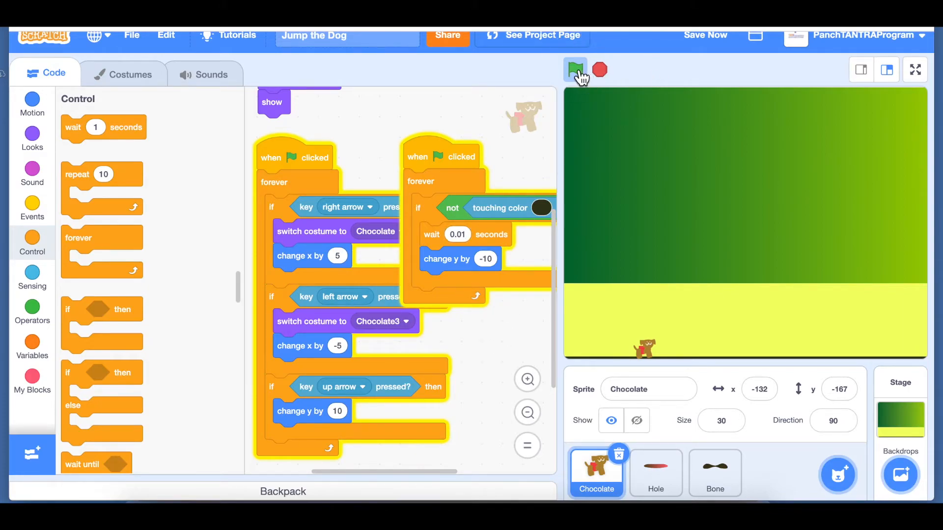
{"action": "left_click", "coordinate": [575, 68]}
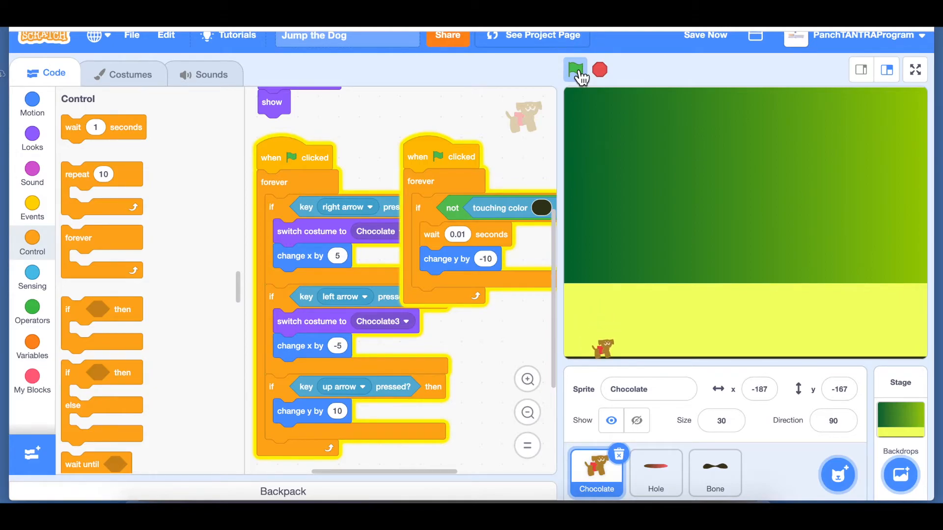
{"action": "left_click", "coordinate": [575, 69]}
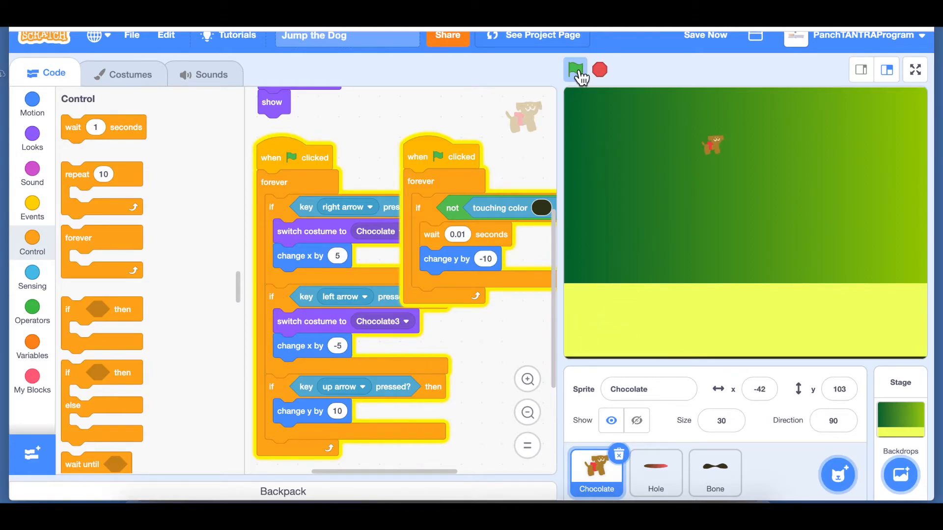
{"action": "left_click", "coordinate": [575, 68]}
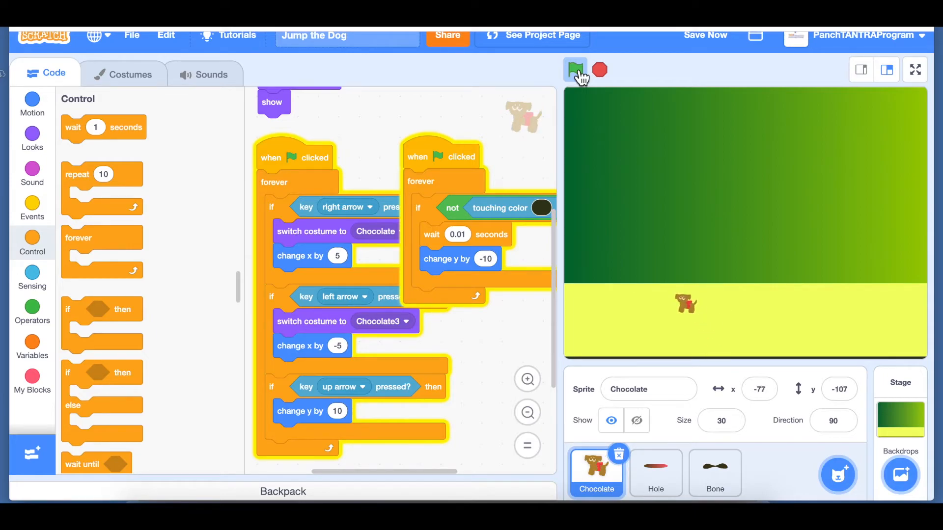
{"action": "left_click", "coordinate": [574, 70]}
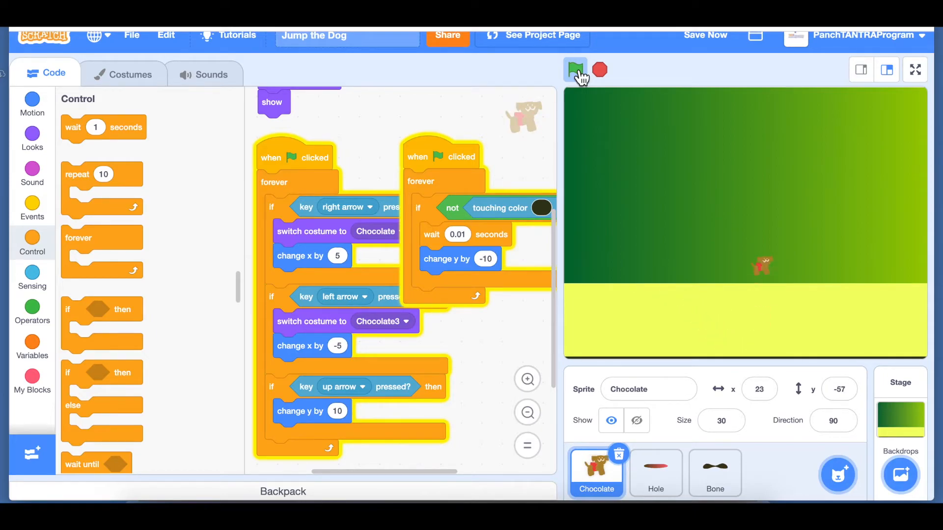
Step: Restart the game several more times to confirm the dog falls back onto the ground
{"action": "left_click", "coordinate": [575, 69]}
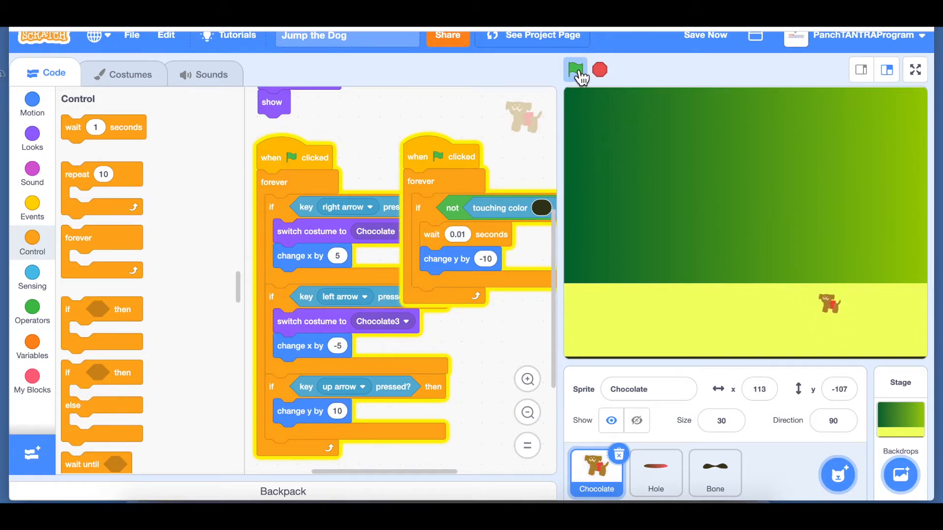
{"action": "left_click", "coordinate": [574, 69]}
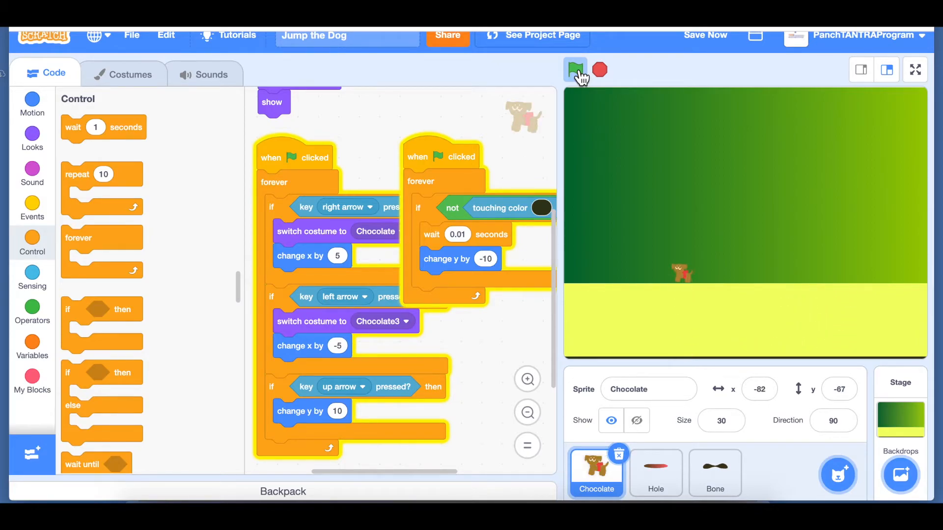
{"action": "left_click", "coordinate": [573, 68]}
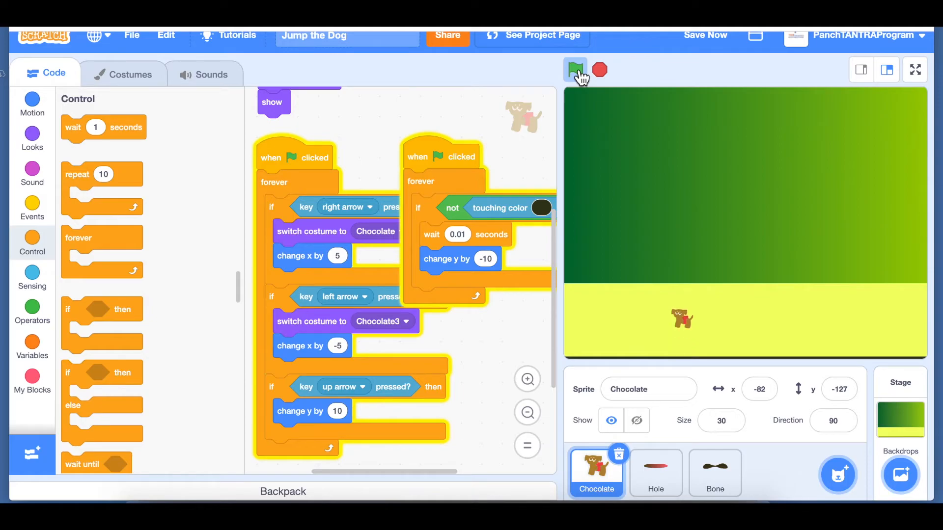
{"action": "left_click", "coordinate": [574, 69]}
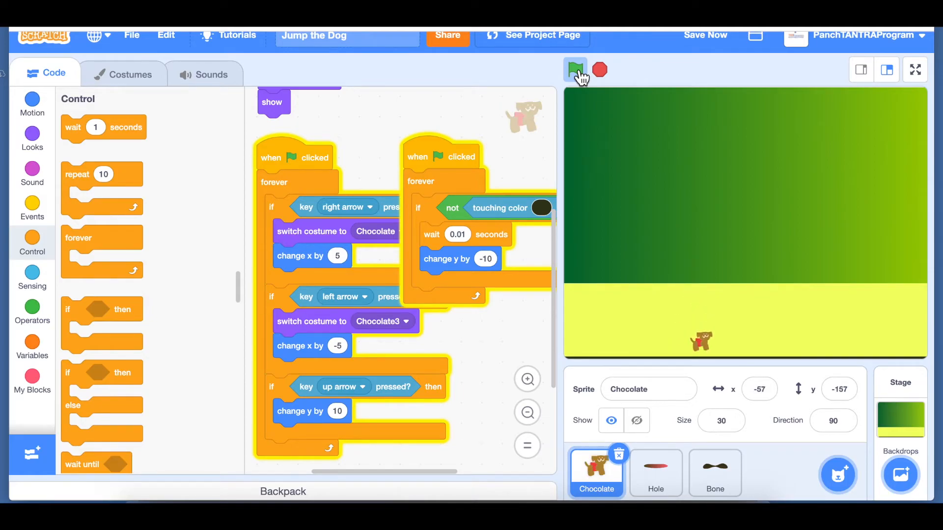
{"action": "left_click", "coordinate": [574, 70]}
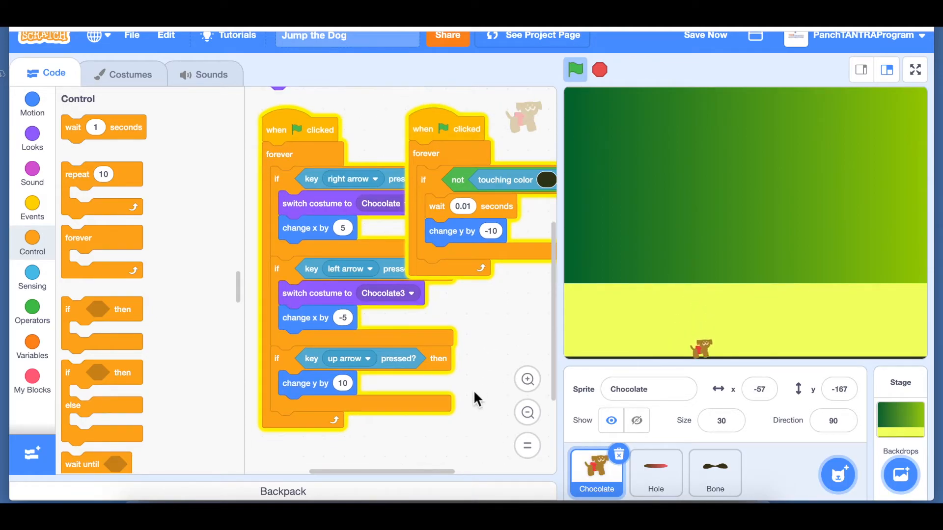
Step: Guard the up-arrow 'change y by 10' with an 'if touching yellow ground colour' check
{"action": "scroll", "scroll_direction": "up", "scroll_amount": 3}
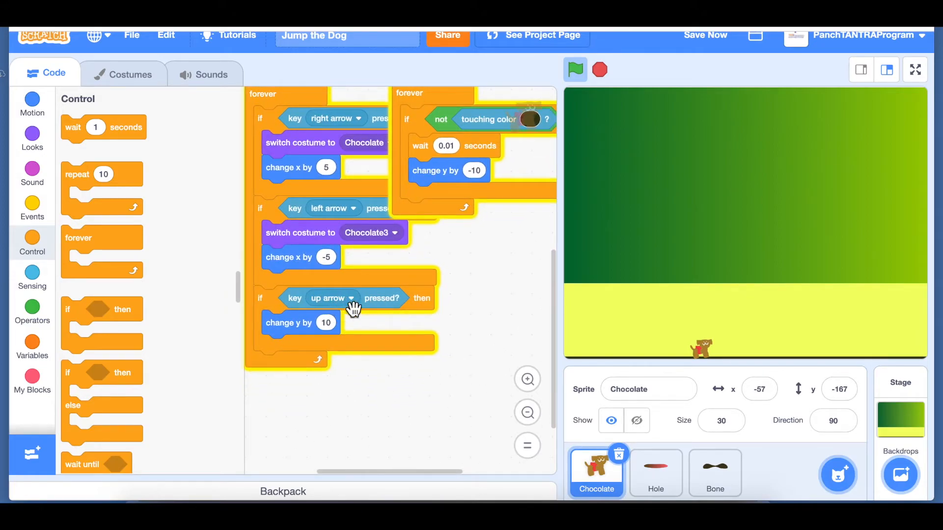
{"action": "mouse_move", "coordinate": [313, 325]}
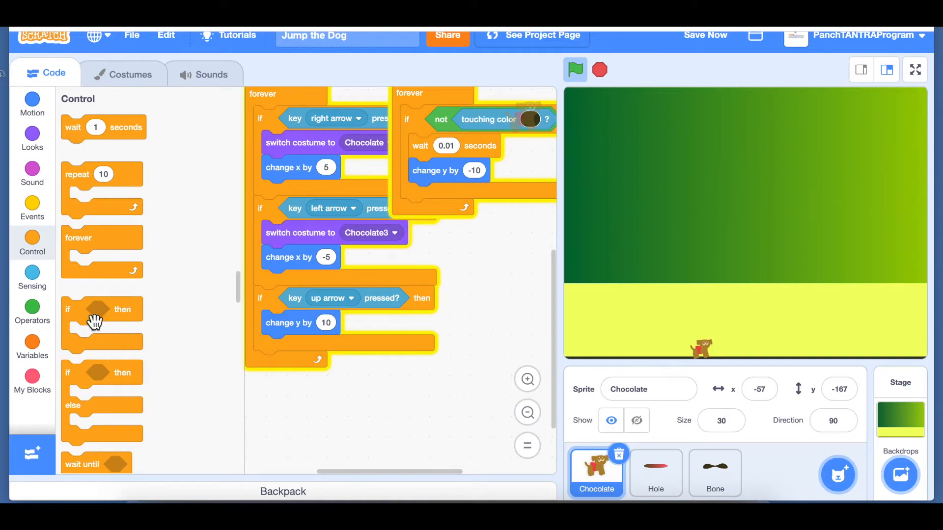
{"action": "mouse_move", "coordinate": [521, 280]}
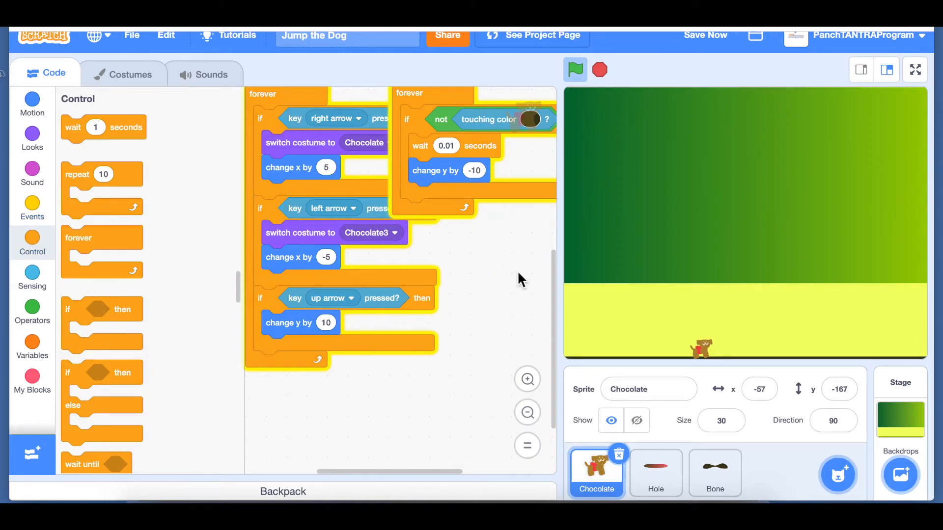
{"action": "mouse_move", "coordinate": [311, 344]}
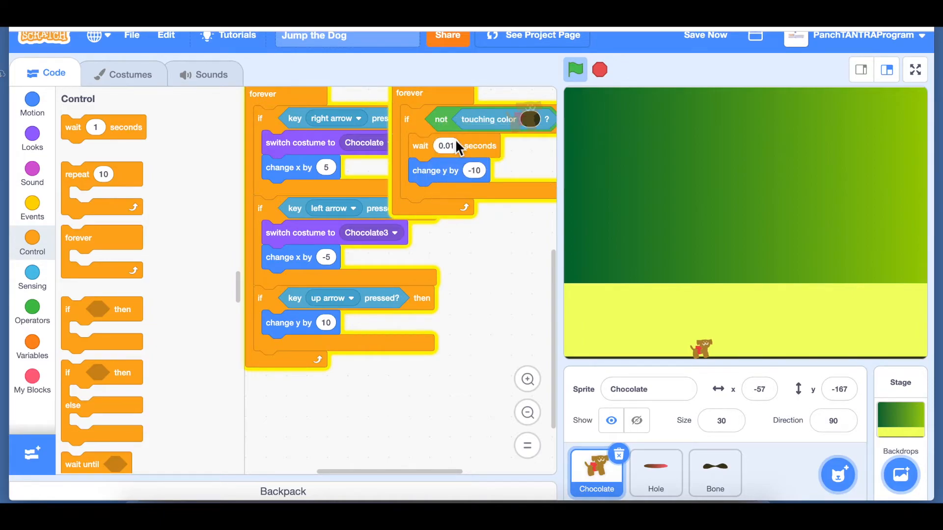
{"action": "left_click_drag", "start_coordinate": [455, 145], "coordinate": [394, 397]}
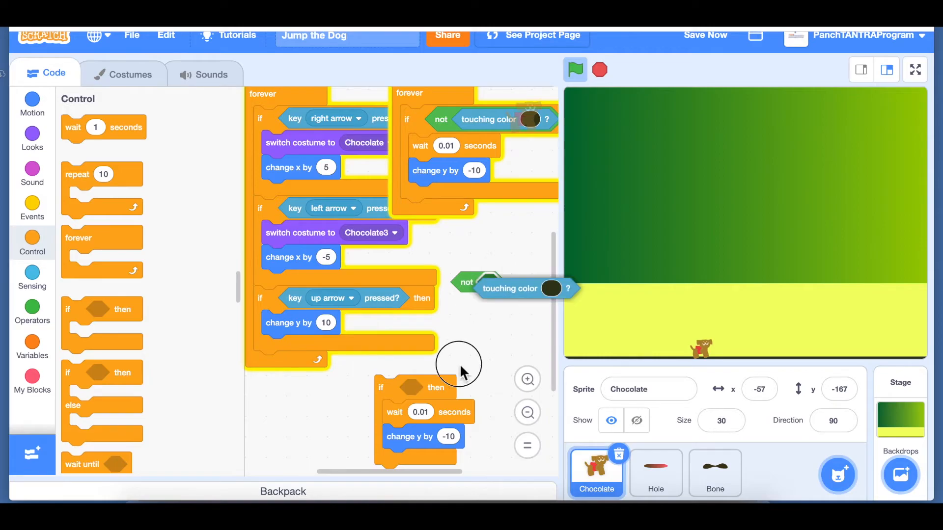
{"action": "left_click", "coordinate": [477, 387]}
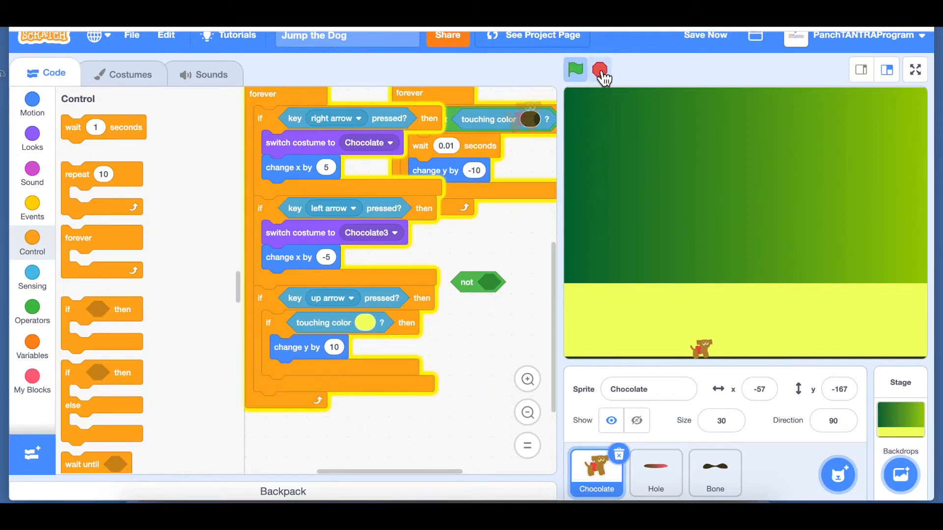
Step: Stop and restart the game several times, jumping Chocolate to confirm it hops and lands
{"action": "left_click", "coordinate": [574, 68]}
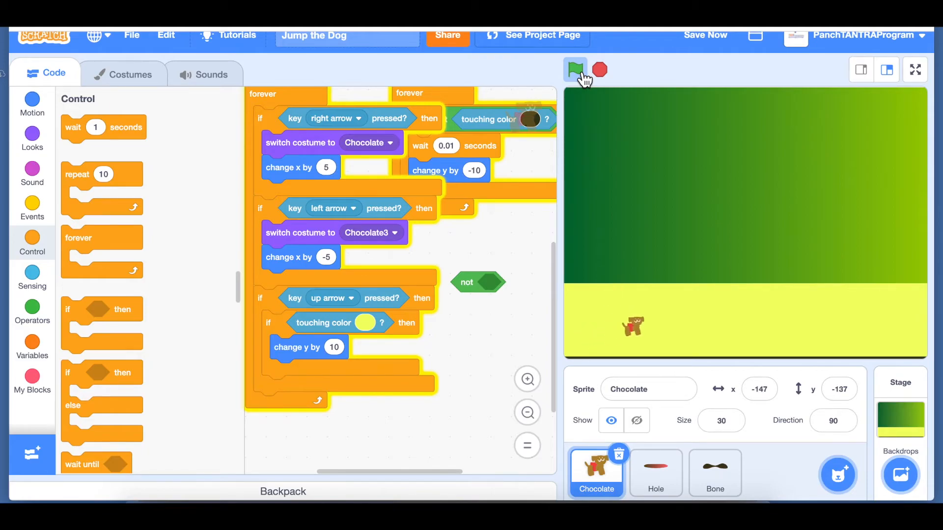
{"action": "left_click", "coordinate": [574, 69]}
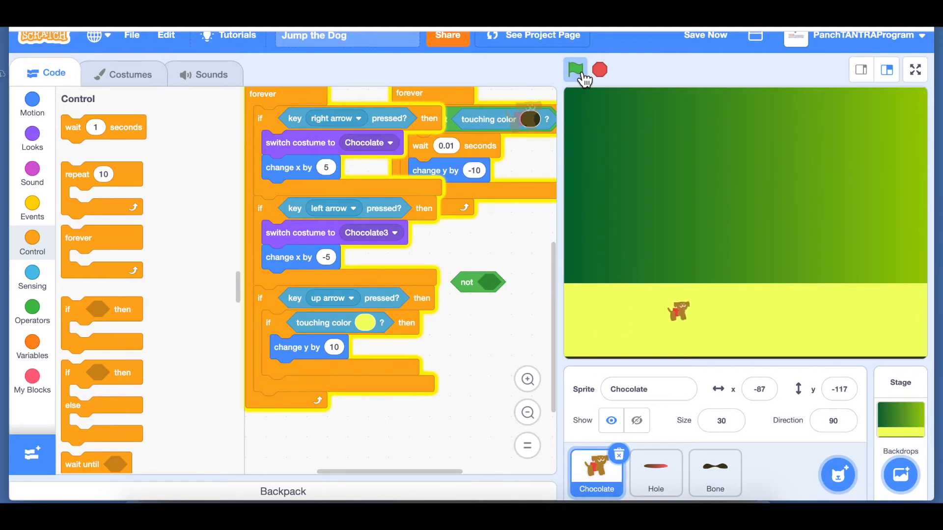
{"action": "left_click", "coordinate": [574, 70]}
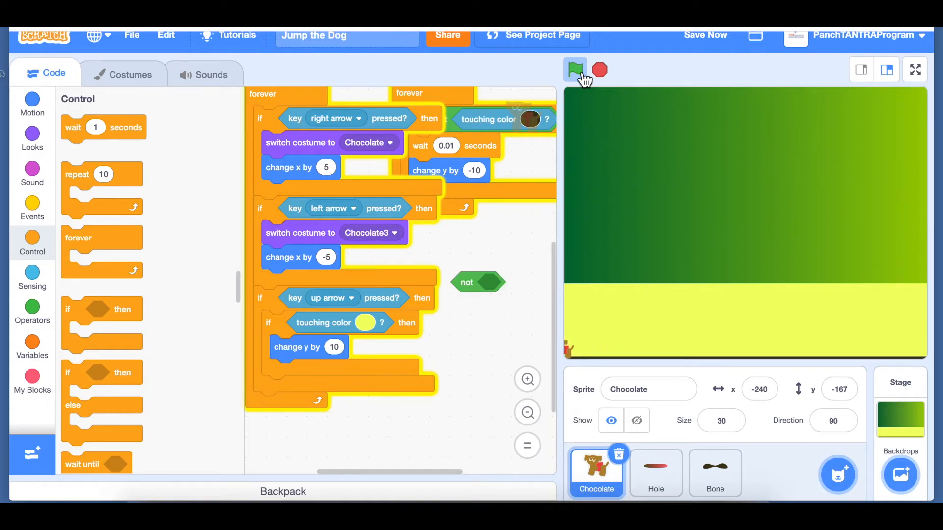
{"action": "left_click", "coordinate": [575, 69]}
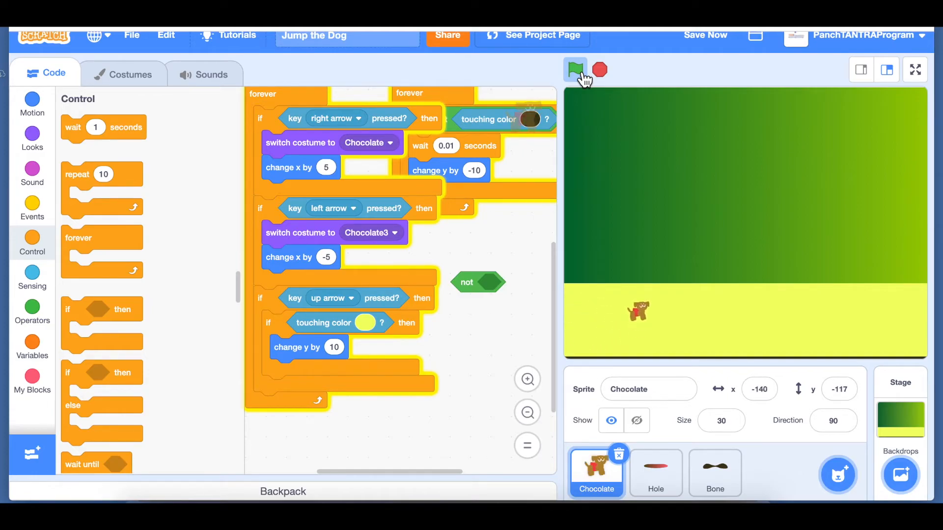
{"action": "left_click", "coordinate": [576, 69]}
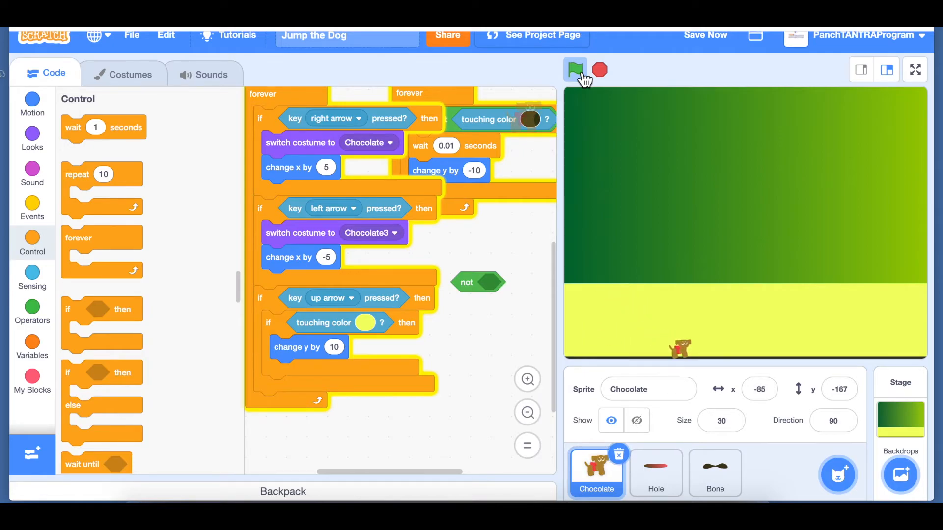
{"action": "left_click", "coordinate": [574, 69]}
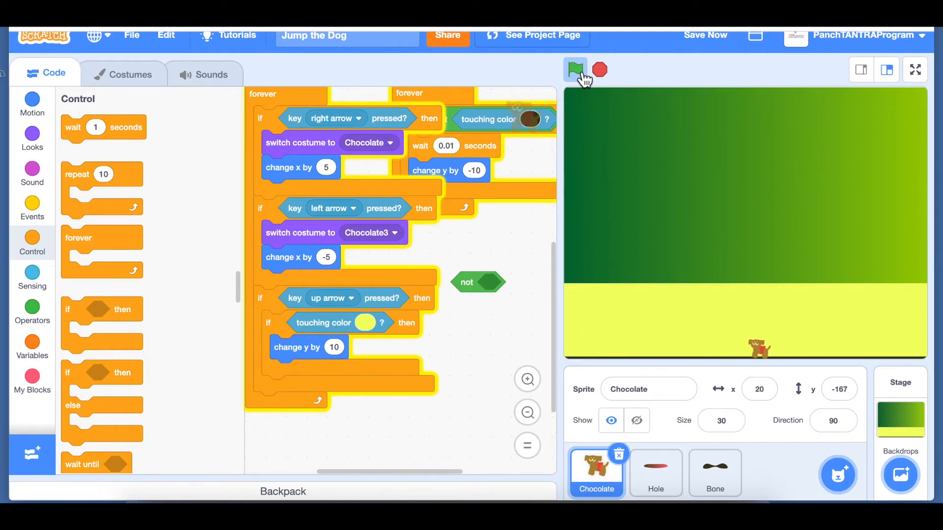
{"action": "left_click", "coordinate": [575, 67]}
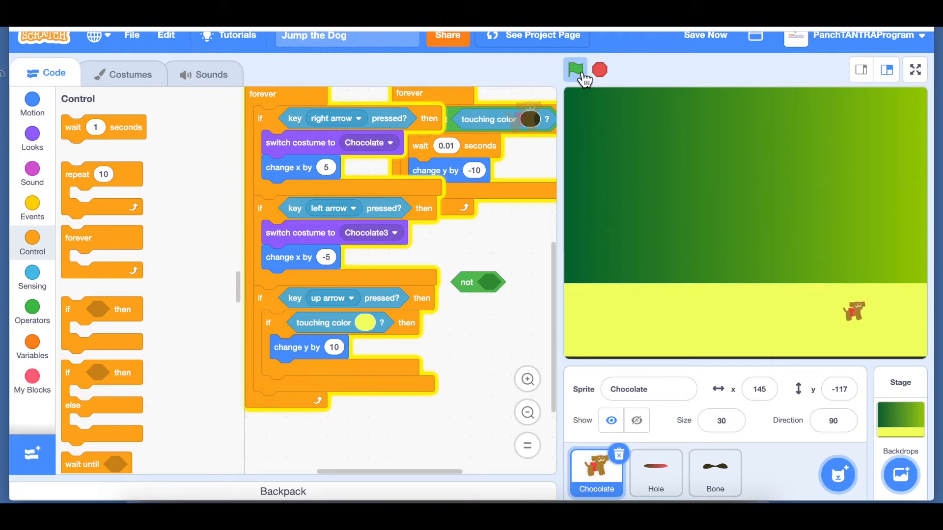
{"action": "left_click", "coordinate": [574, 69]}
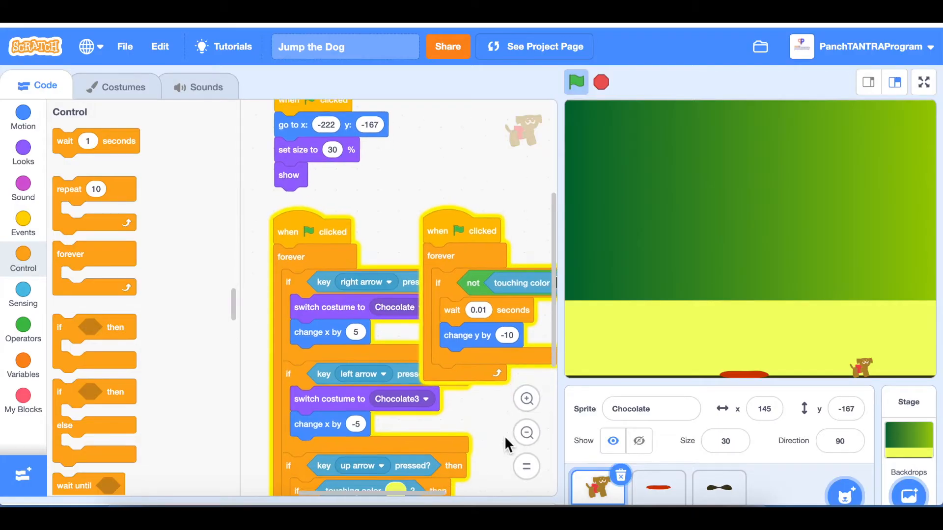
{"action": "scroll", "scroll_direction": "down", "scroll_amount": 3}
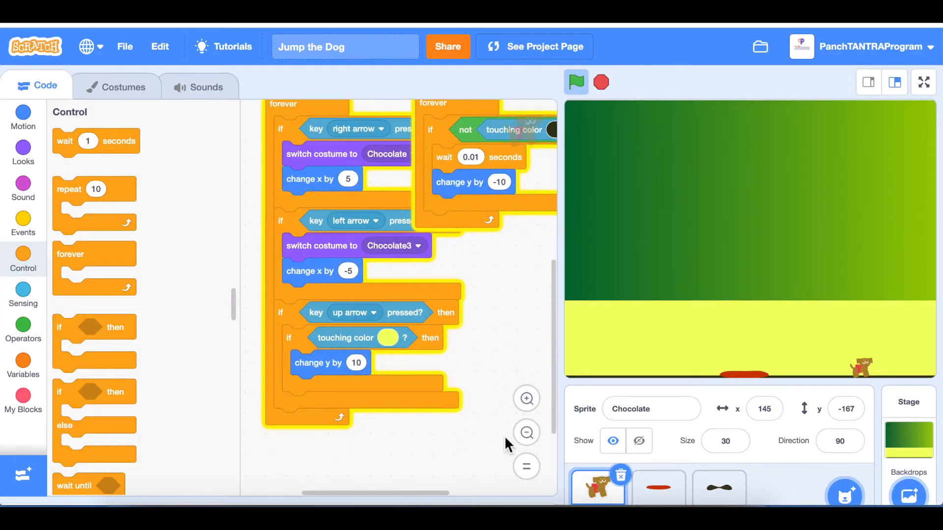
{"action": "scroll", "scroll_direction": "down", "scroll_amount": 3}
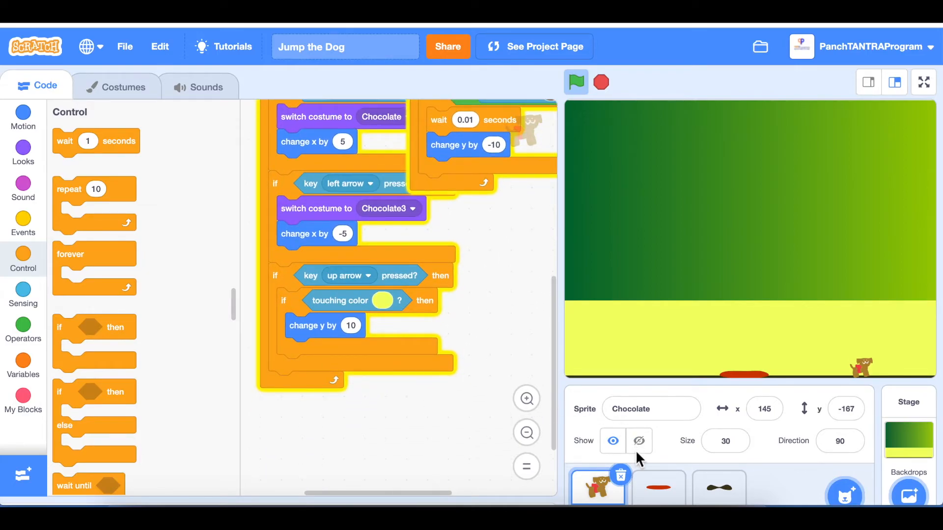
{"action": "mouse_move", "coordinate": [738, 409]}
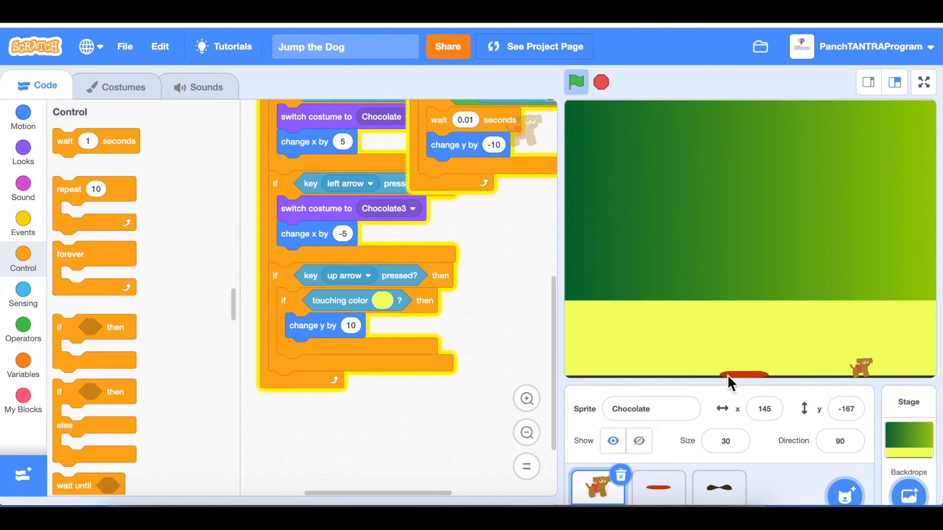
{"action": "mouse_move", "coordinate": [665, 448]}
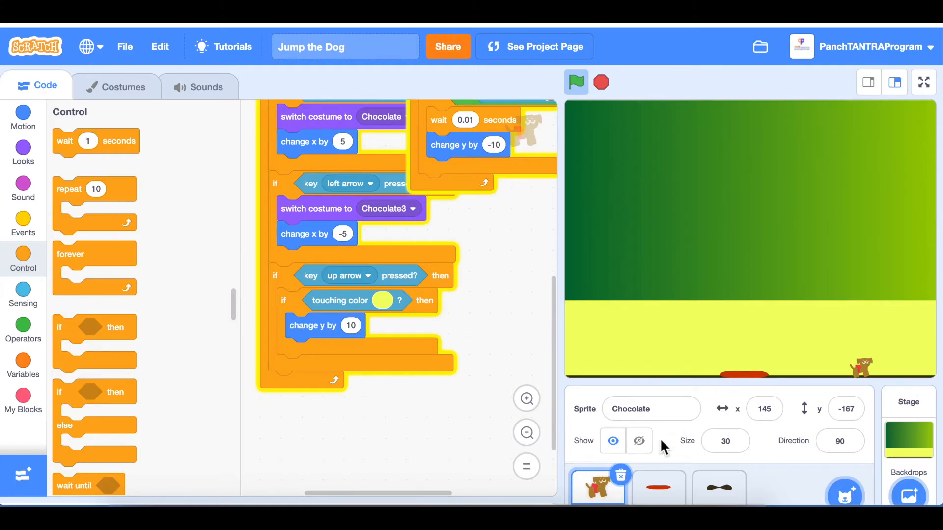
{"action": "mouse_move", "coordinate": [378, 416]}
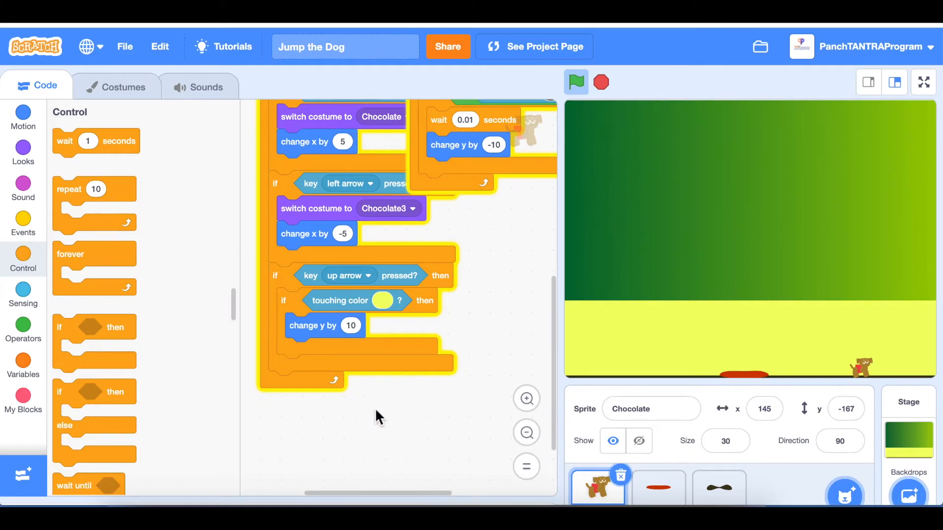
{"action": "mouse_move", "coordinate": [295, 300]}
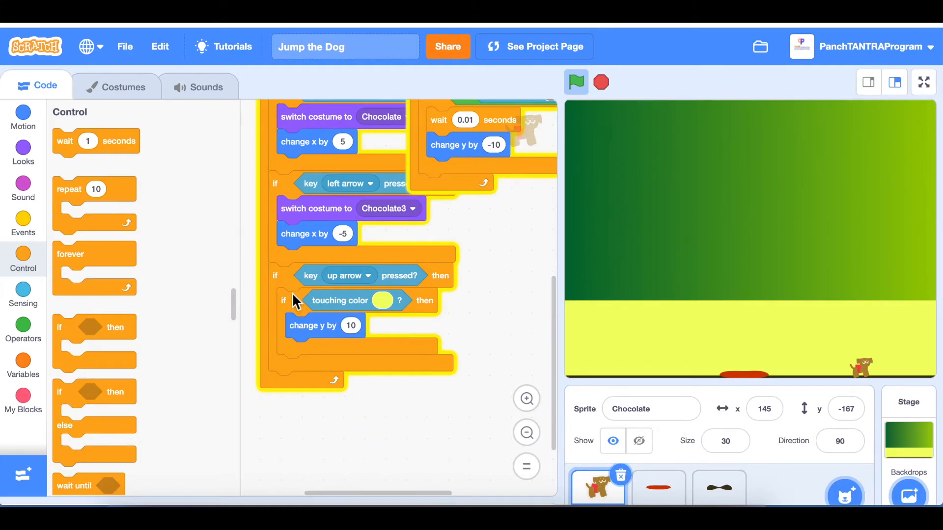
{"action": "mouse_move", "coordinate": [82, 354]}
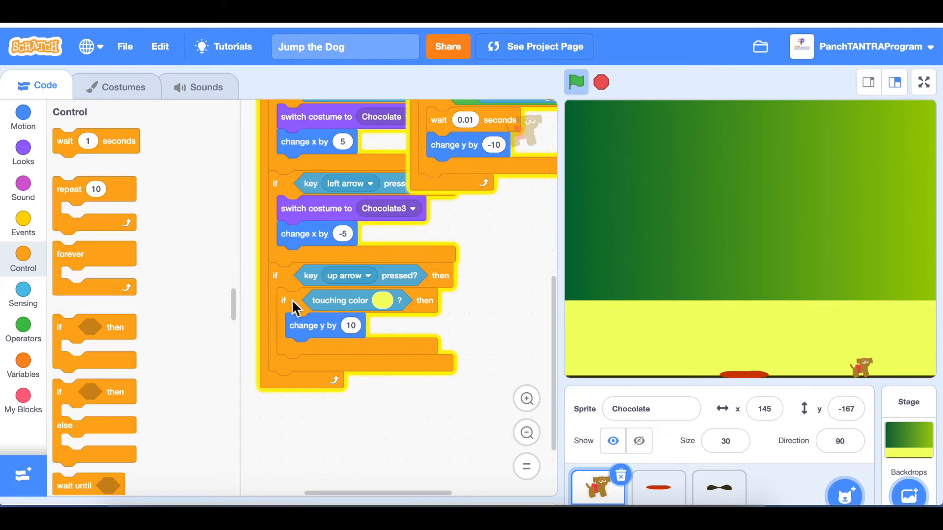
Step: Duplicate the ground-check jump block and set the copy's condition to touching Hole
{"action": "right_click", "coordinate": [312, 300]}
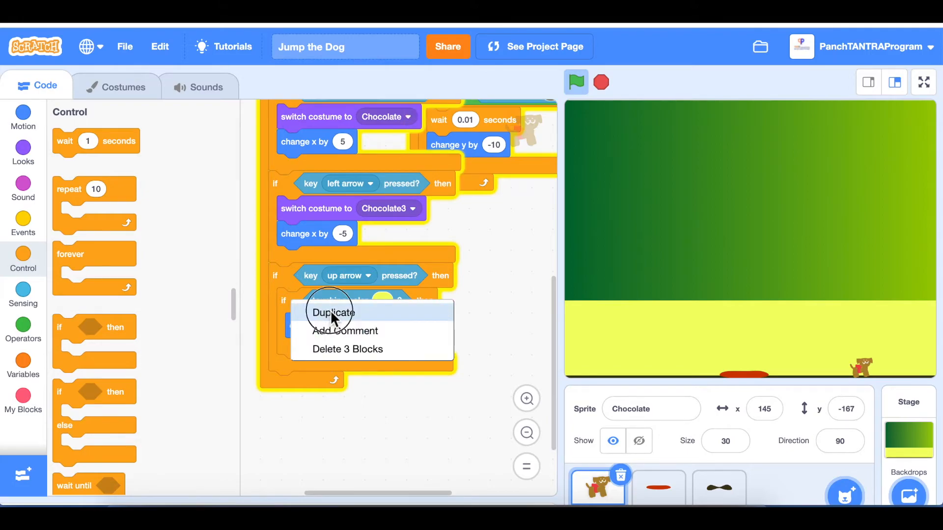
{"action": "left_click", "coordinate": [333, 312]}
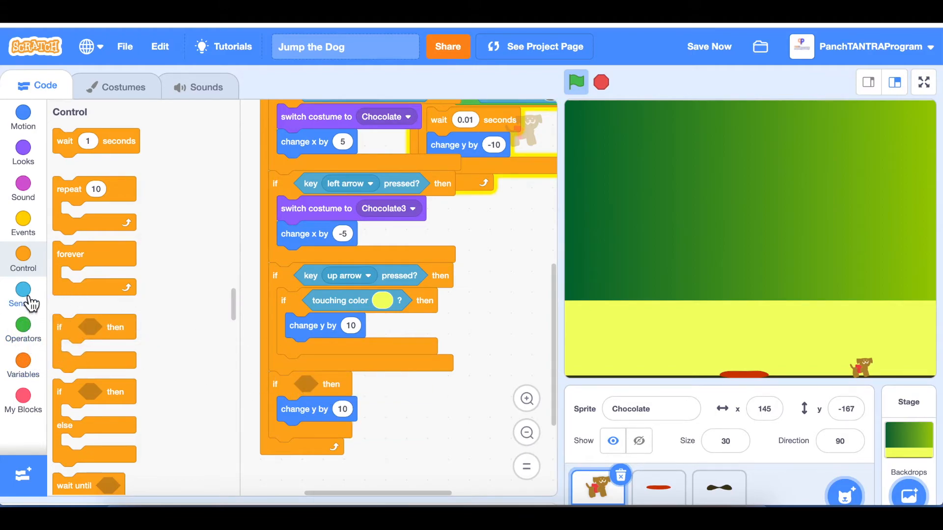
{"action": "left_click", "coordinate": [23, 294]}
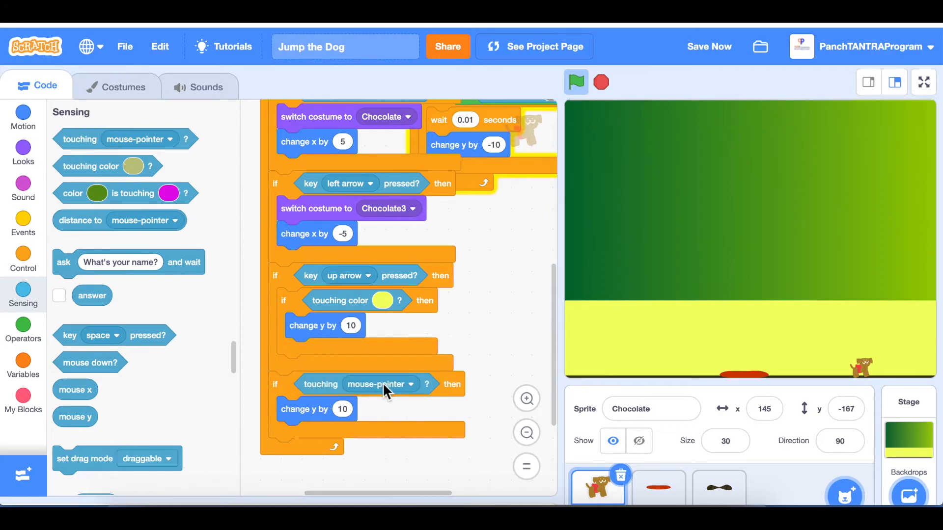
{"action": "left_click", "coordinate": [376, 384]}
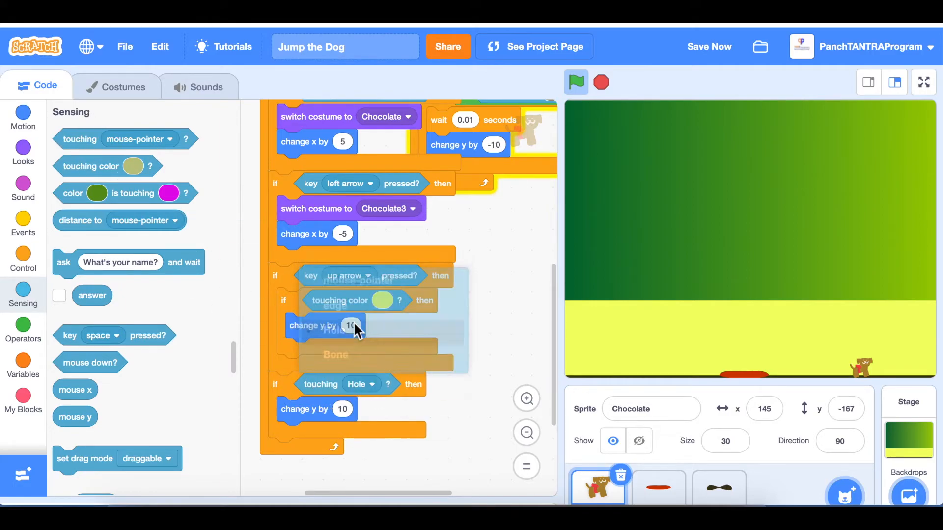
{"action": "mouse_move", "coordinate": [709, 414]}
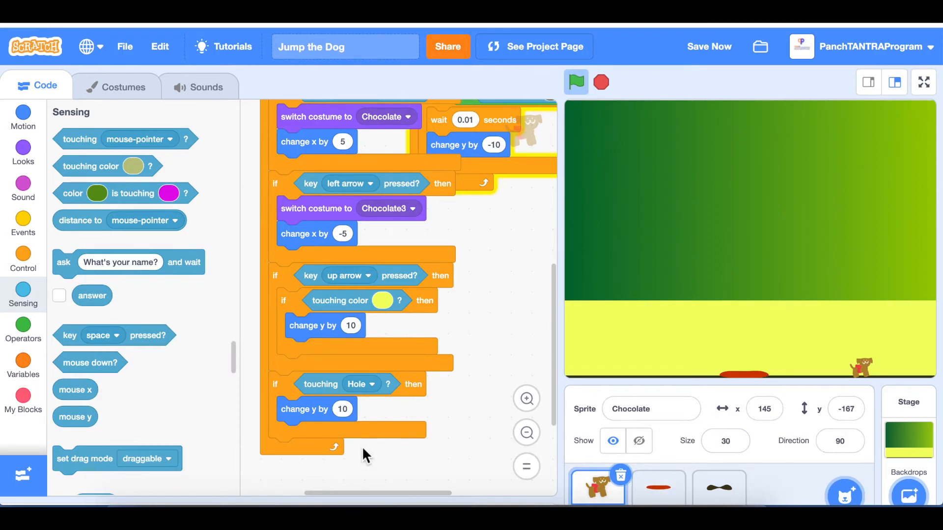
{"action": "mouse_move", "coordinate": [454, 448]}
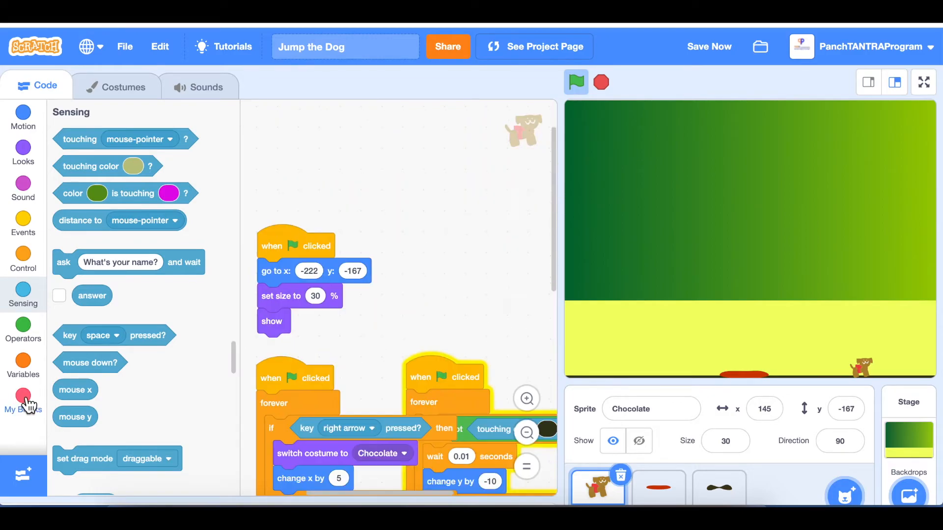
Step: Define a new custom block named Set to Start in My Blocks
{"action": "left_click", "coordinate": [23, 400]}
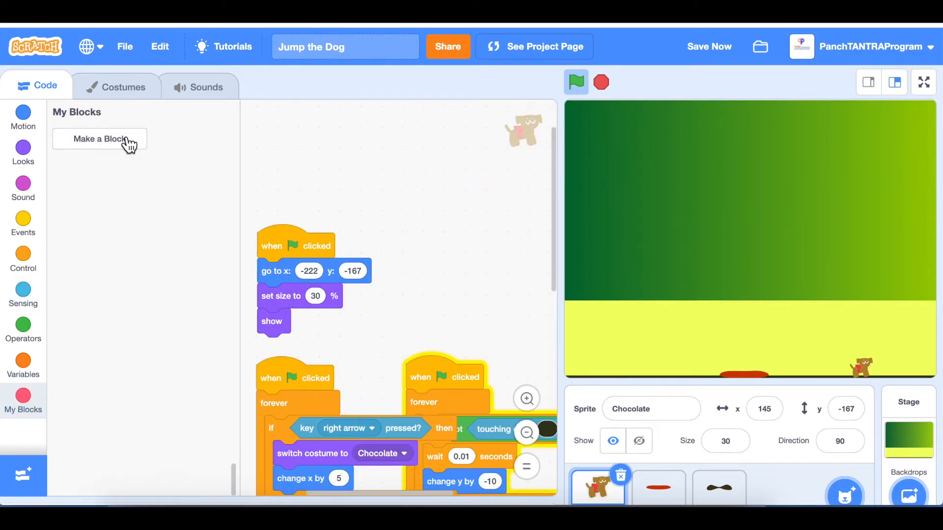
{"action": "left_click", "coordinate": [100, 139]}
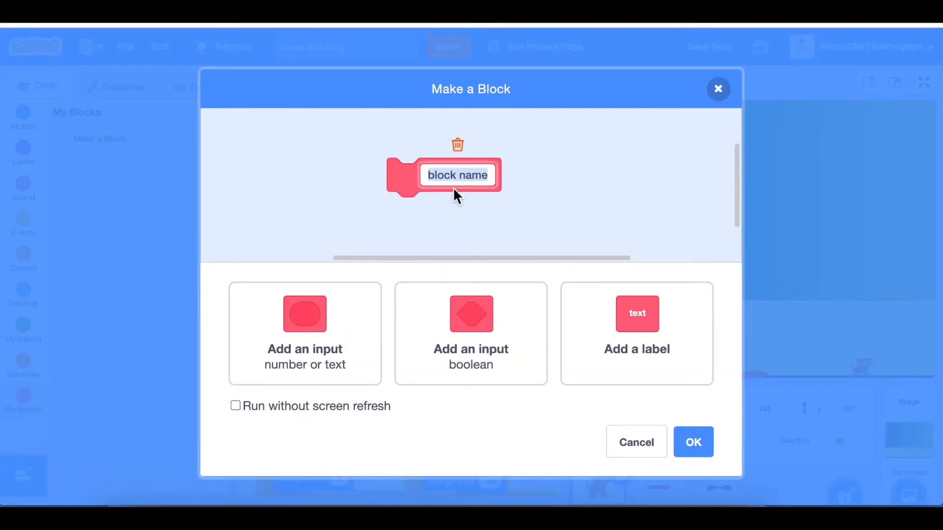
{"action": "type", "text": "Set to Sta"}
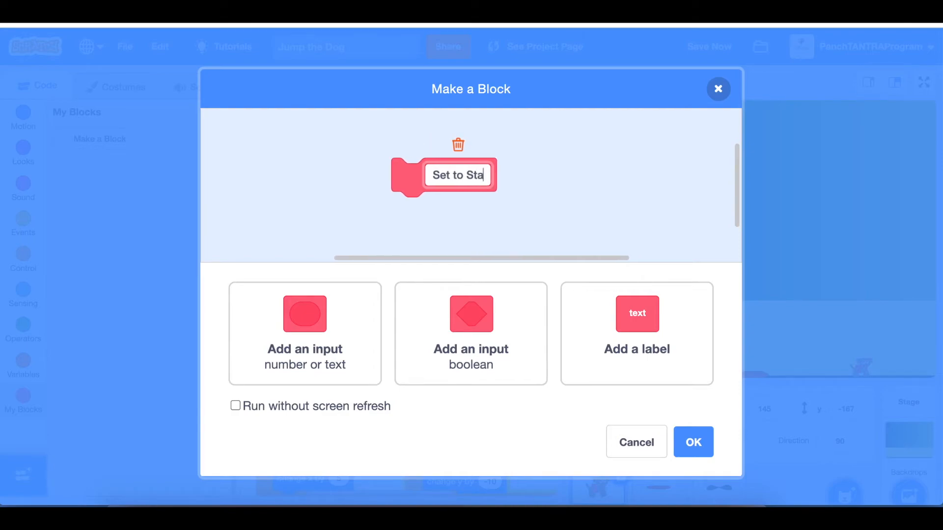
{"action": "left_click", "coordinate": [693, 442]}
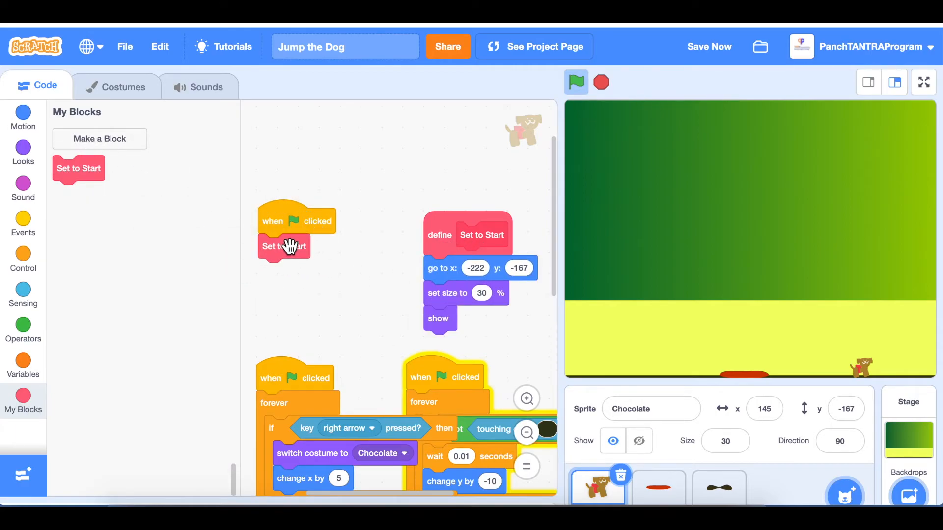
{"action": "mouse_move", "coordinate": [369, 261]}
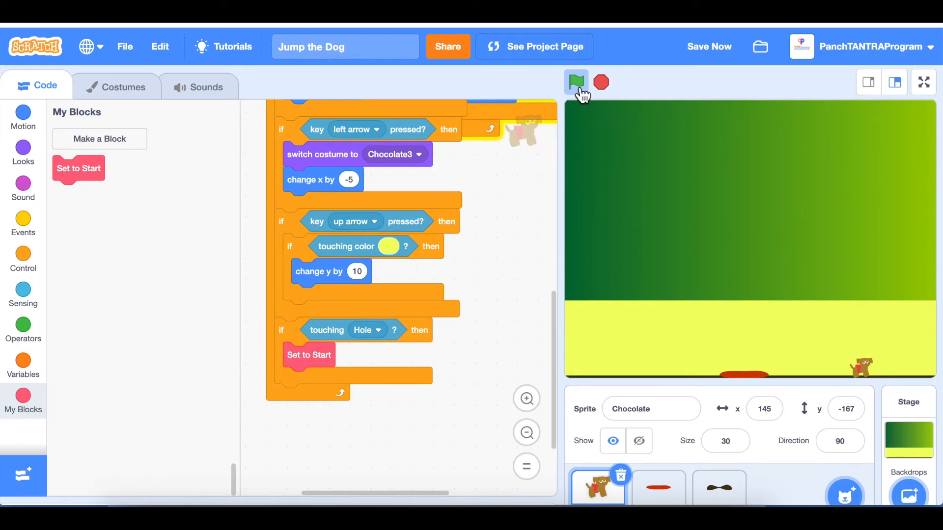
{"action": "left_click", "coordinate": [576, 82]}
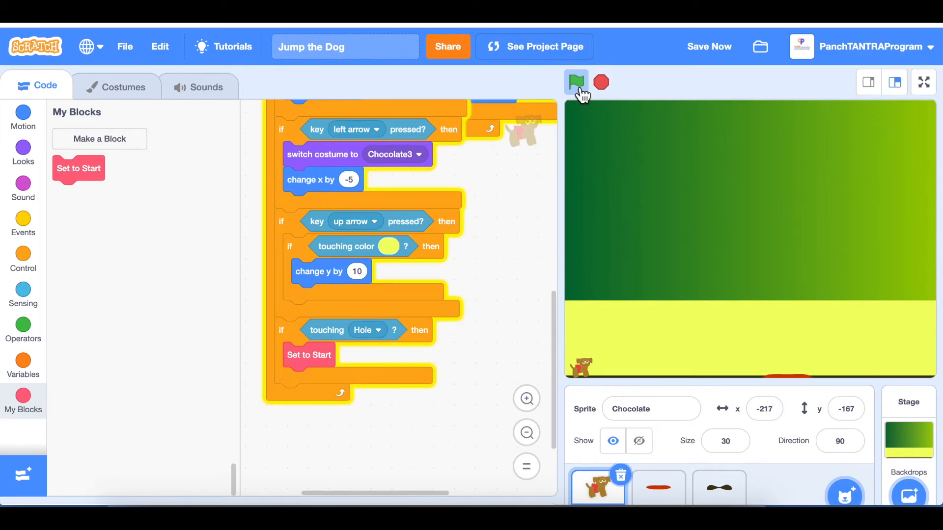
{"action": "left_click", "coordinate": [576, 82]}
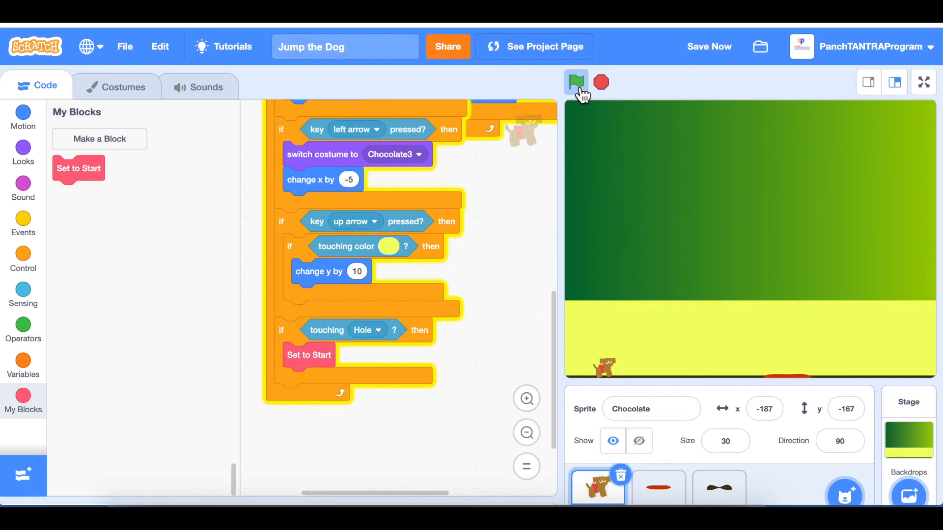
{"action": "left_click", "coordinate": [575, 81]}
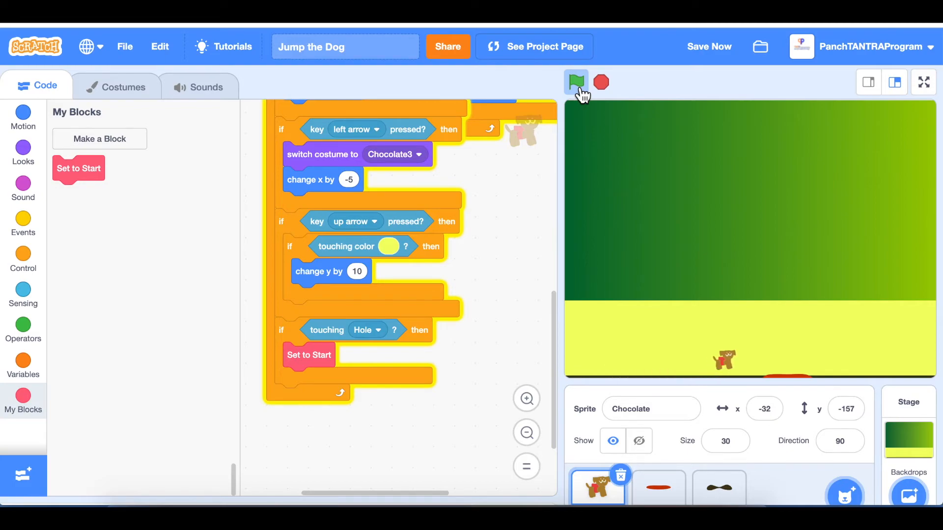
{"action": "left_click", "coordinate": [576, 81]}
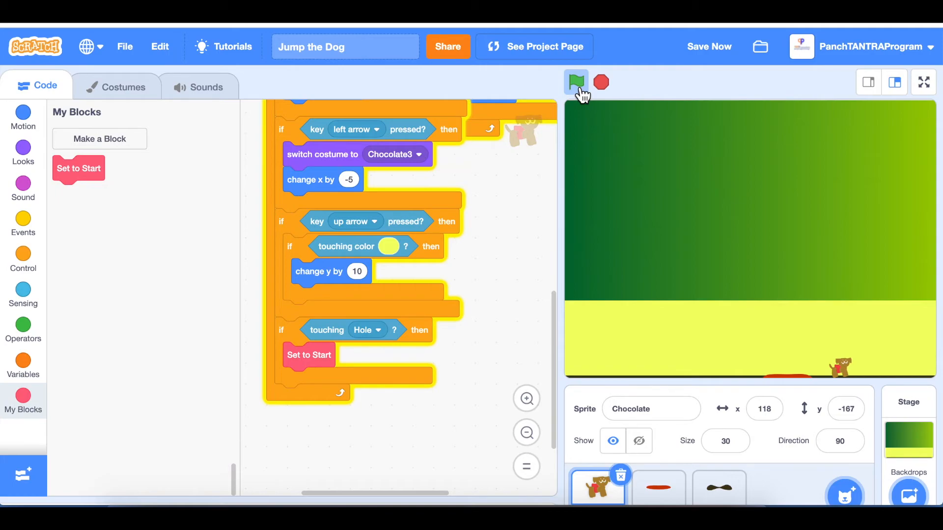
{"action": "left_click", "coordinate": [576, 82]}
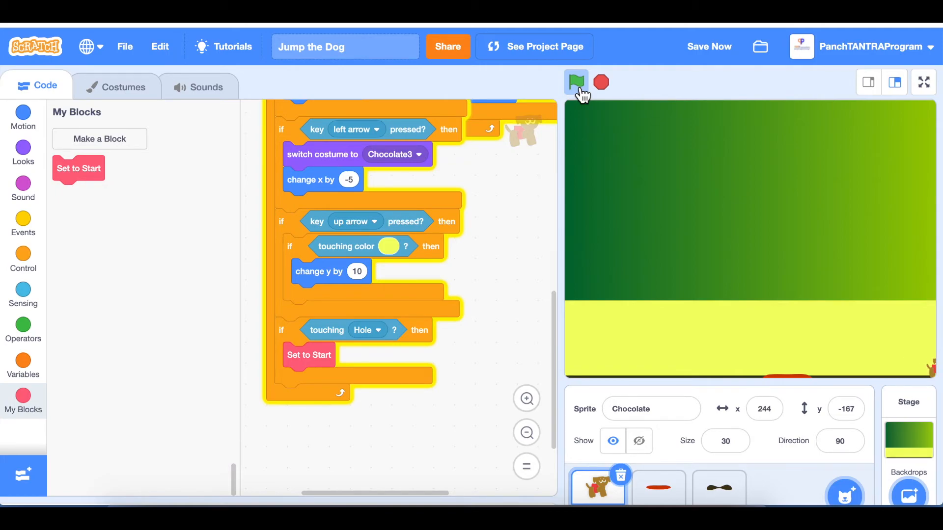
Step: Run the game, glance at the Hole sprite's scripts and return to Chocolate's
{"action": "left_click", "coordinate": [576, 81]}
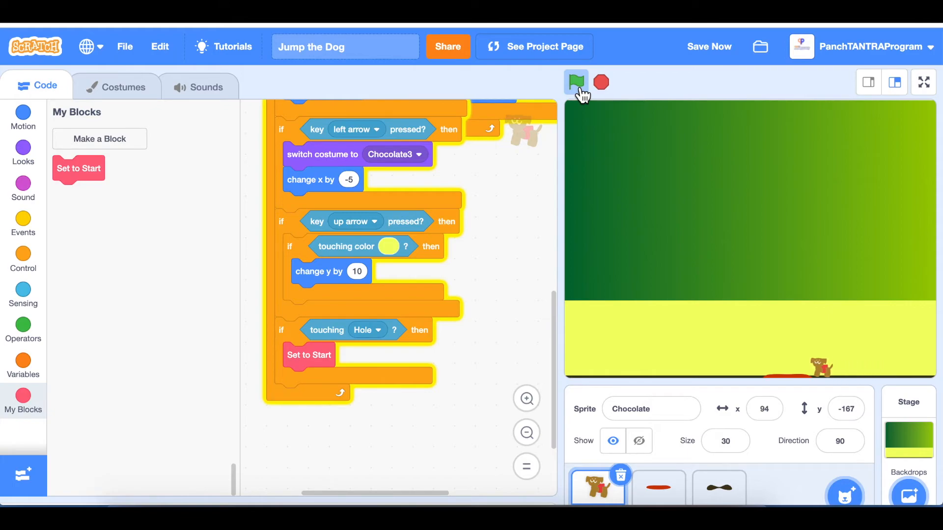
{"action": "left_click", "coordinate": [575, 82]}
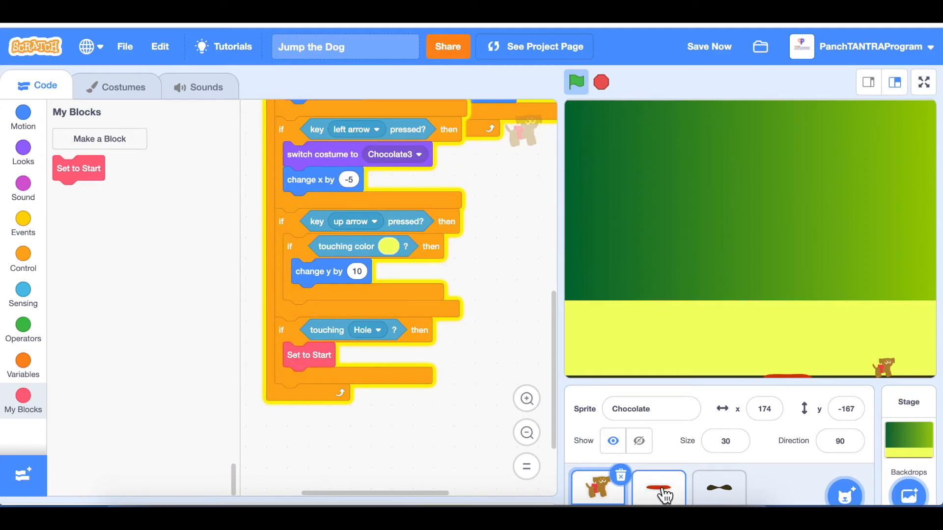
{"action": "left_click", "coordinate": [658, 487]}
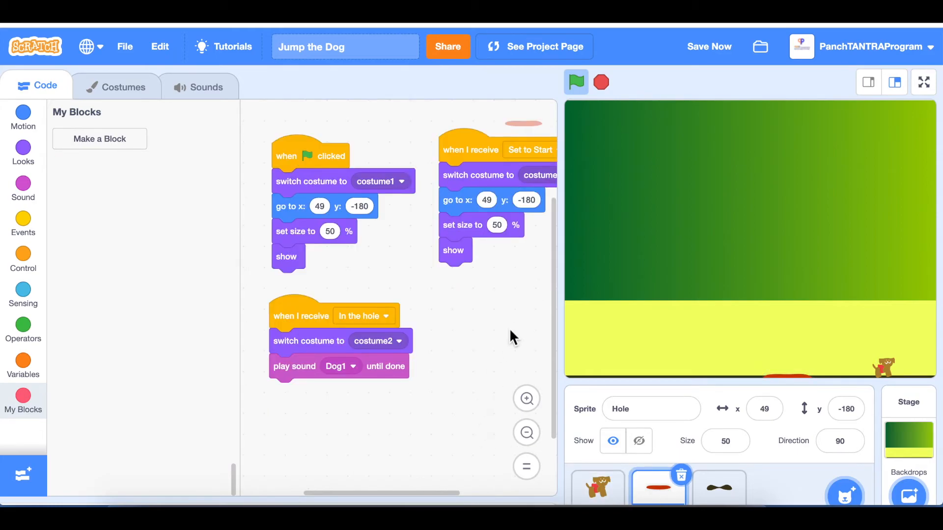
{"action": "left_click", "coordinate": [598, 487]}
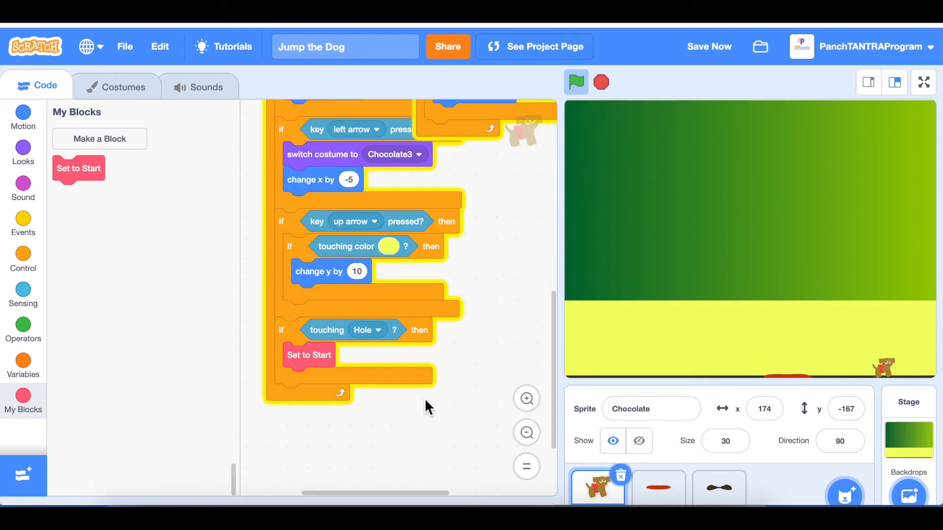
{"action": "mouse_move", "coordinate": [23, 361]}
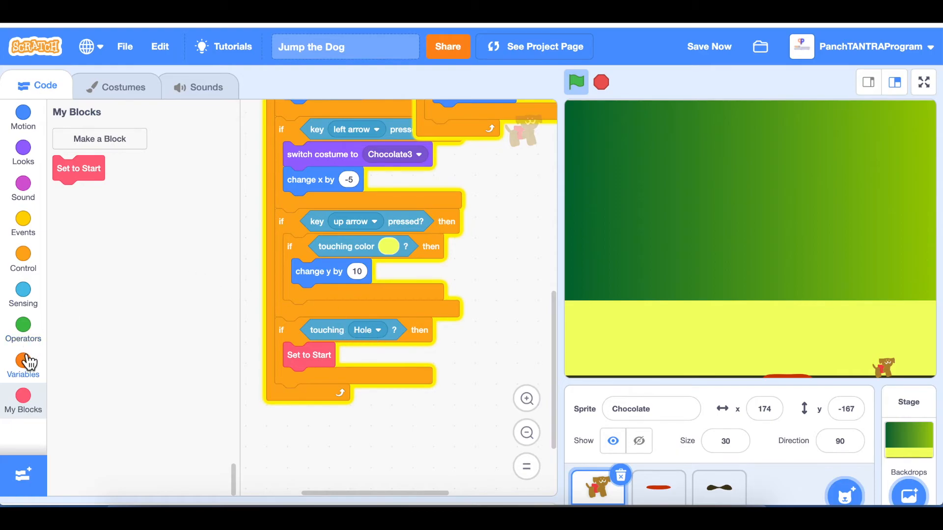
{"action": "mouse_move", "coordinate": [29, 224]}
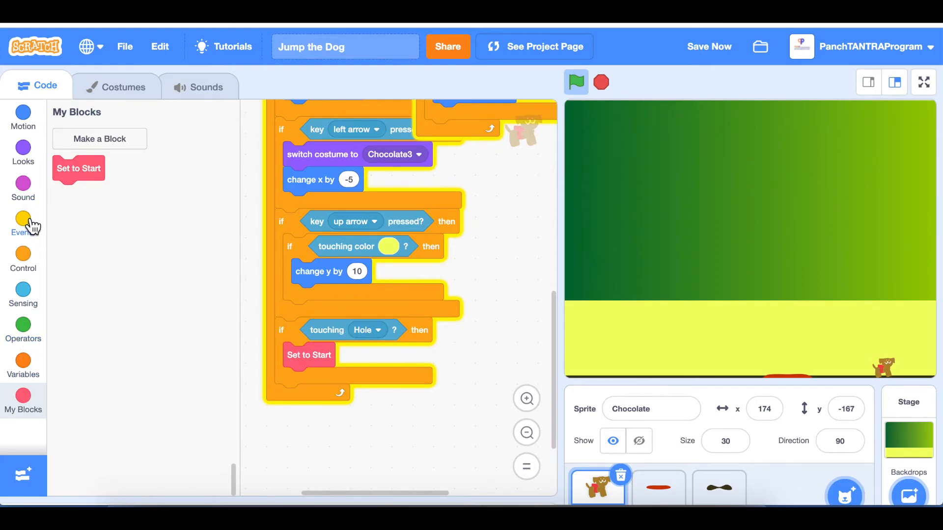
Step: Add a broadcast of In the hole after Set to Start in the touching Hole check
{"action": "left_click", "coordinate": [22, 223]}
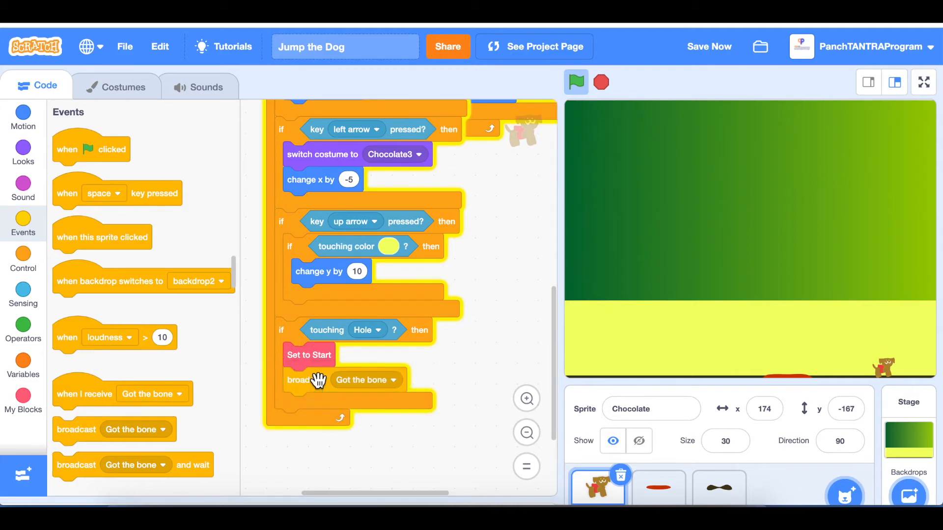
{"action": "left_click", "coordinate": [366, 379]}
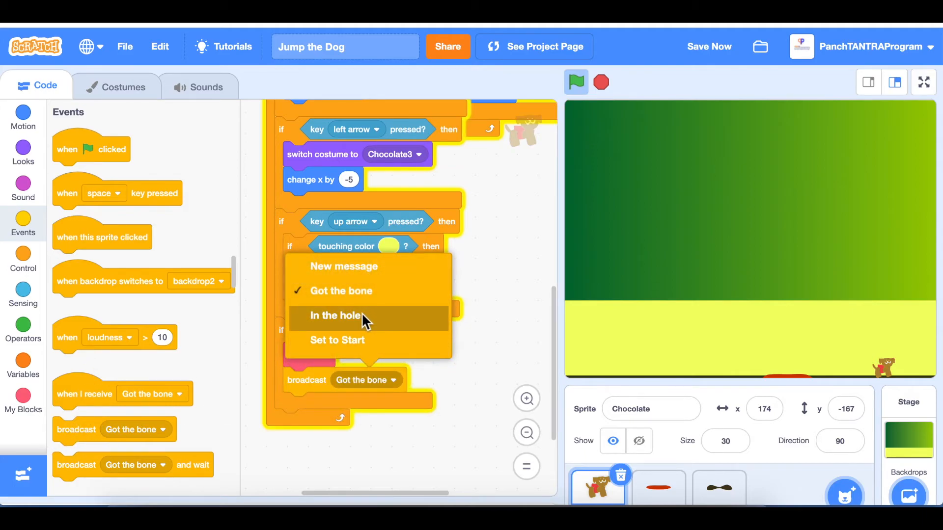
{"action": "left_click", "coordinate": [336, 315]}
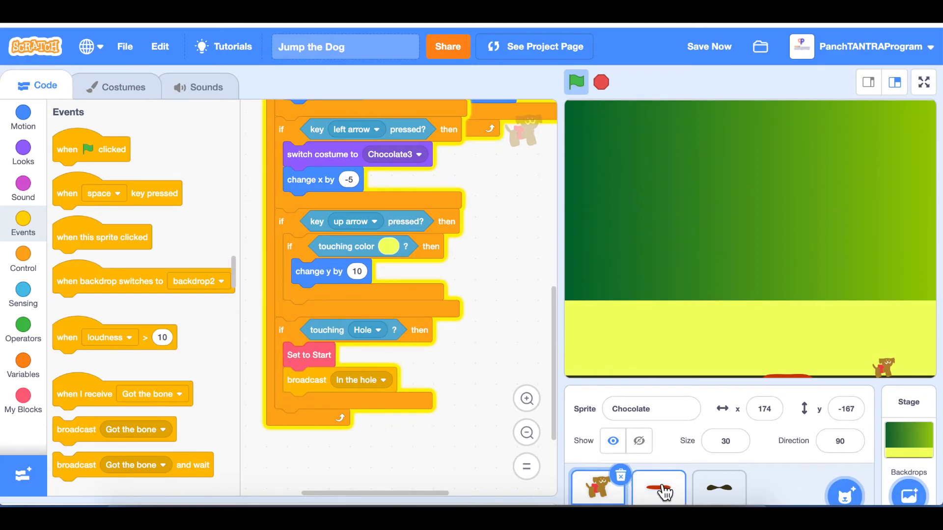
Step: Run the game with the Hole's scripts showing and trigger its Set to Start script
{"action": "left_click", "coordinate": [658, 487]}
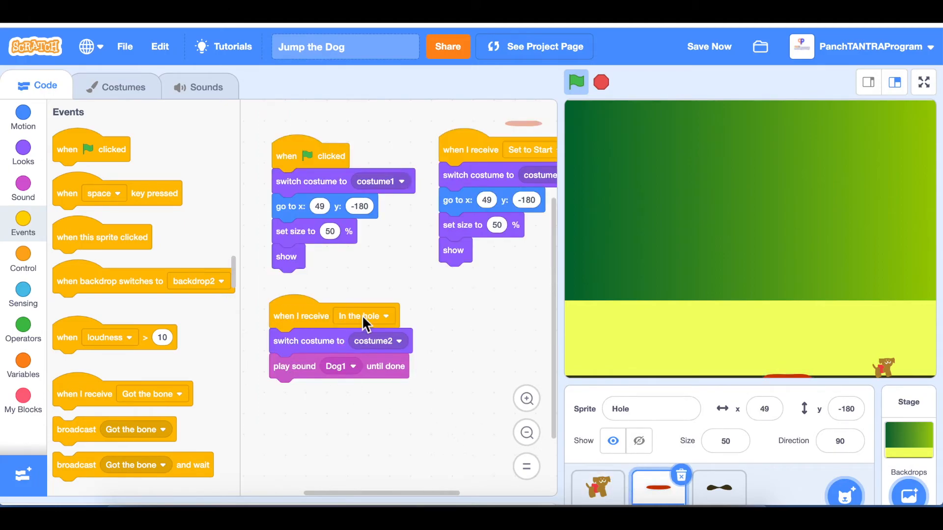
{"action": "mouse_move", "coordinate": [317, 357]}
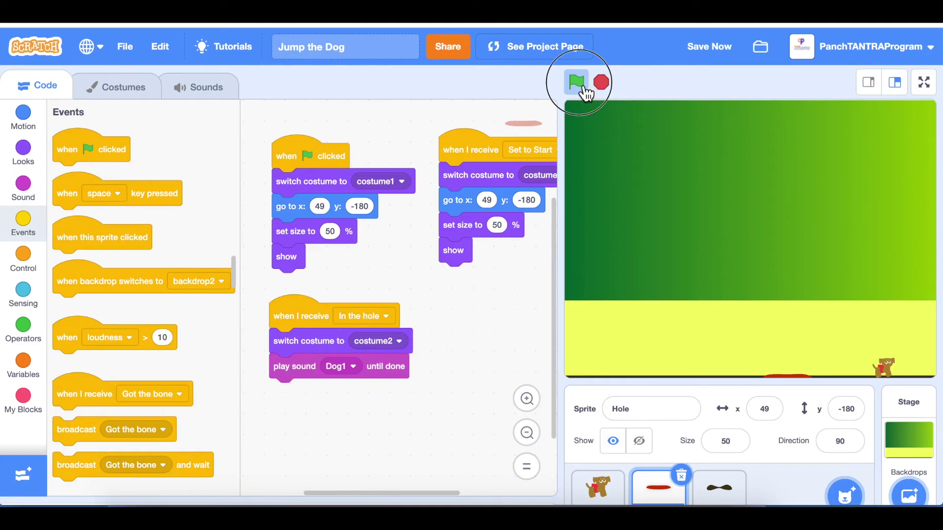
{"action": "left_click", "coordinate": [574, 82]}
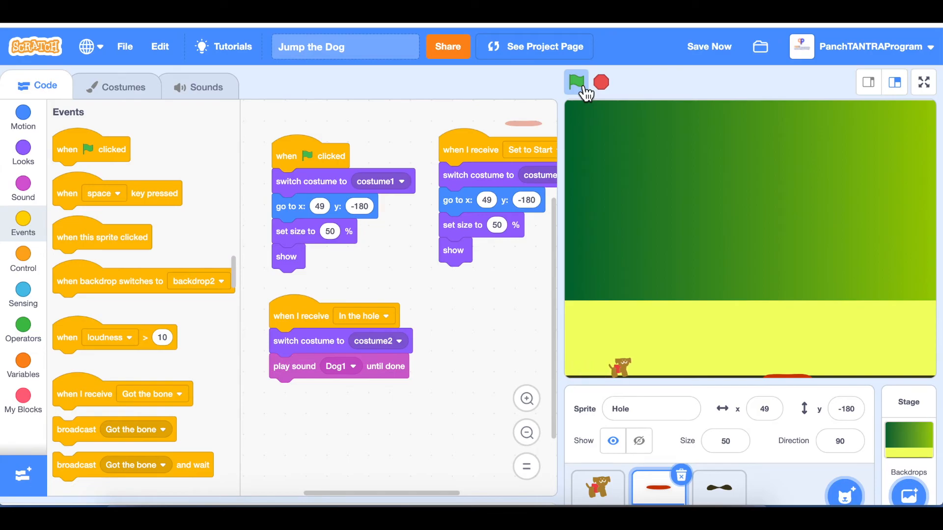
{"action": "left_click", "coordinate": [575, 82]}
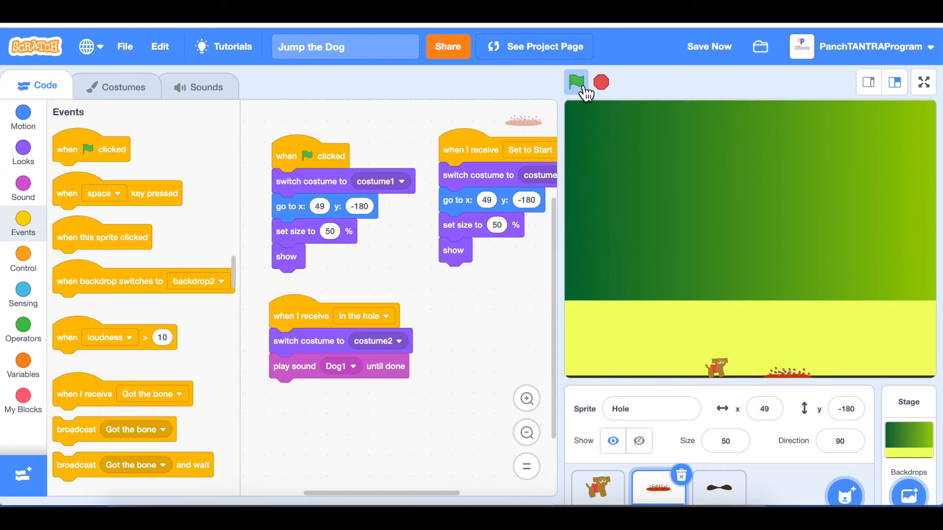
{"action": "left_click", "coordinate": [575, 81]}
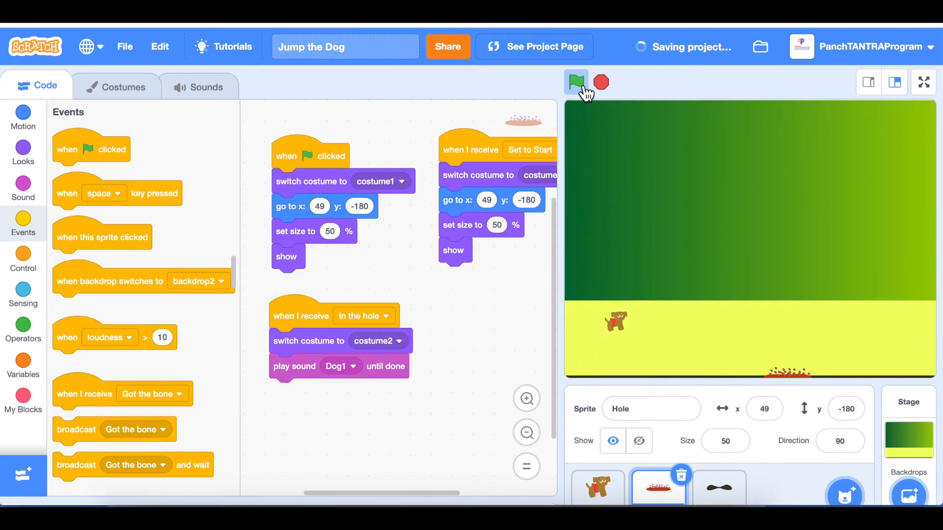
{"action": "left_click", "coordinate": [575, 83]}
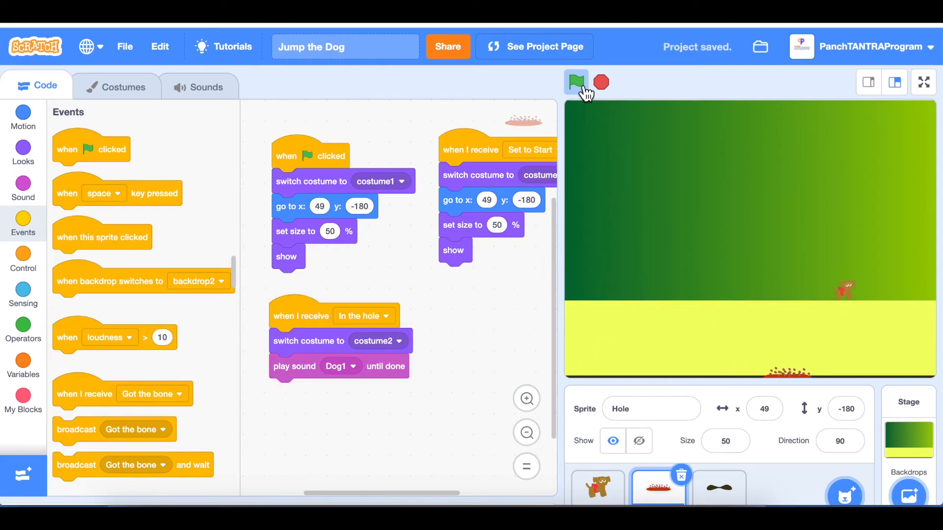
{"action": "left_click", "coordinate": [575, 83]}
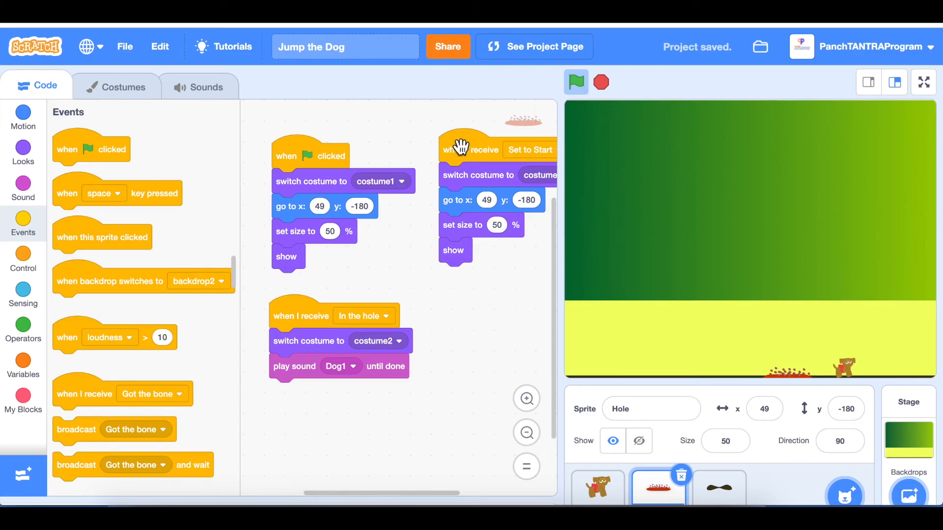
{"action": "mouse_move", "coordinate": [593, 239]}
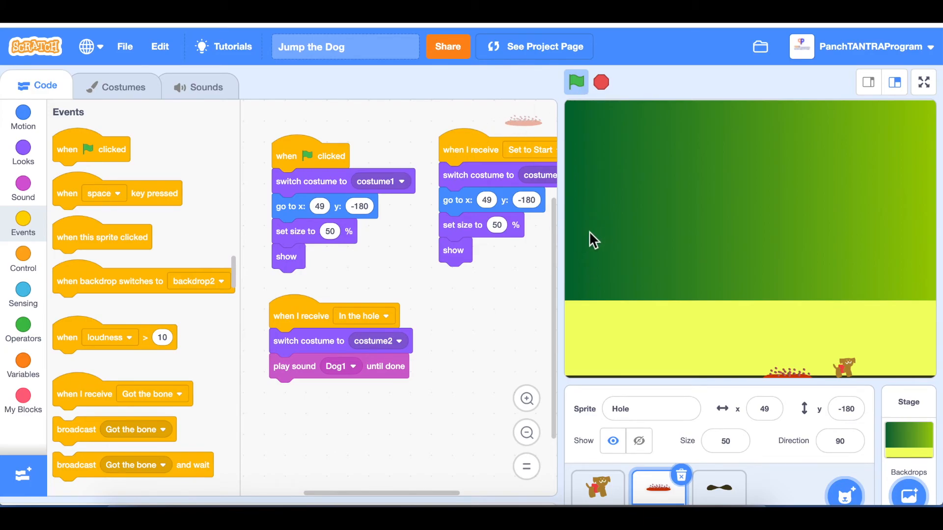
{"action": "mouse_move", "coordinate": [778, 370]}
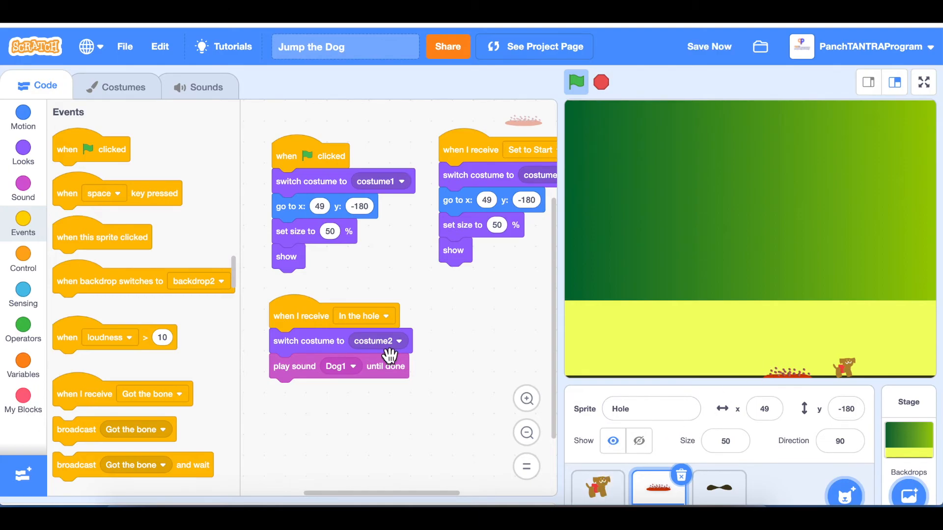
{"action": "mouse_move", "coordinate": [122, 411]}
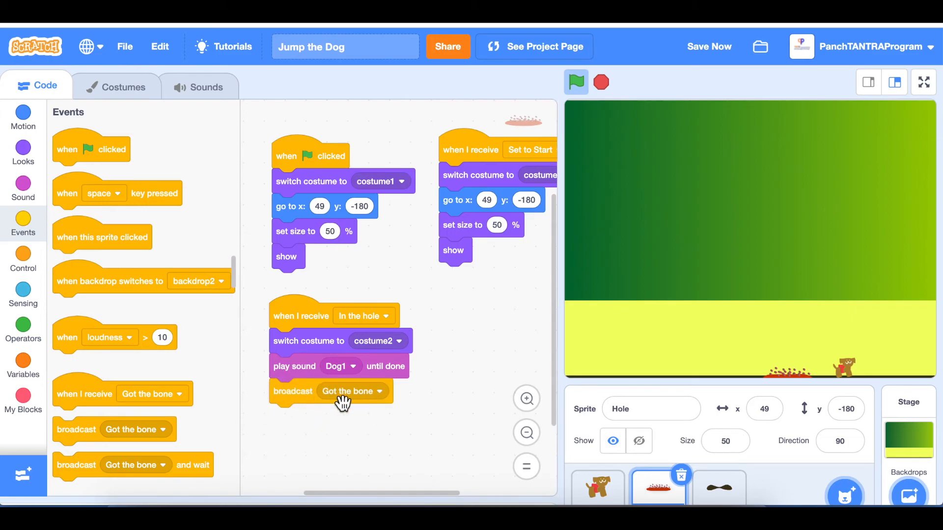
Step: Set the Hole's broadcast after the Dog1 sound to Set to Start and test the reset
{"action": "left_click", "coordinate": [379, 391]}
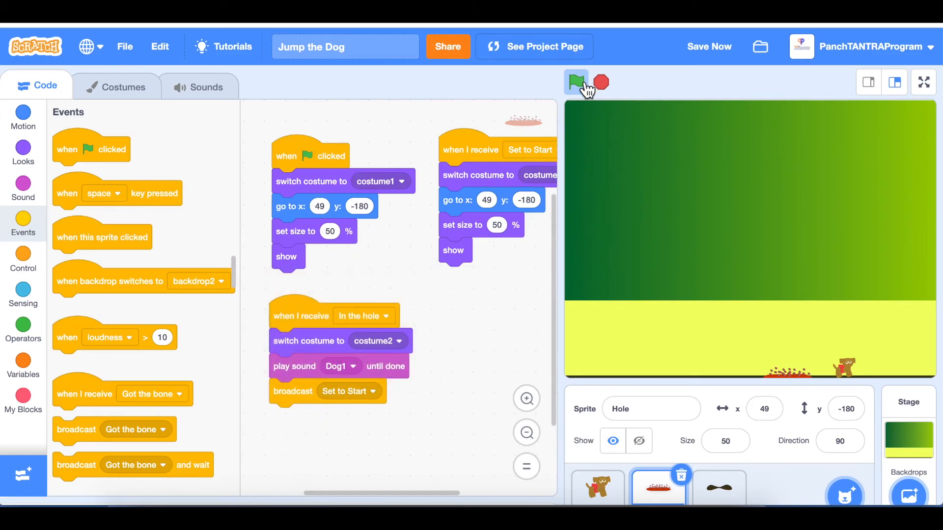
{"action": "left_click", "coordinate": [575, 83]}
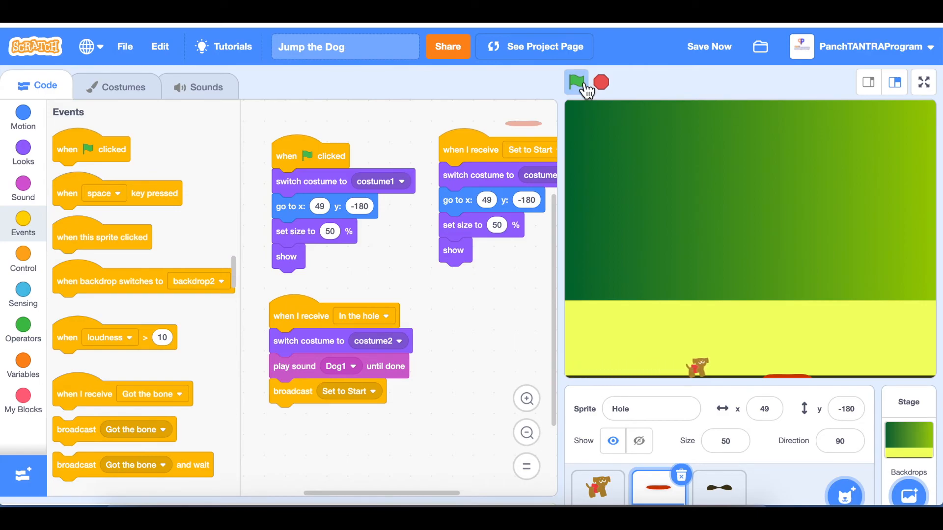
{"action": "left_click", "coordinate": [574, 81]}
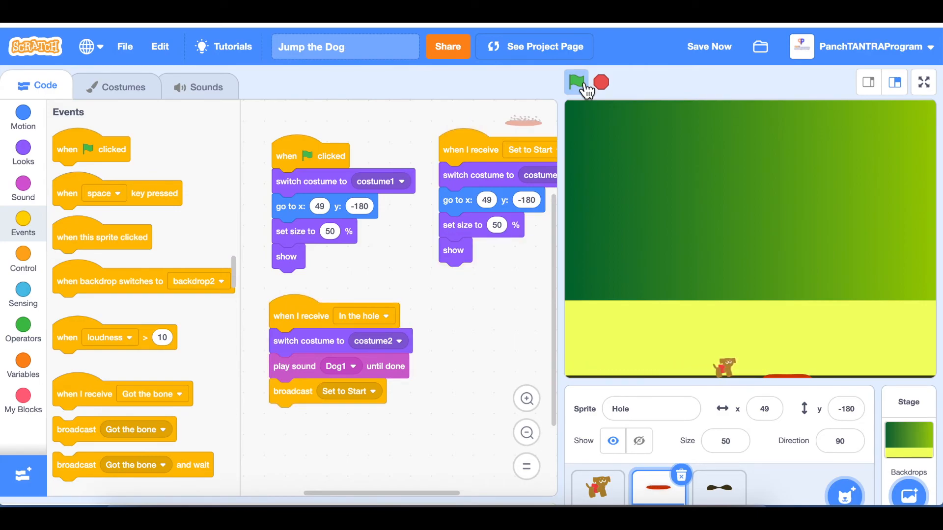
{"action": "left_click", "coordinate": [575, 81]}
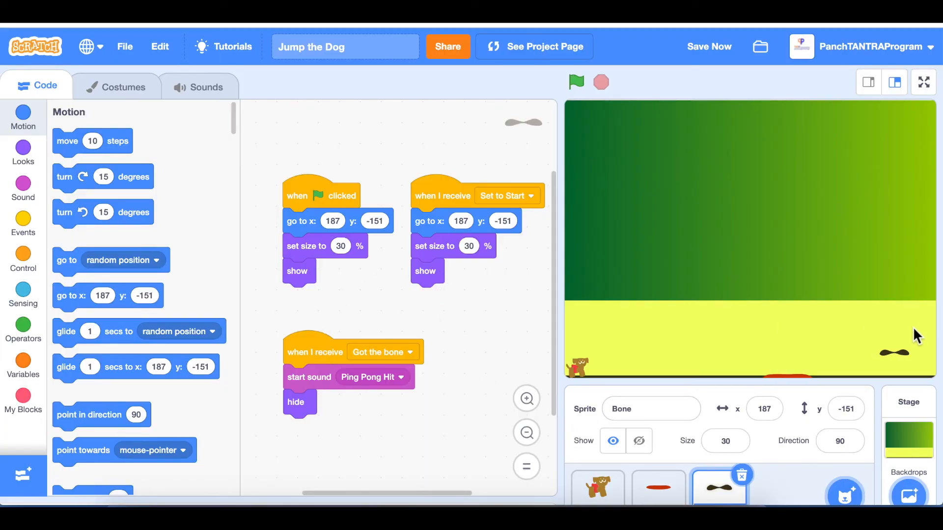
{"action": "mouse_move", "coordinate": [903, 356]}
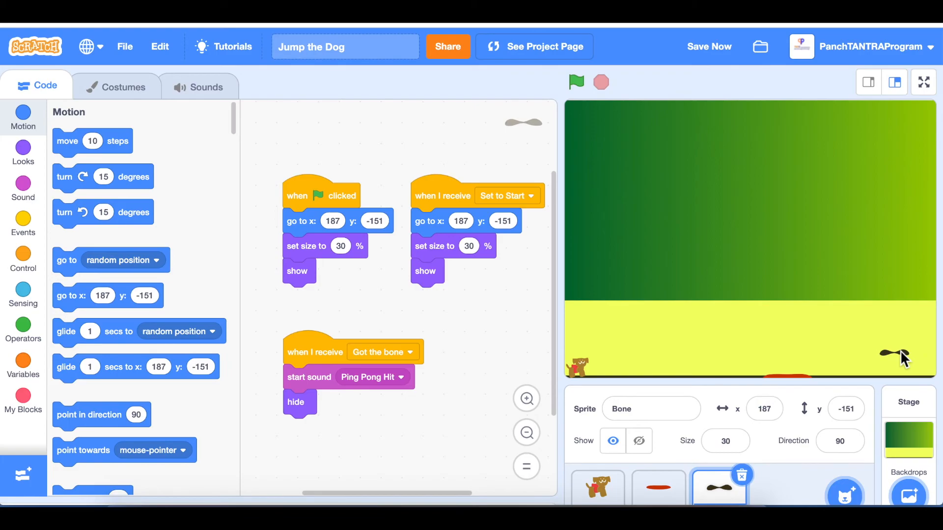
{"action": "mouse_move", "coordinate": [402, 320]}
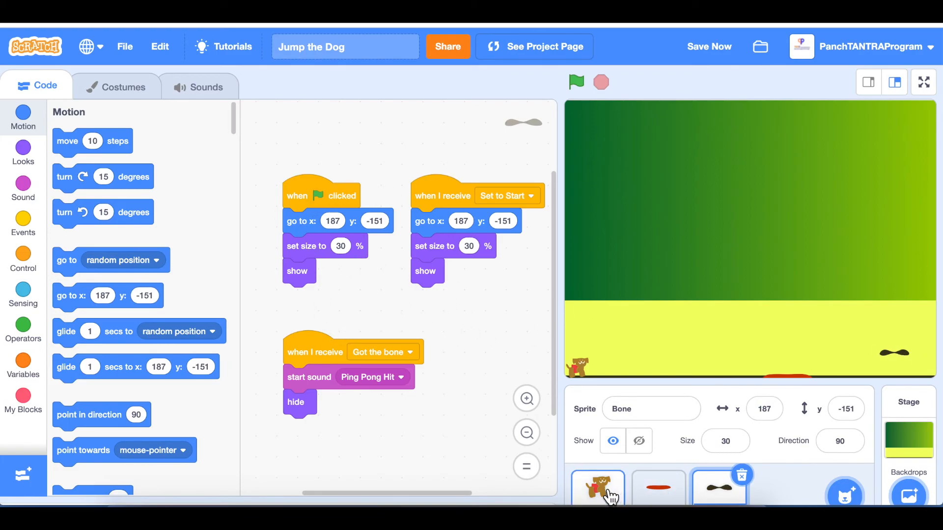
Step: In Chocolate's loop, duplicate the touching Hole check and make the copy test touching Bone
{"action": "left_click", "coordinate": [596, 488]}
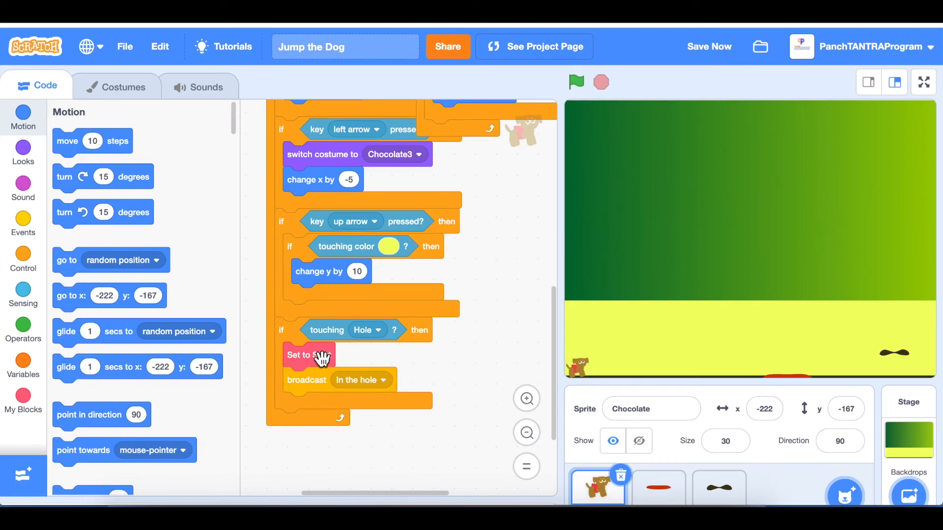
{"action": "right_click", "coordinate": [304, 354]}
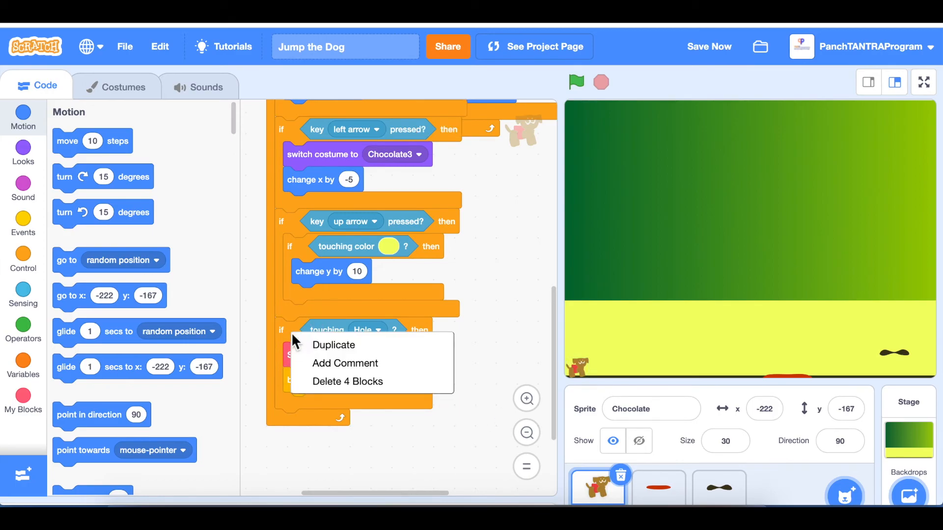
{"action": "left_click", "coordinate": [332, 344]}
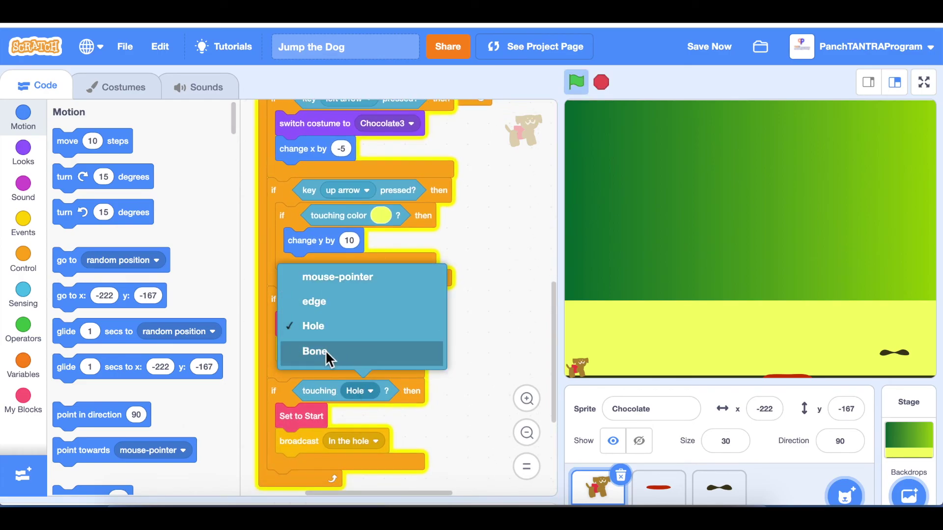
{"action": "left_click", "coordinate": [315, 352]}
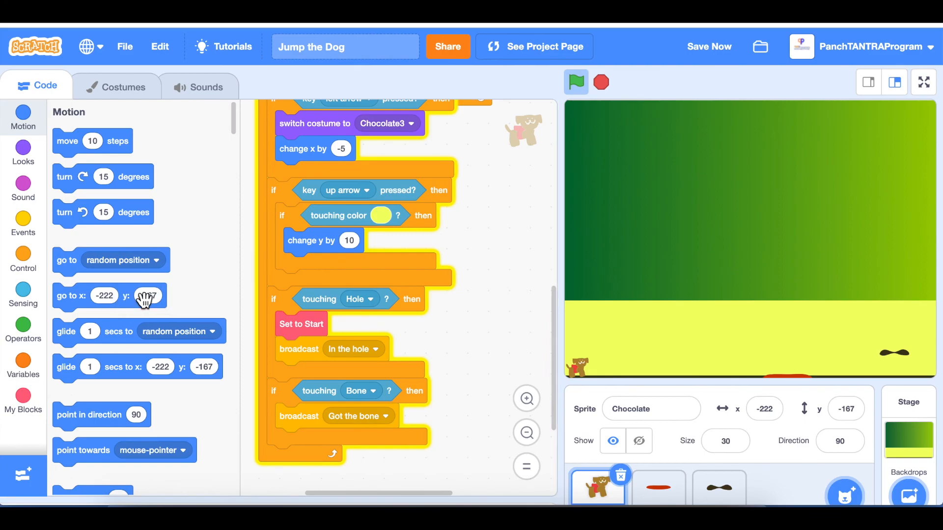
{"action": "mouse_move", "coordinate": [91, 257]}
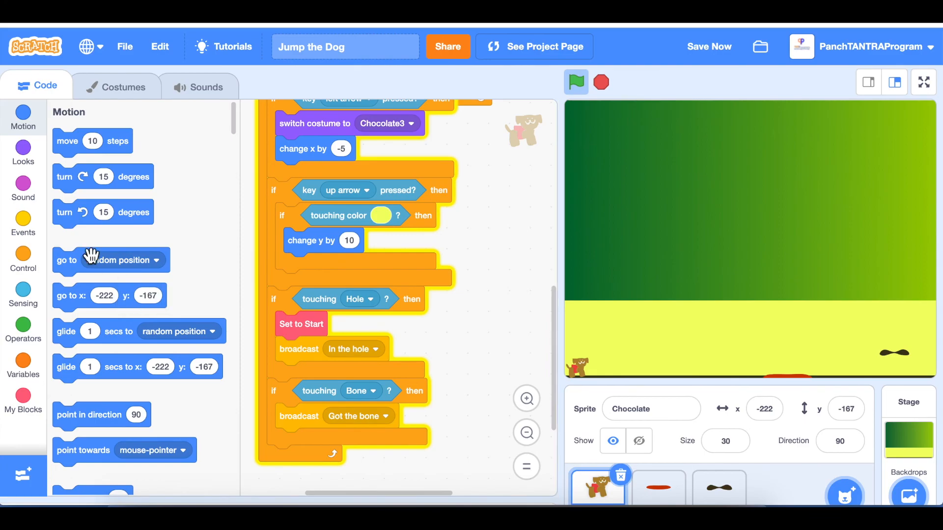
Step: Add 'change size by 10' under broadcast Got the bone and rerun the game to watch Chocolate grow
{"action": "left_click", "coordinate": [23, 153]}
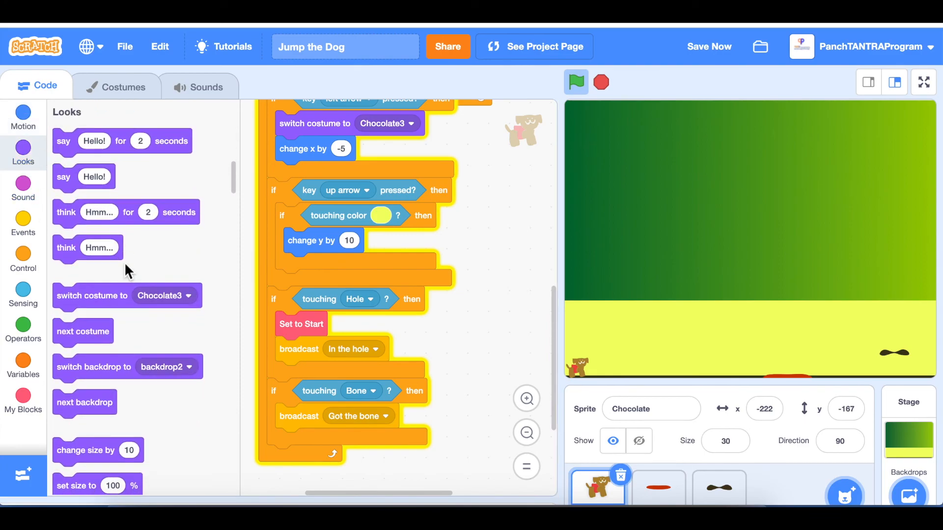
{"action": "mouse_move", "coordinate": [114, 344]}
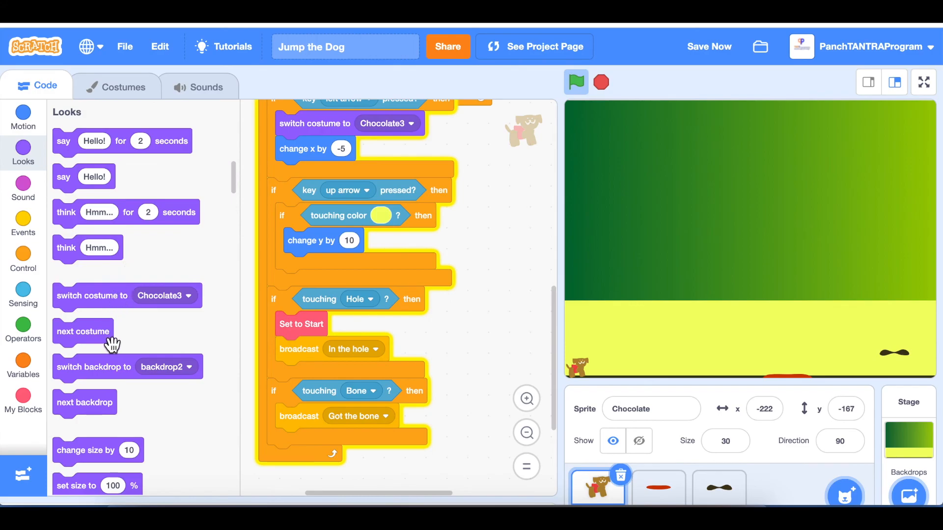
{"action": "mouse_move", "coordinate": [97, 481]}
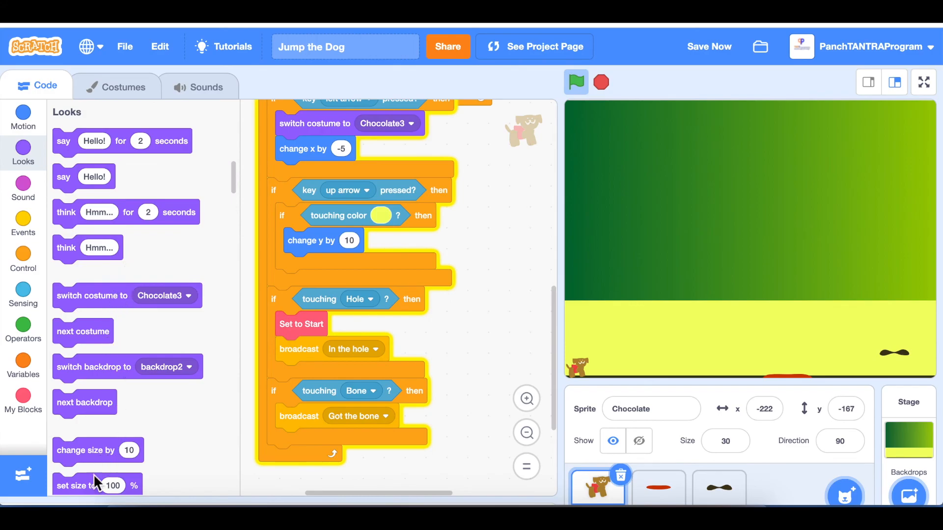
{"action": "mouse_move", "coordinate": [293, 452]}
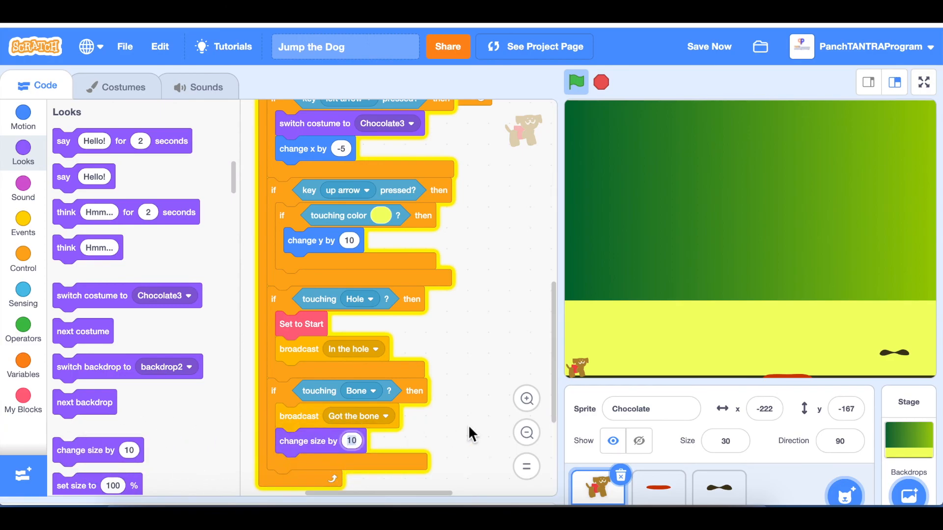
{"action": "left_click", "coordinate": [574, 82]}
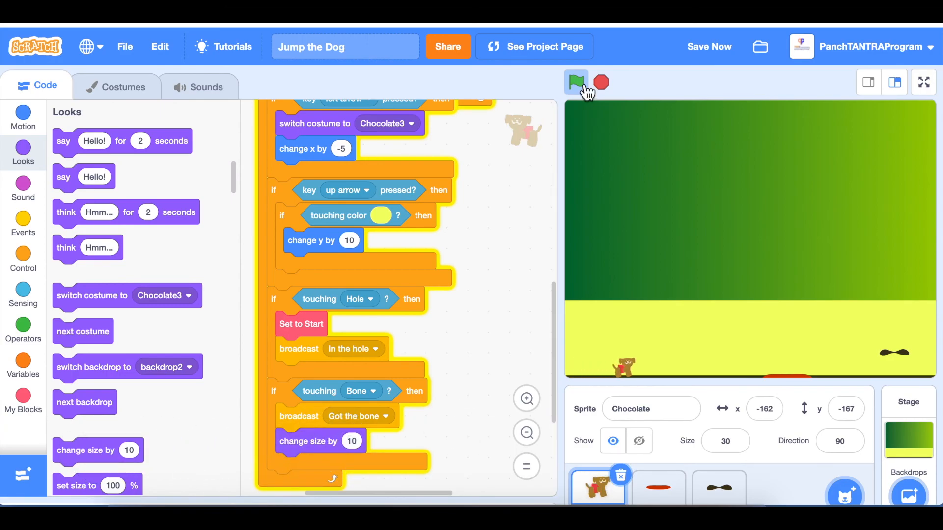
{"action": "left_click", "coordinate": [574, 82]}
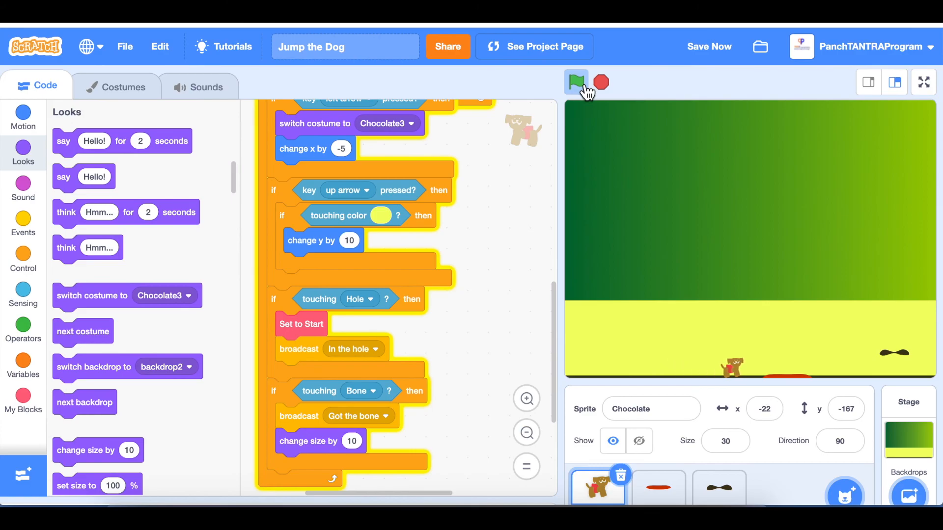
{"action": "left_click", "coordinate": [576, 82]}
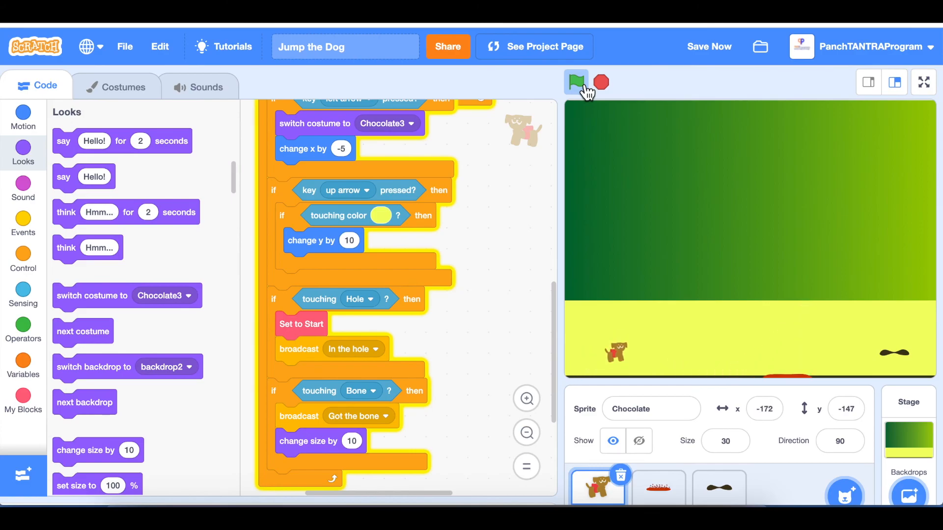
{"action": "left_click", "coordinate": [575, 82]}
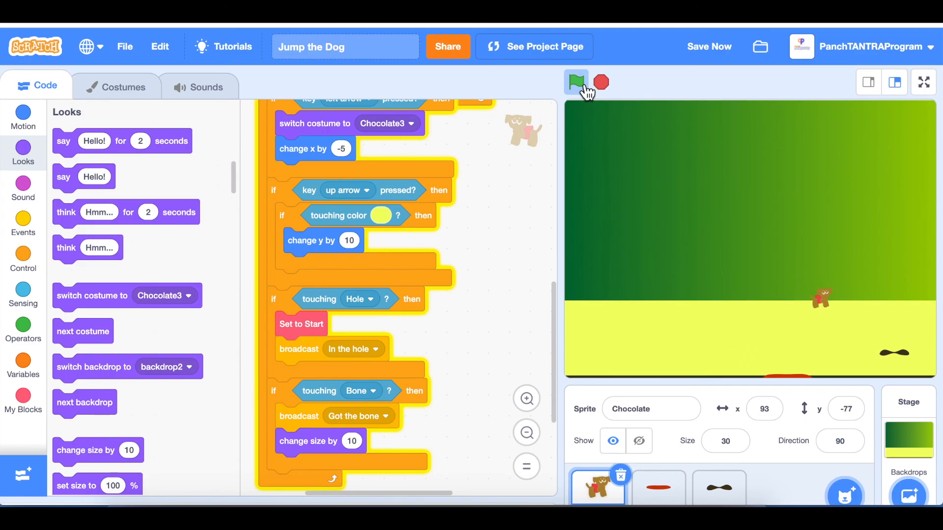
{"action": "left_click", "coordinate": [574, 81]}
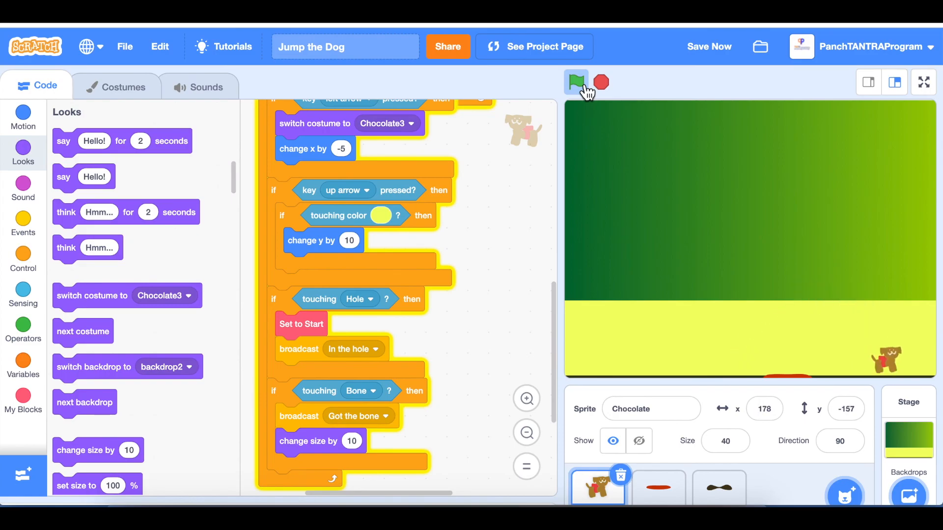